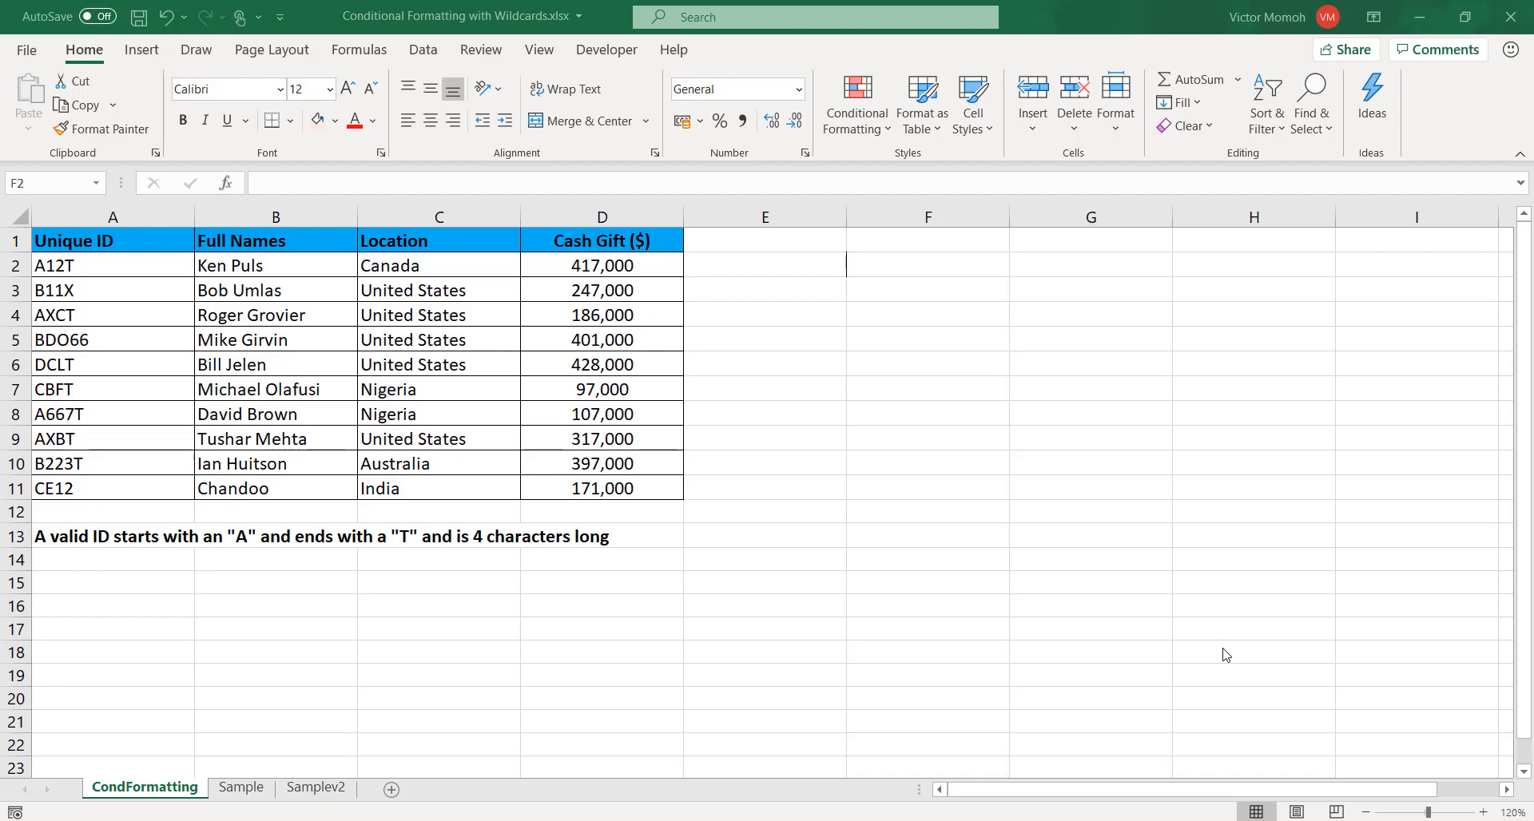
mouse_move(716, 597)
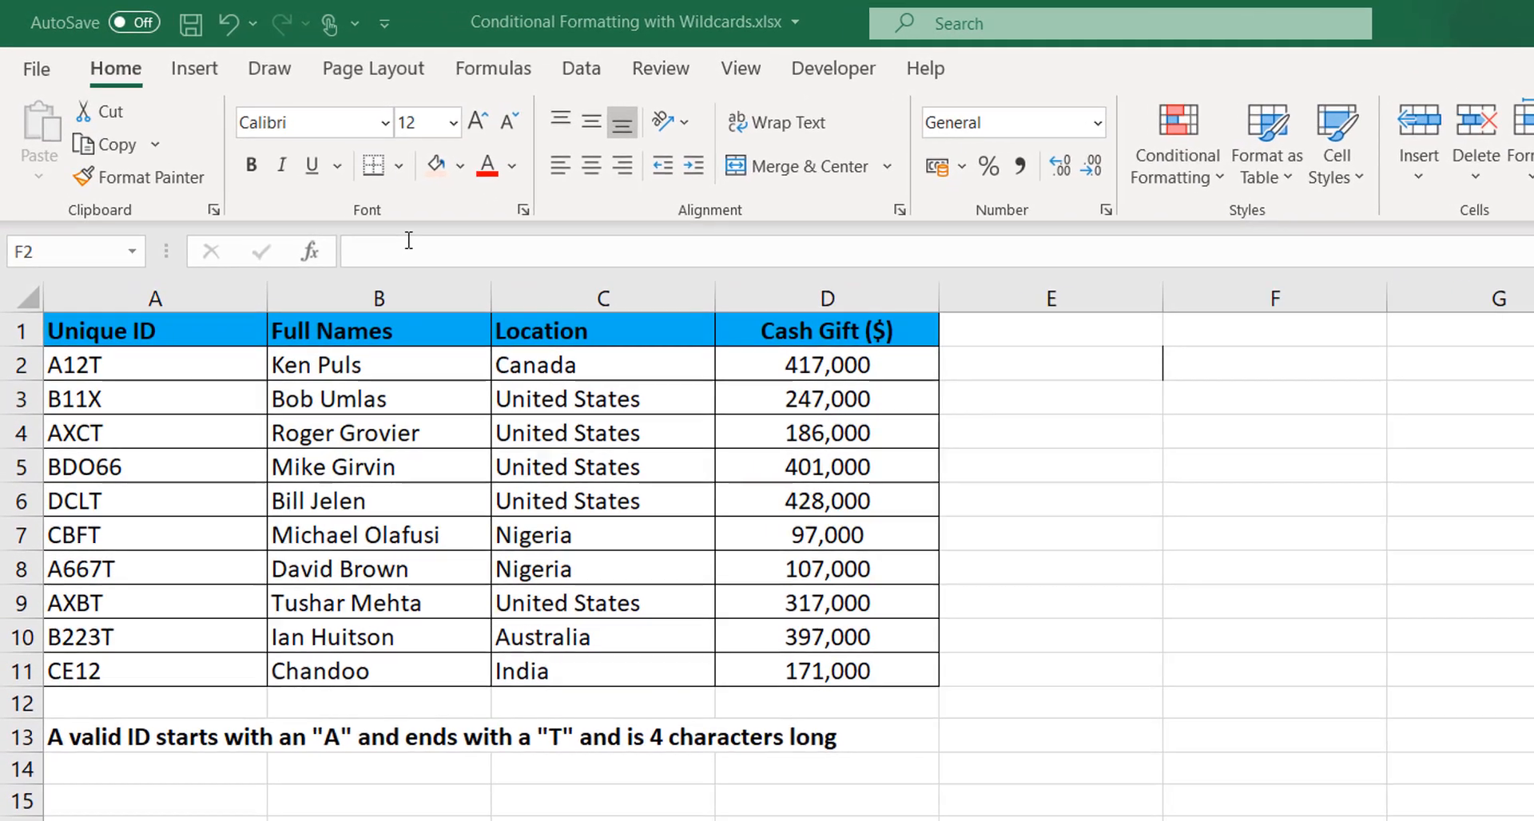
mouse_move(159, 578)
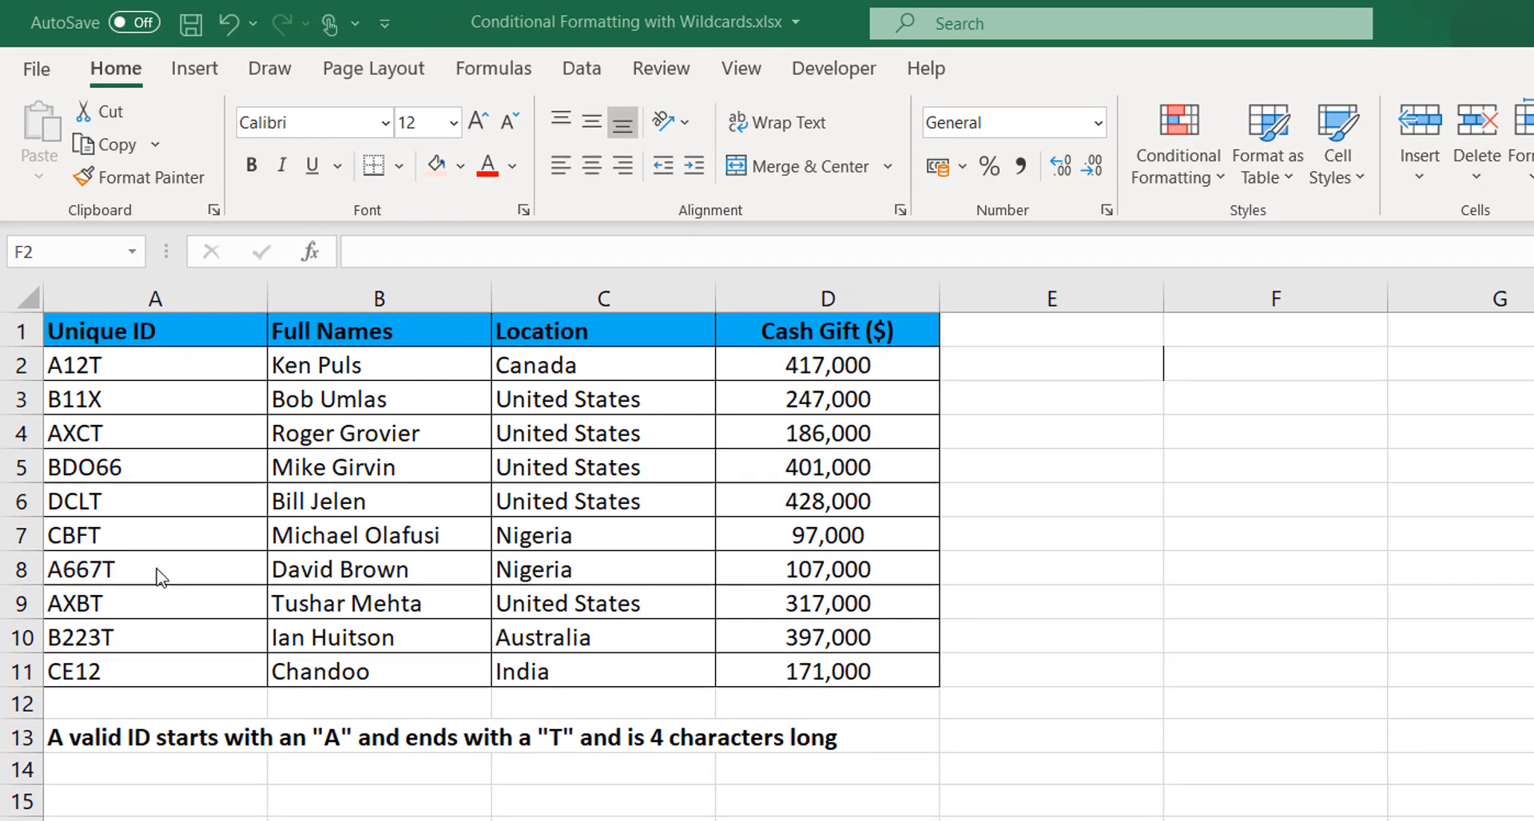
mouse_move(173, 751)
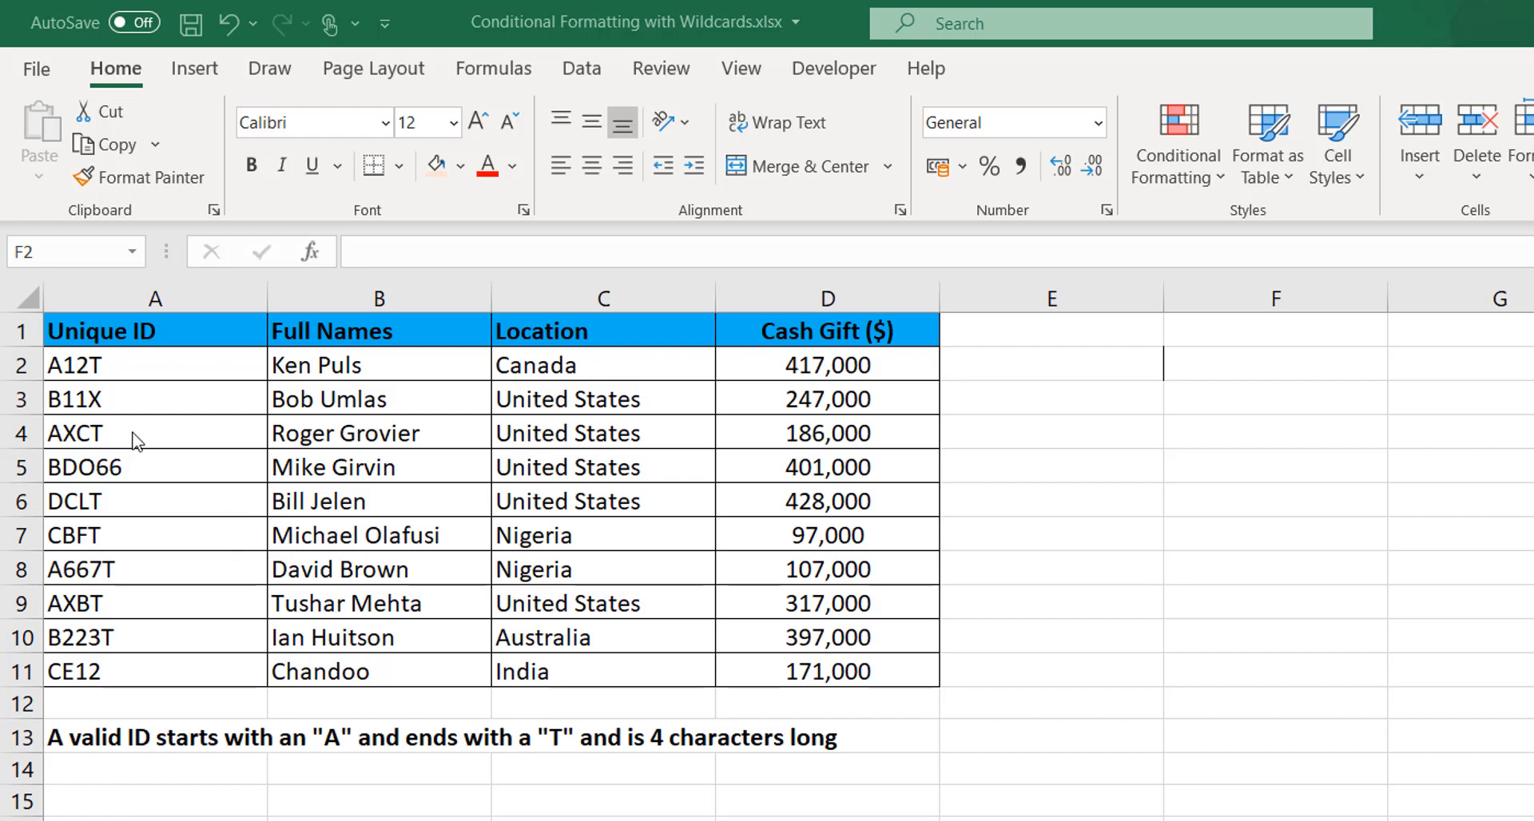
mouse_move(176, 399)
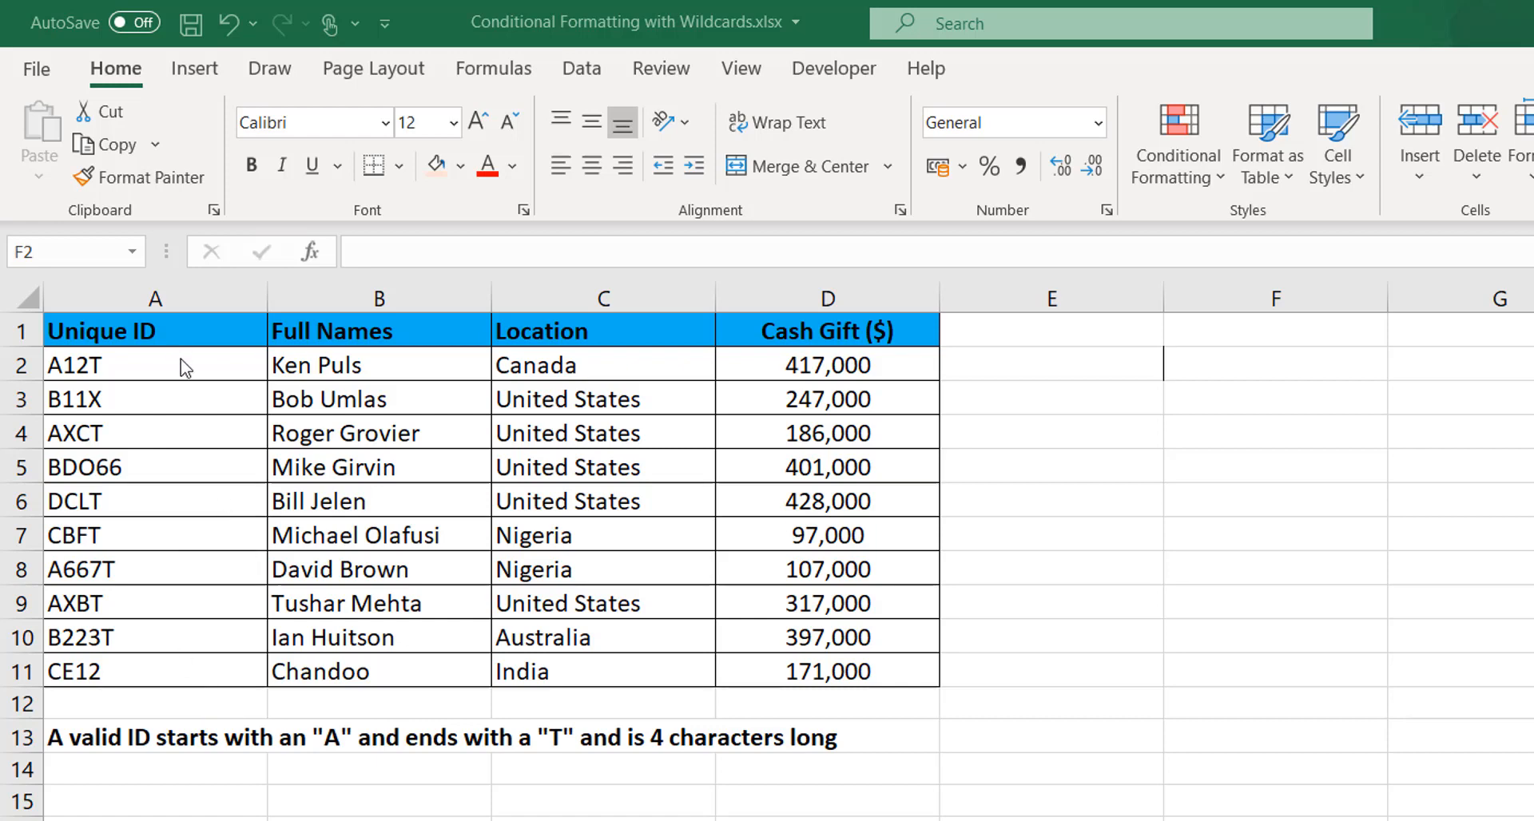
Step: Select the ID table's data rows A2:D11 as the range to format
click(153, 364)
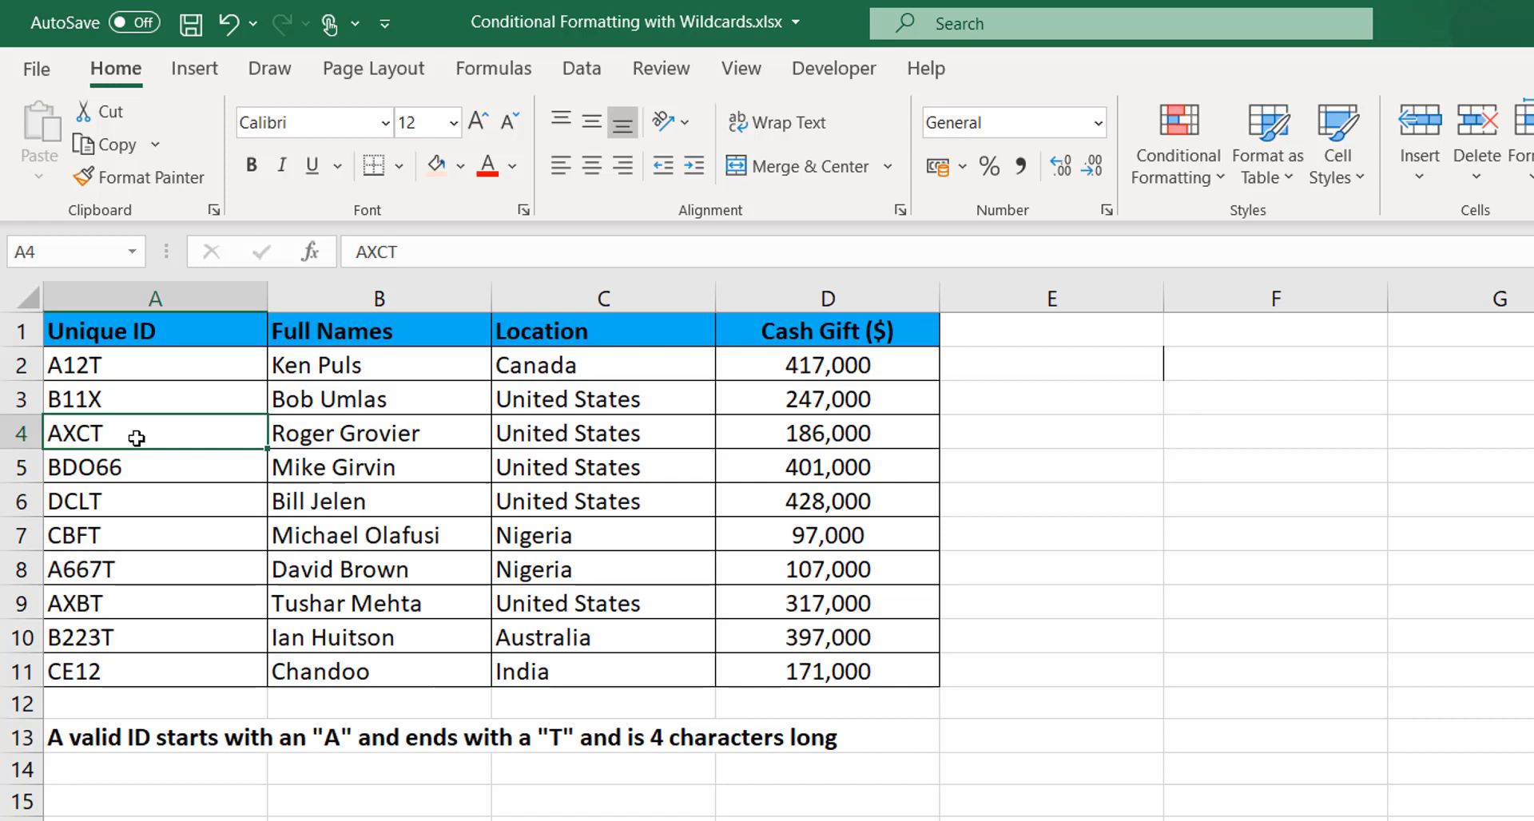
mouse_move(181, 566)
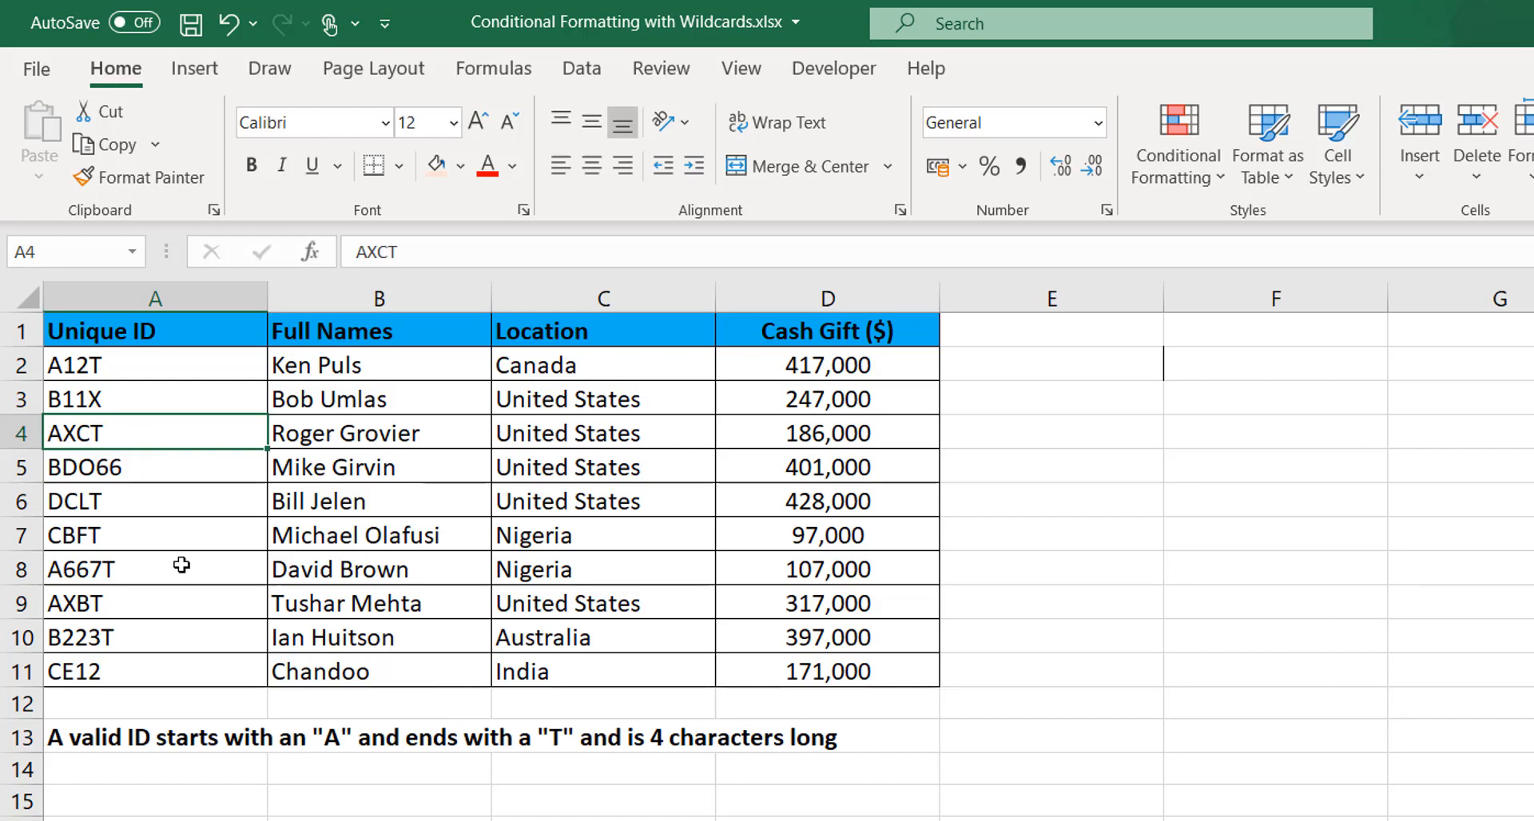
click(155, 569)
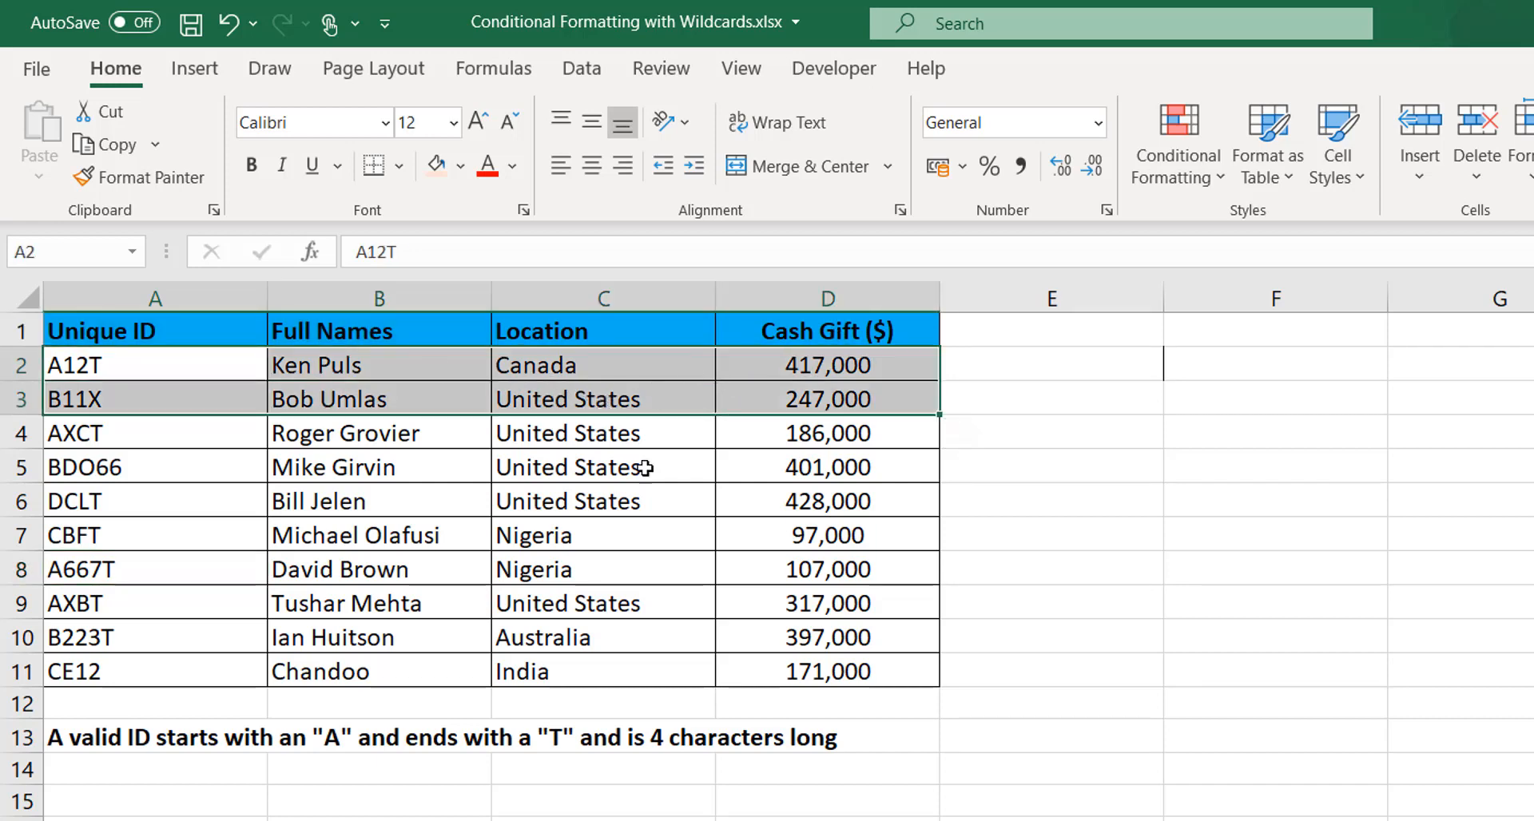
click(154, 432)
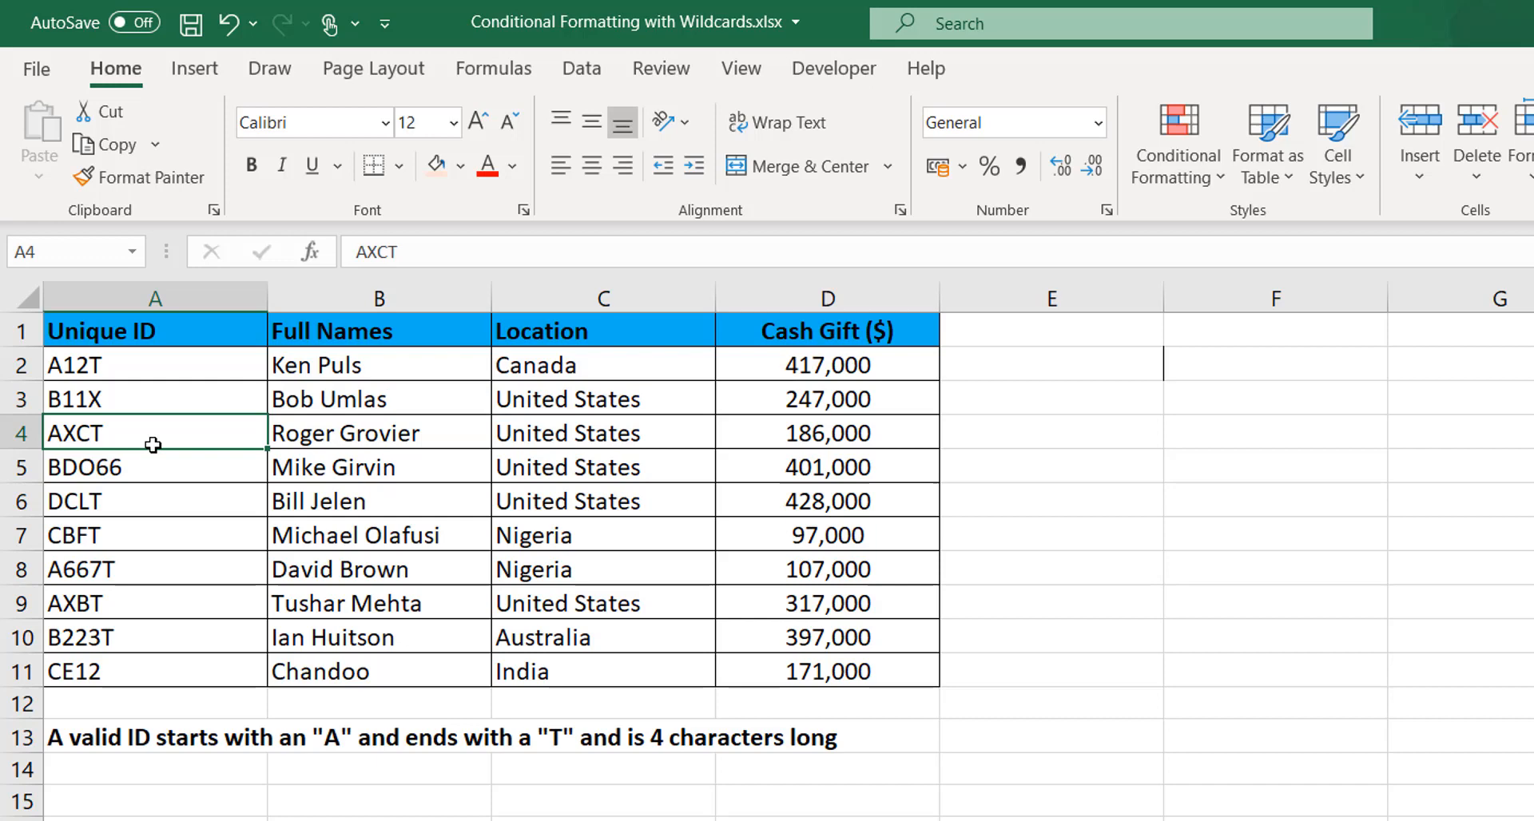
mouse_move(207, 364)
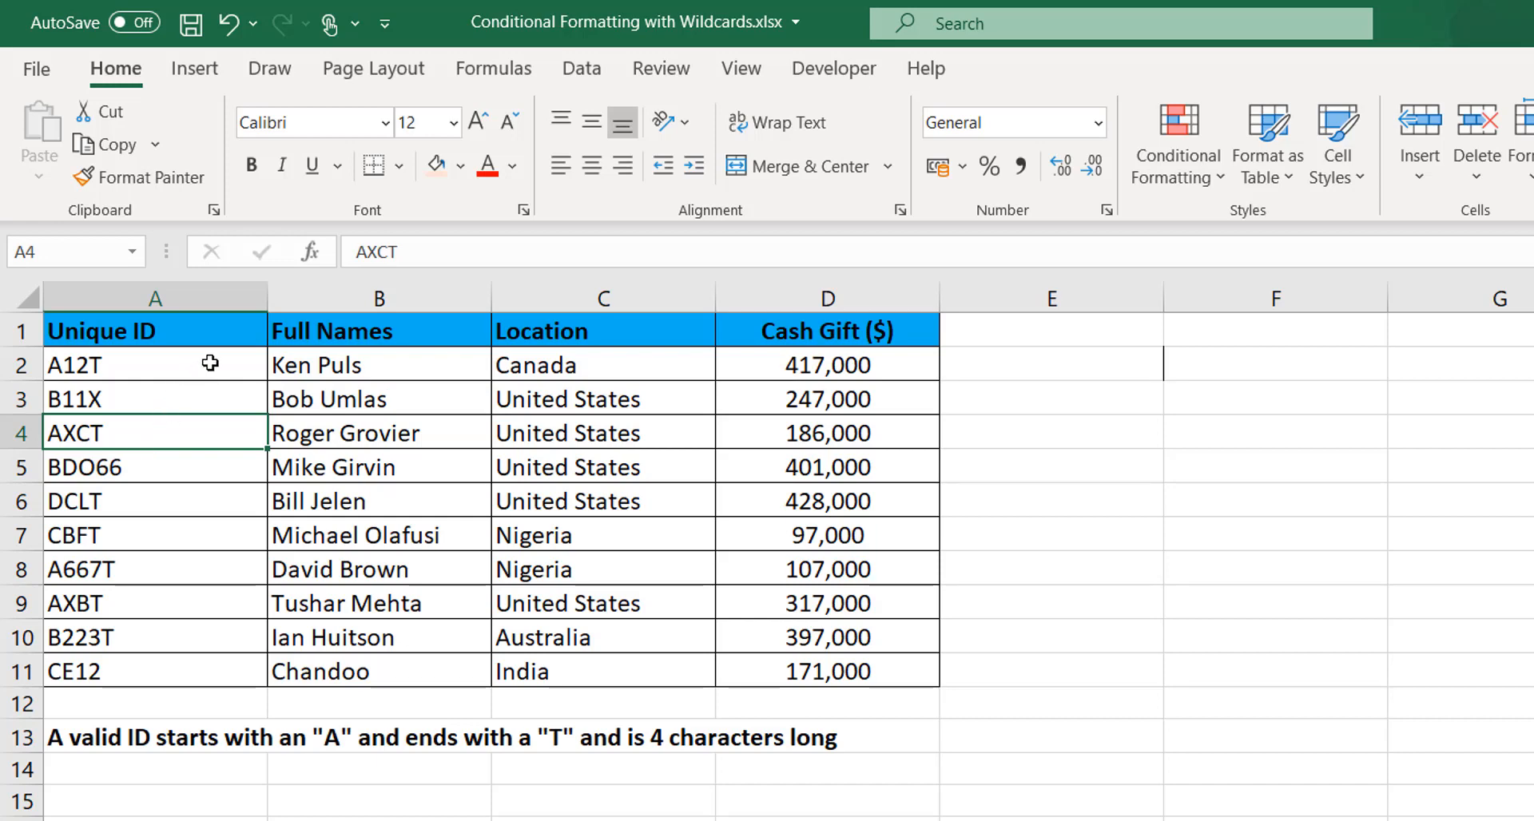
click(154, 364)
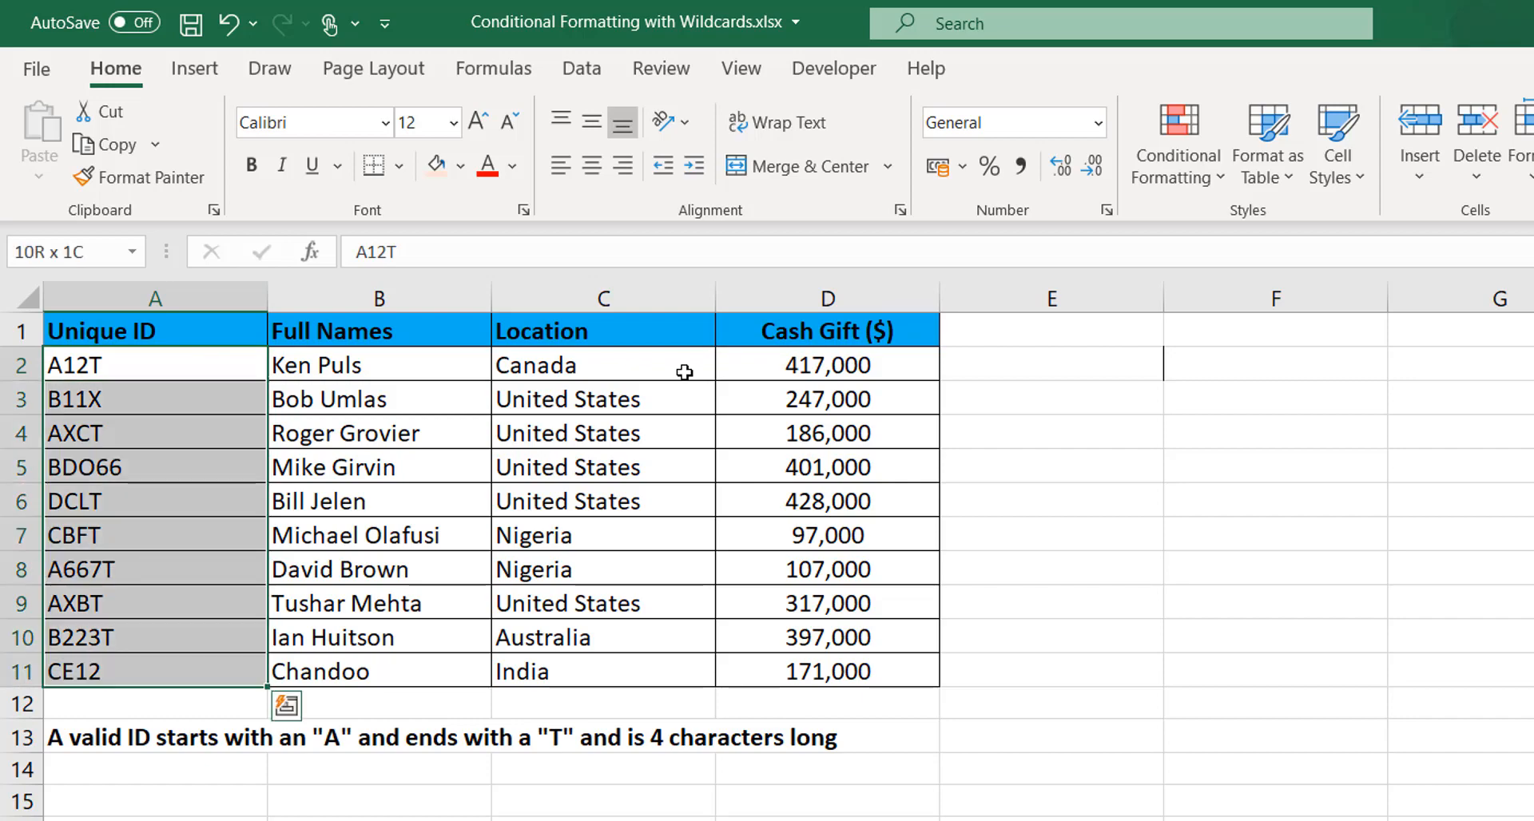
click(155, 364)
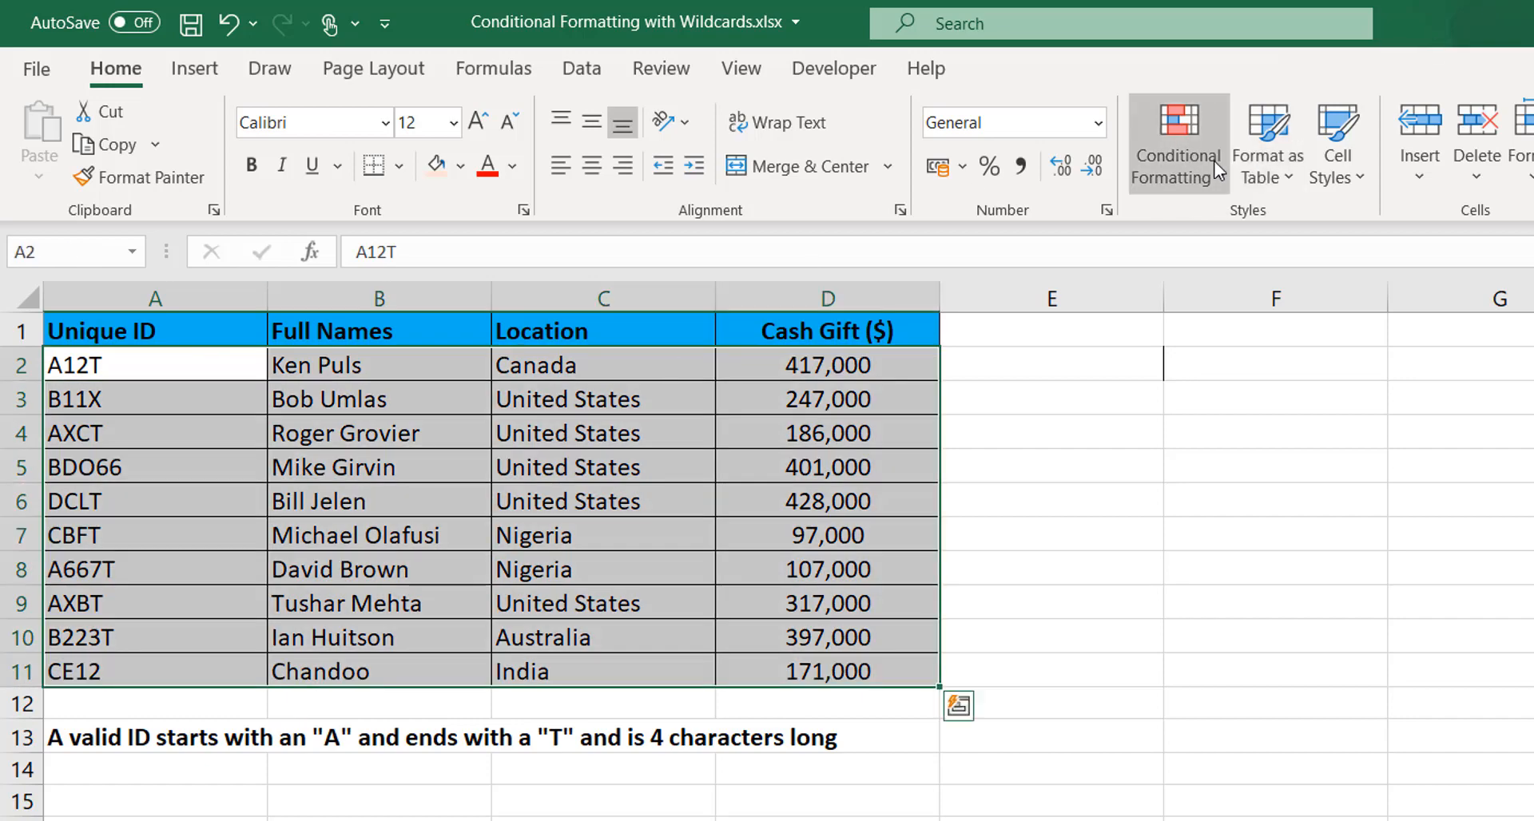
Step: Bring up the Highlight Cells Rules choices under Conditional Formatting
click(1179, 142)
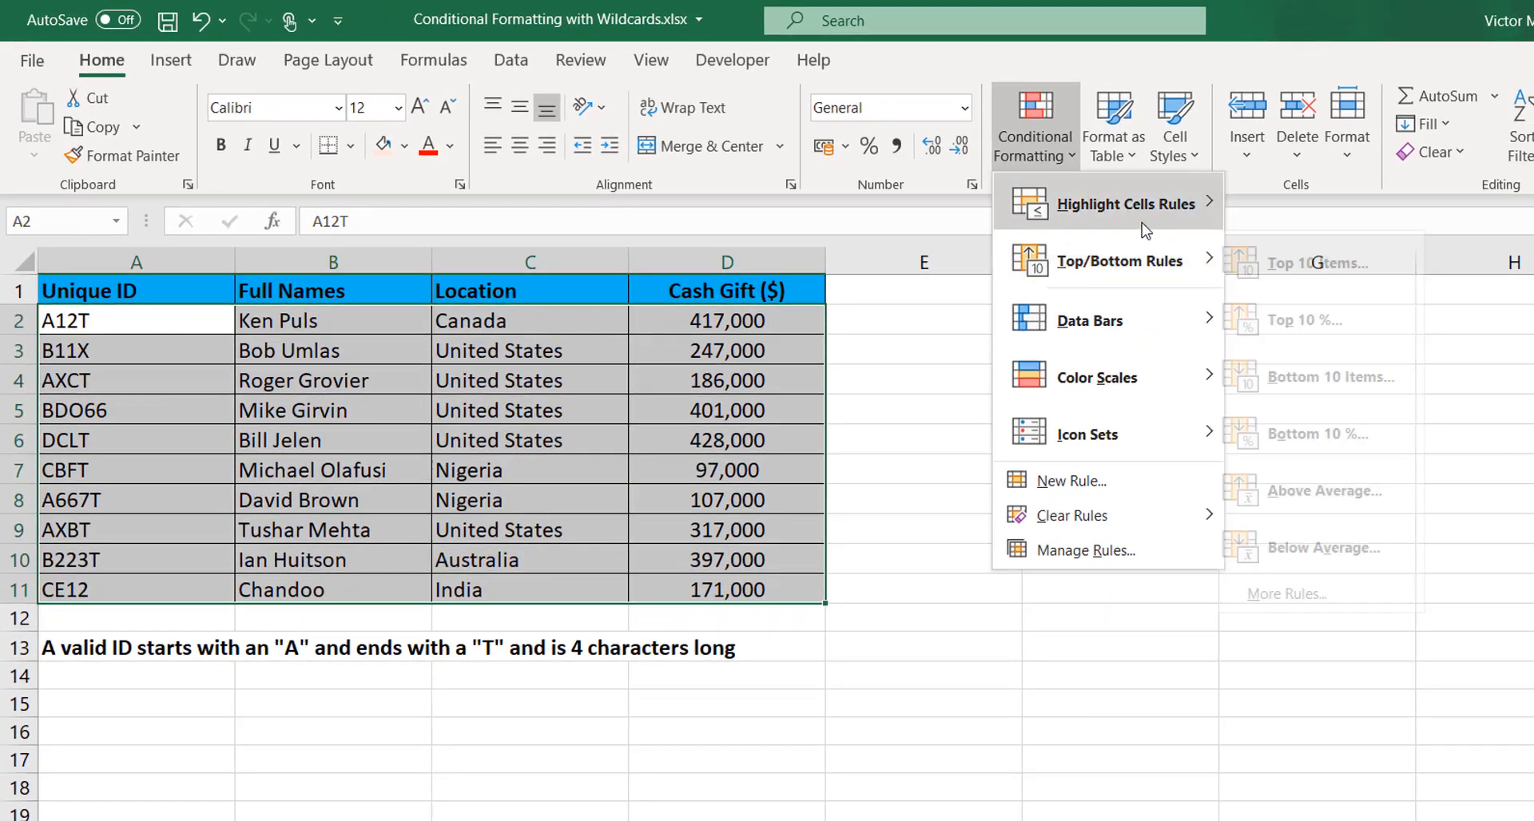
mouse_move(1125, 203)
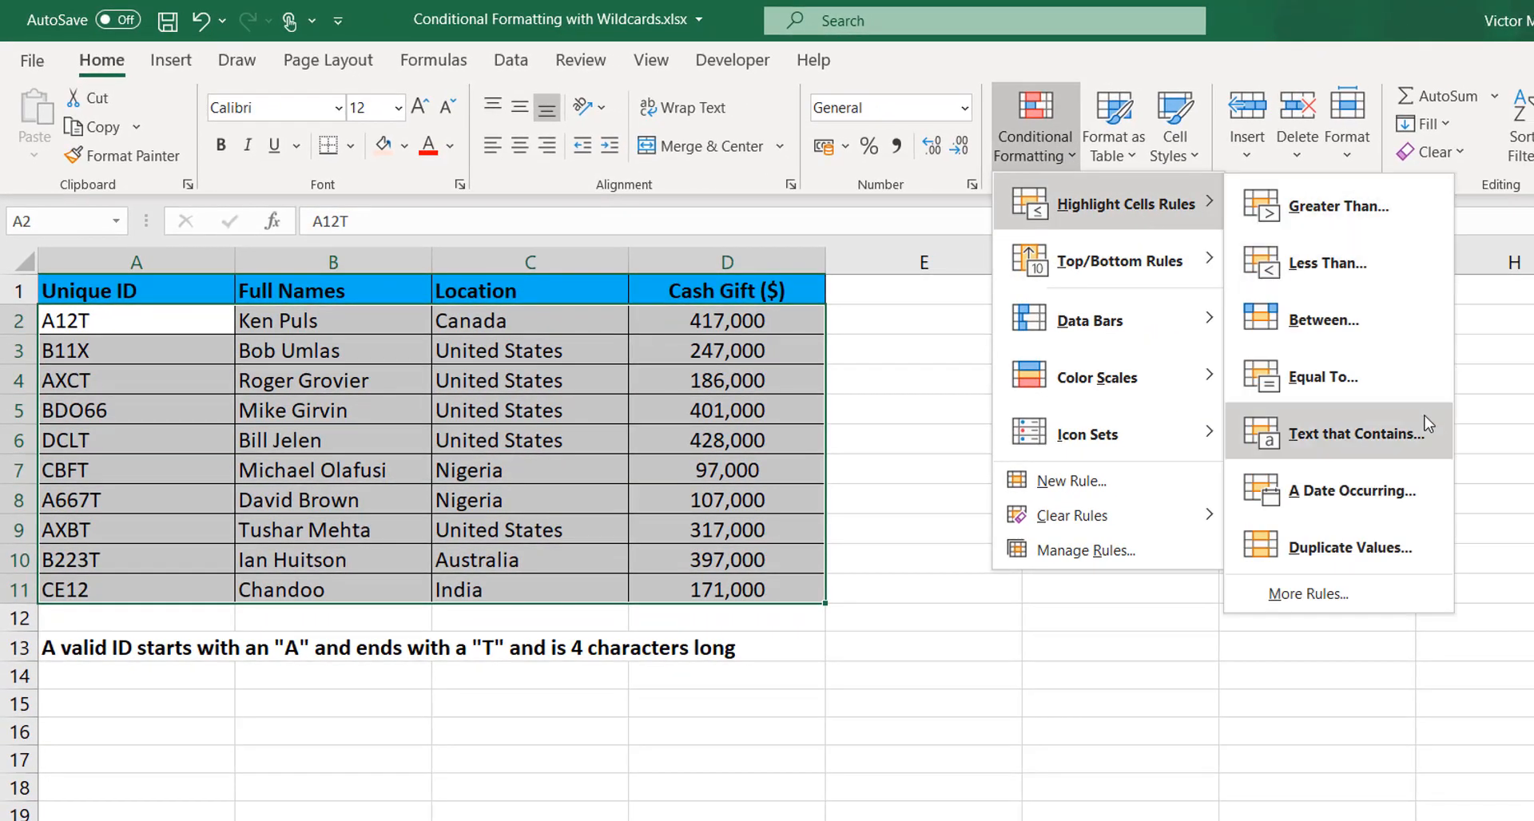
click(1353, 433)
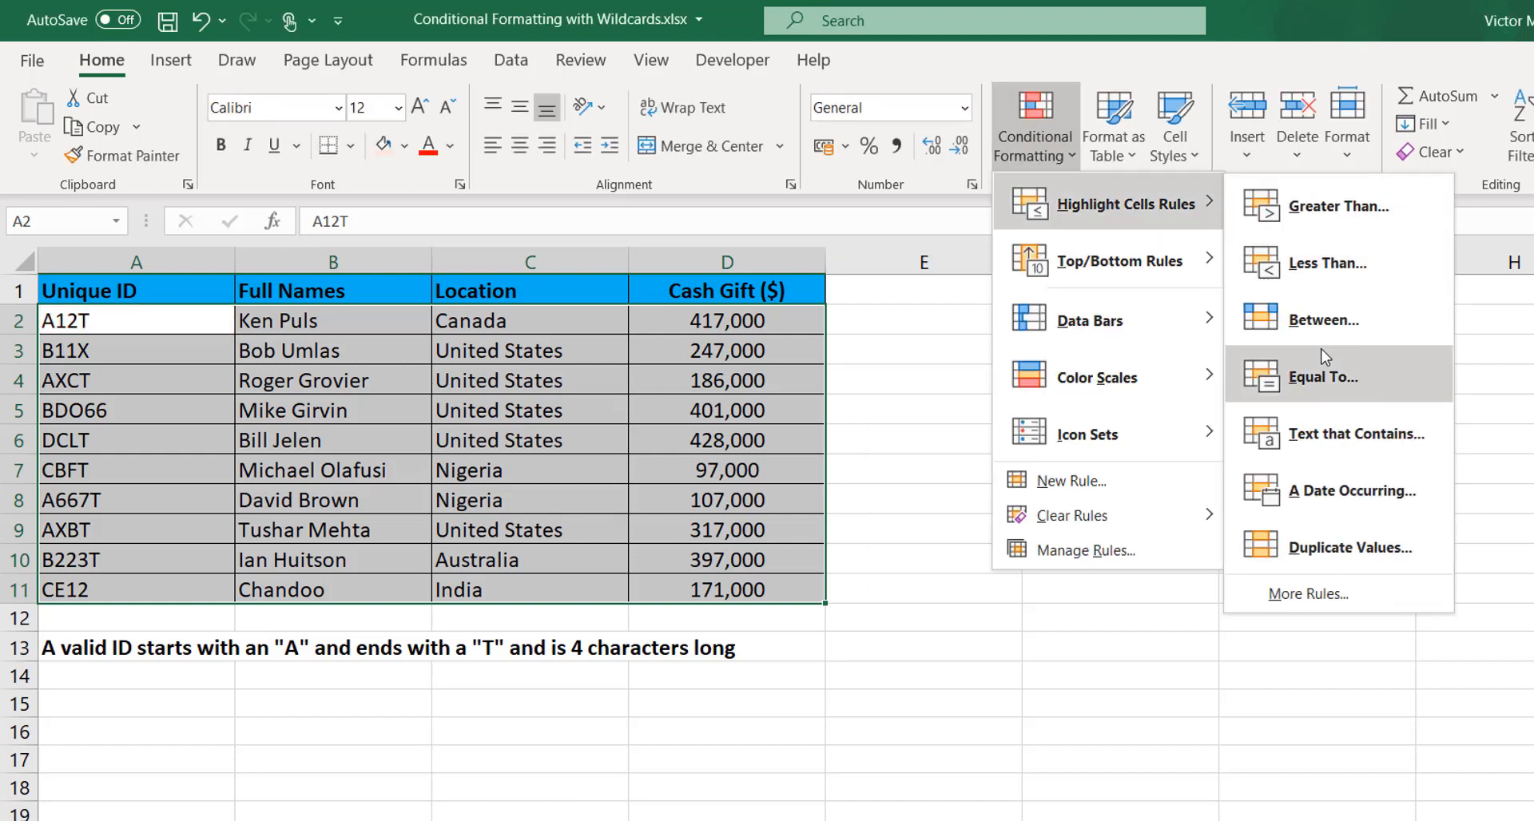
mouse_move(1307, 593)
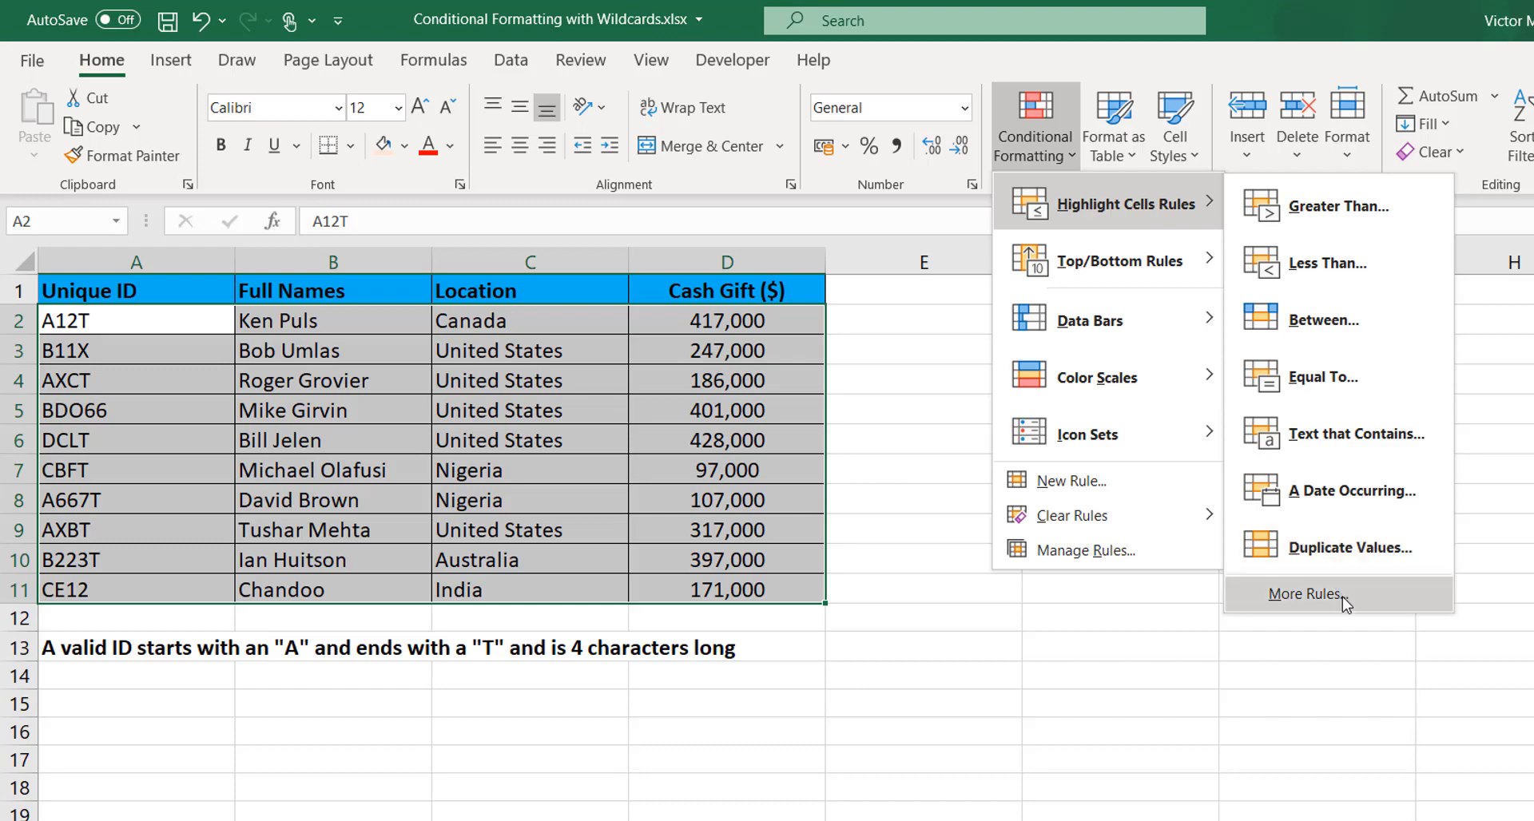
Step: Start a More Rules rule based on Specific Text, browse the operators, then cancel it
click(1306, 592)
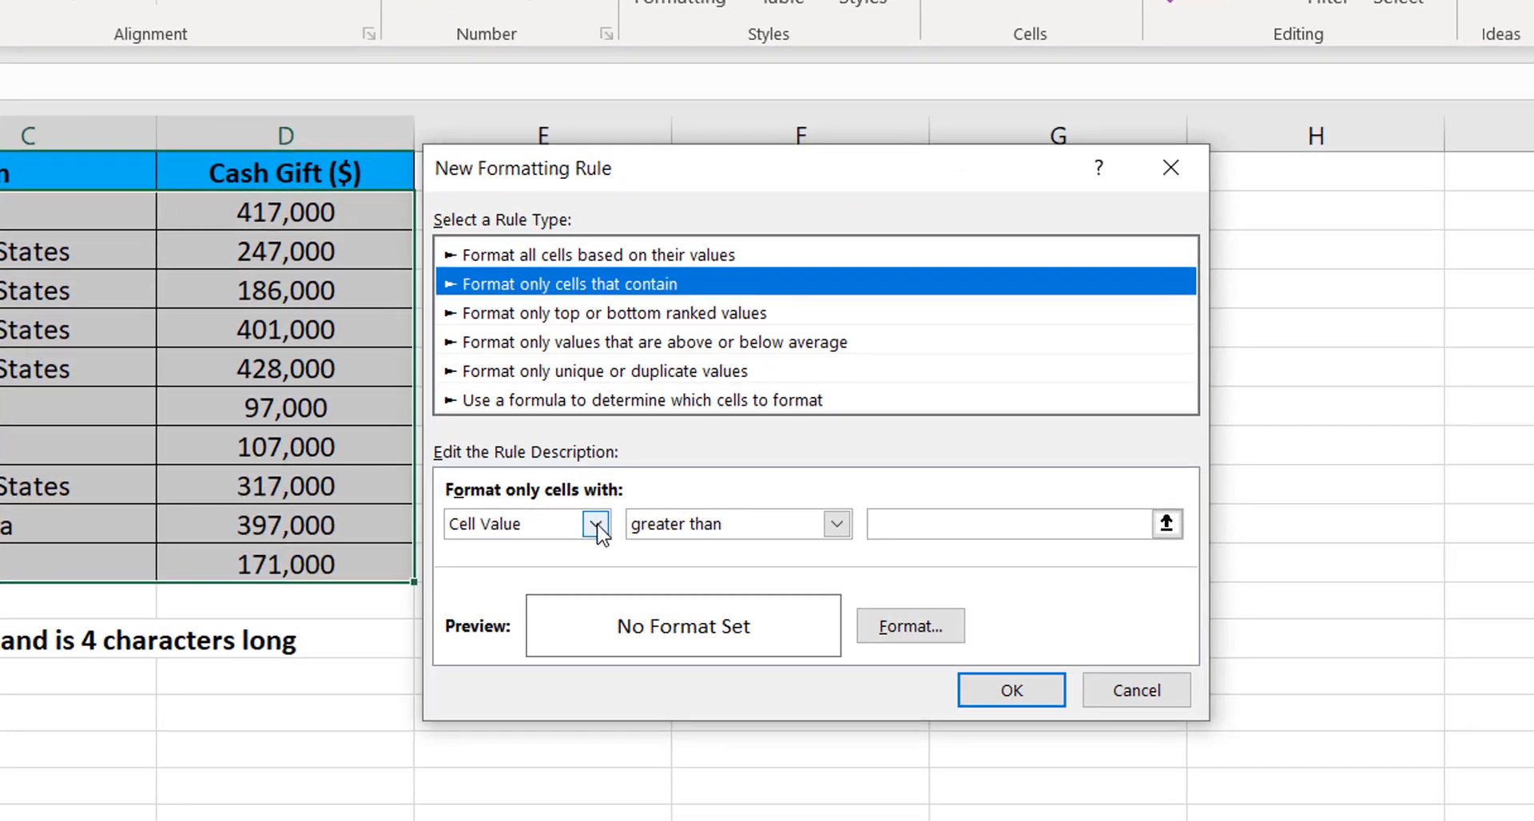
click(596, 524)
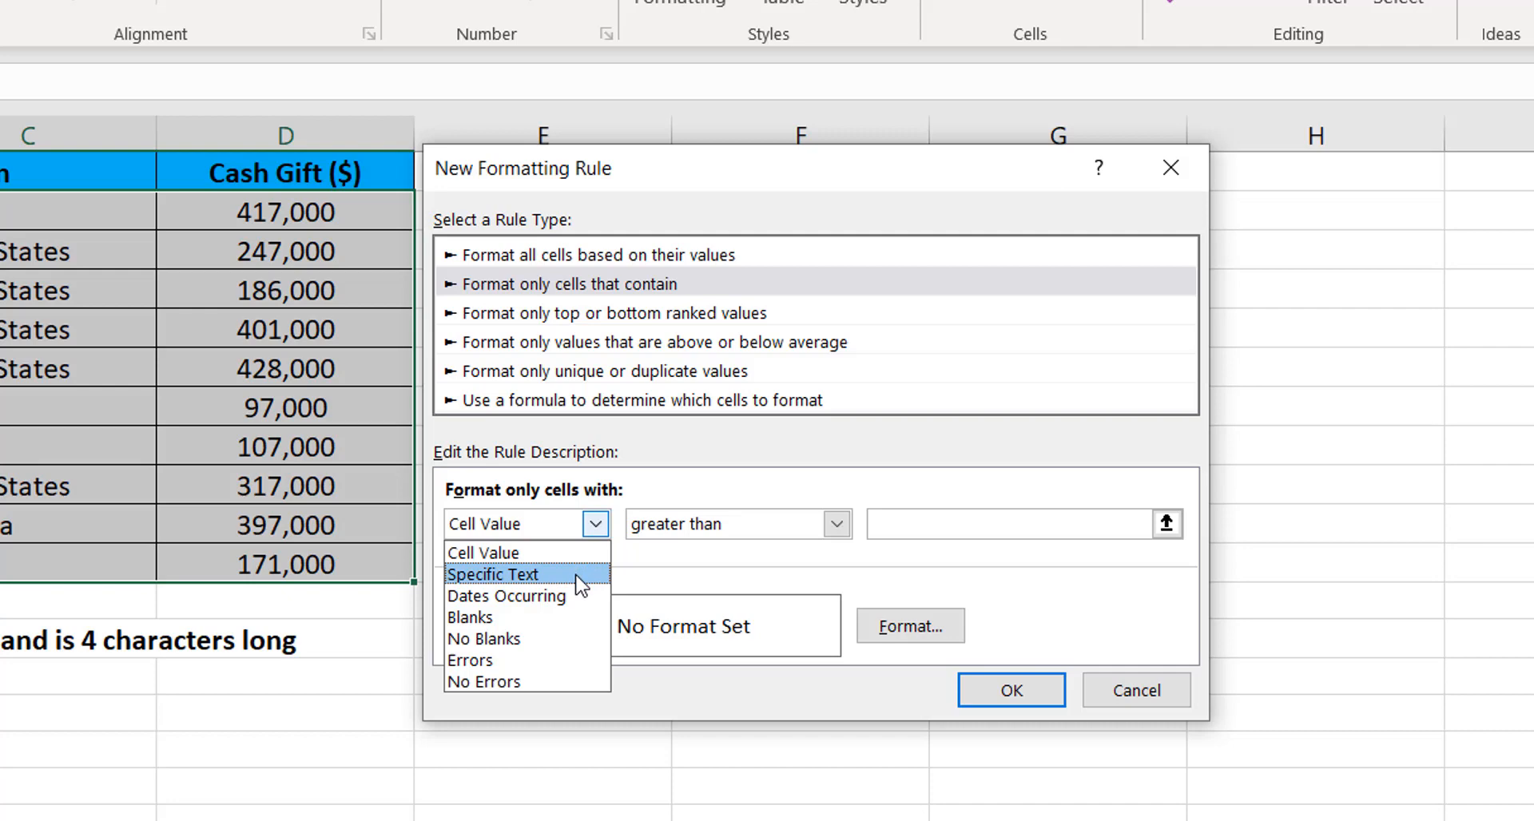
click(494, 574)
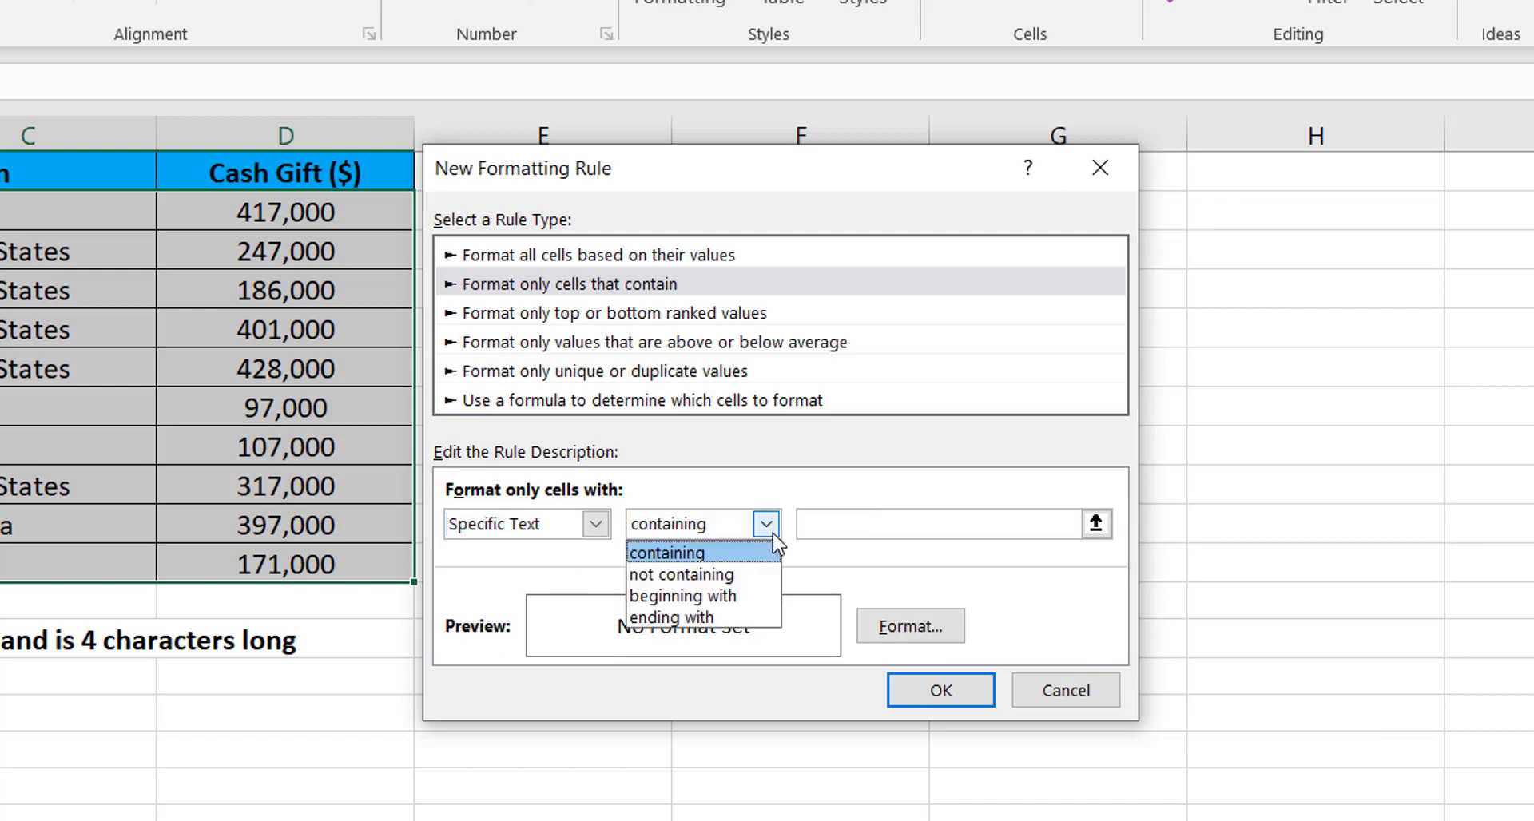
mouse_move(703, 617)
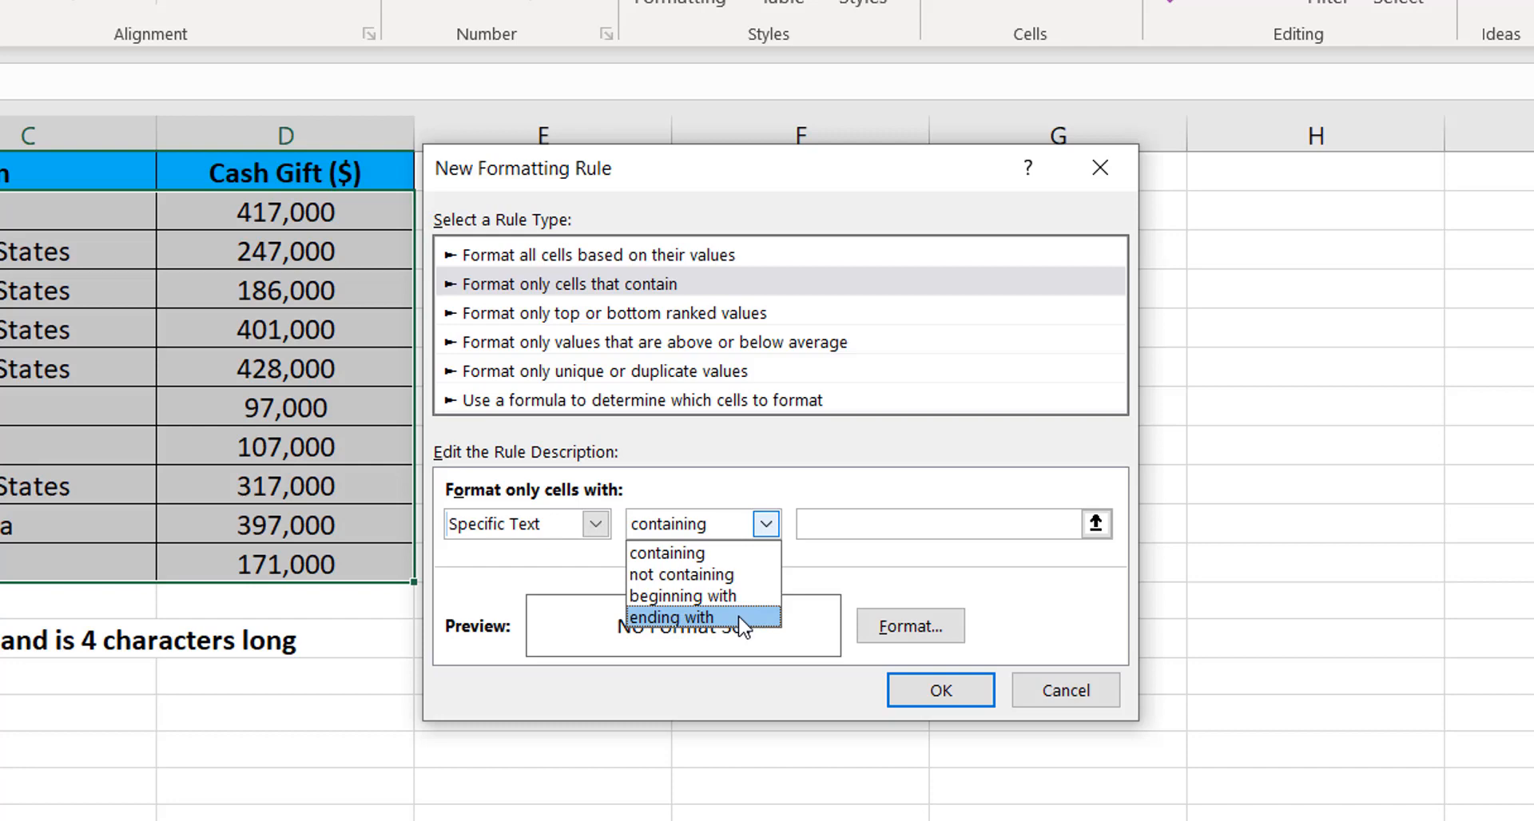
mouse_move(1104, 697)
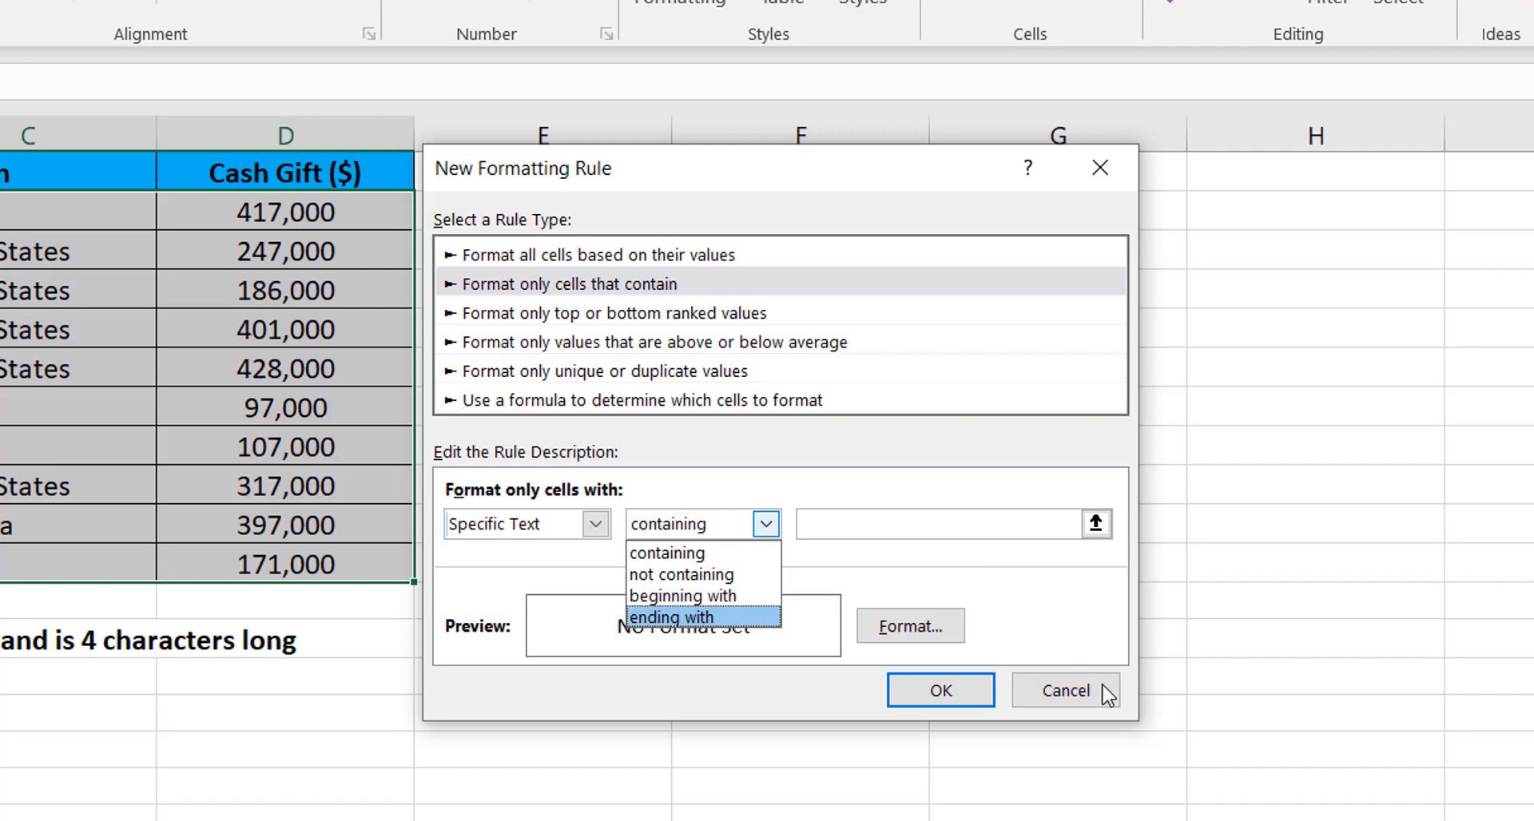
click(1064, 691)
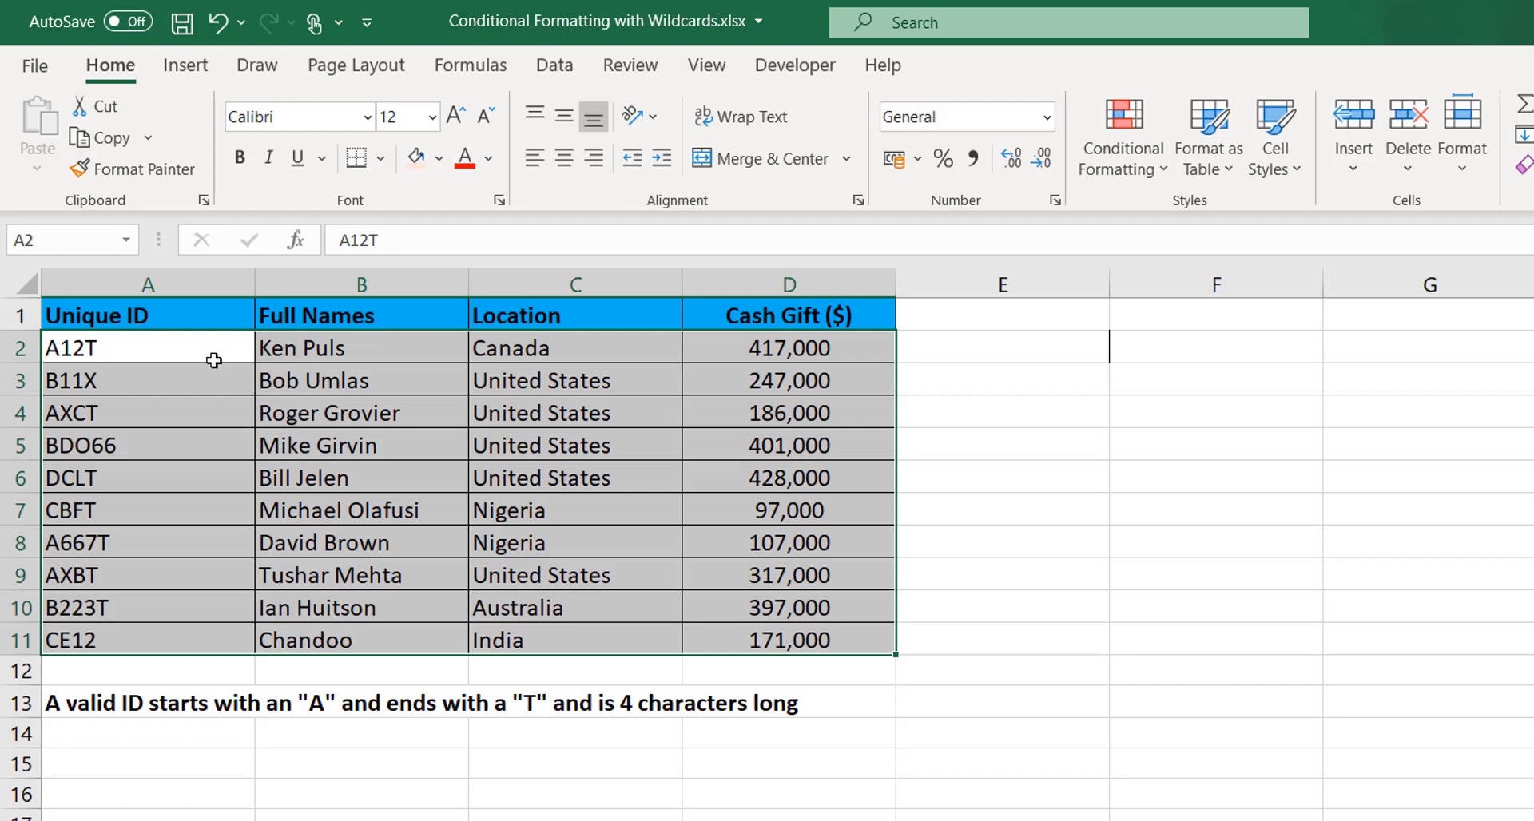
mouse_move(181, 565)
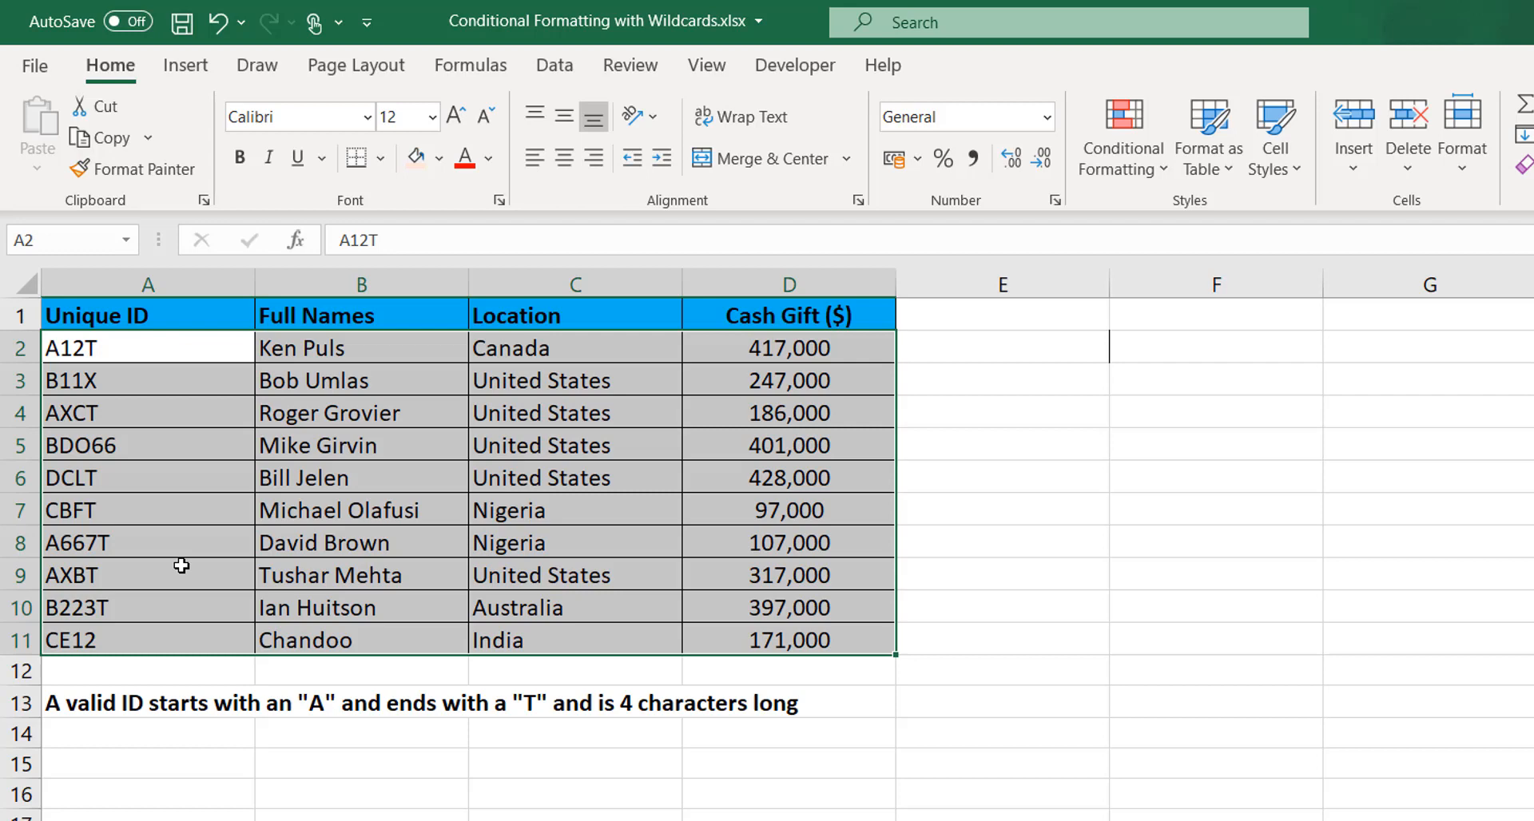
mouse_move(361, 604)
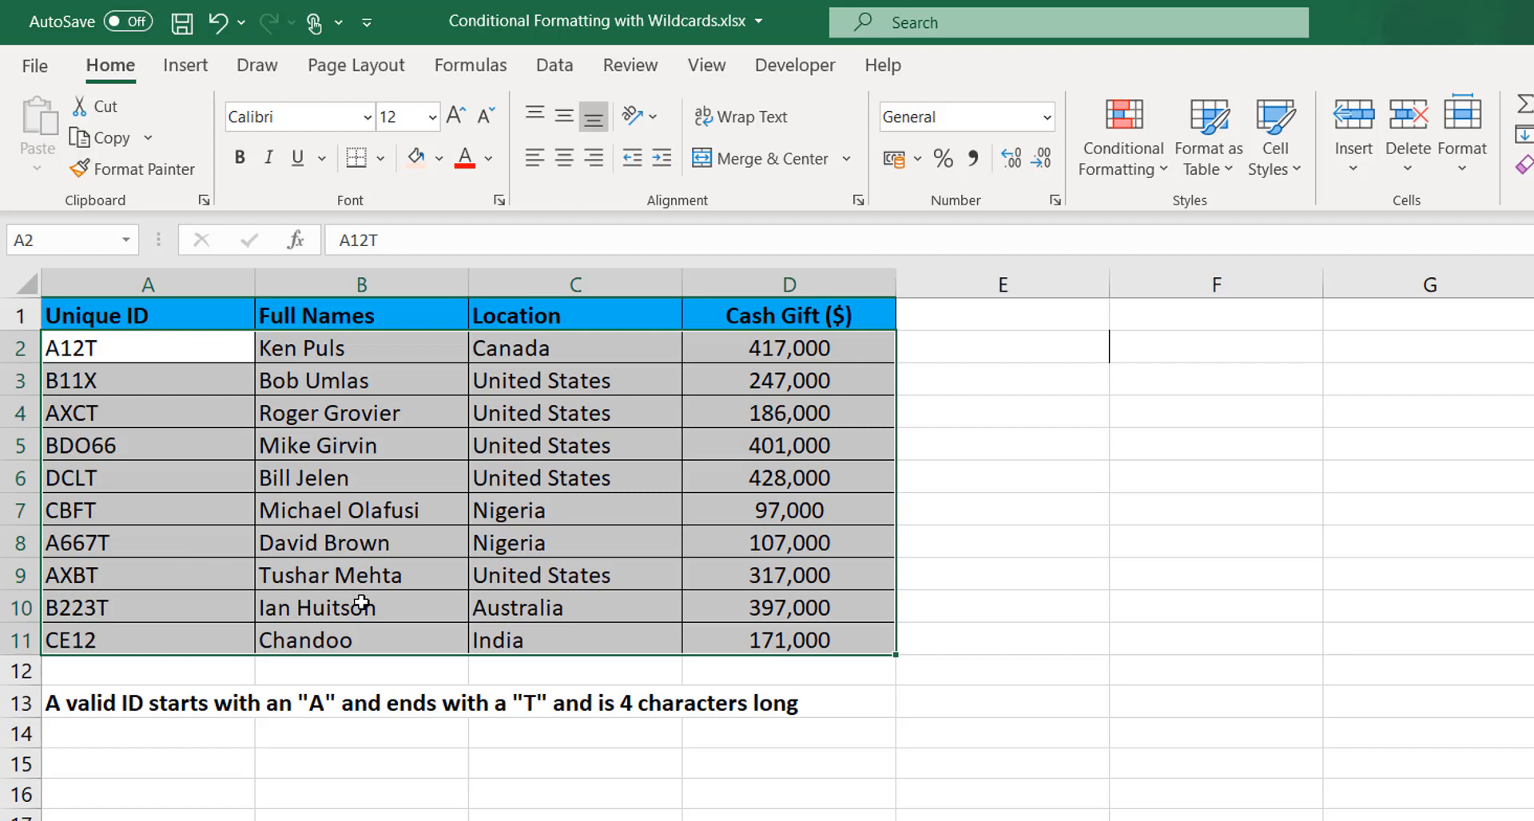
click(788, 283)
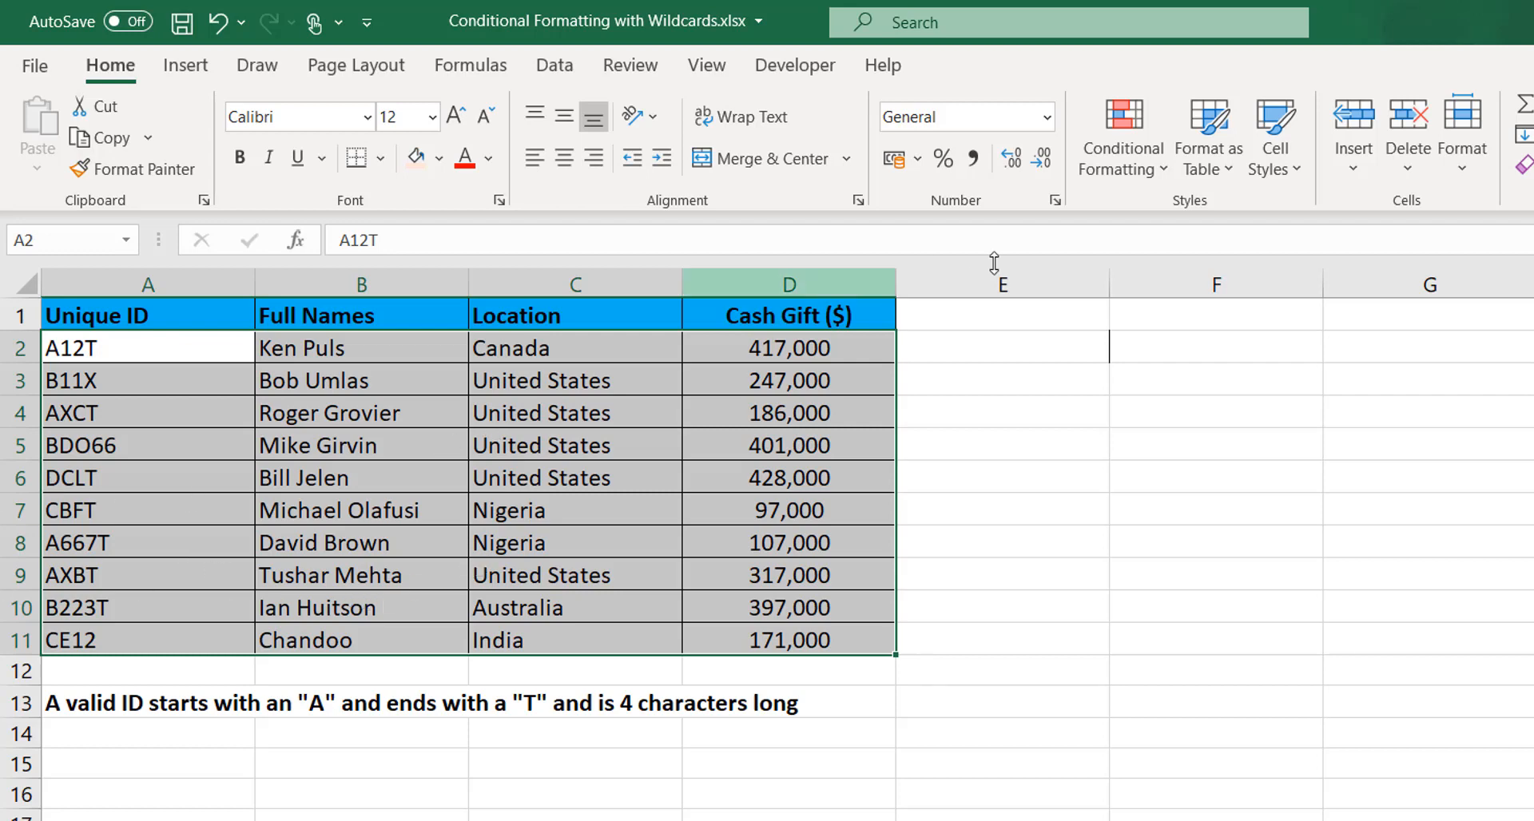
click(1002, 347)
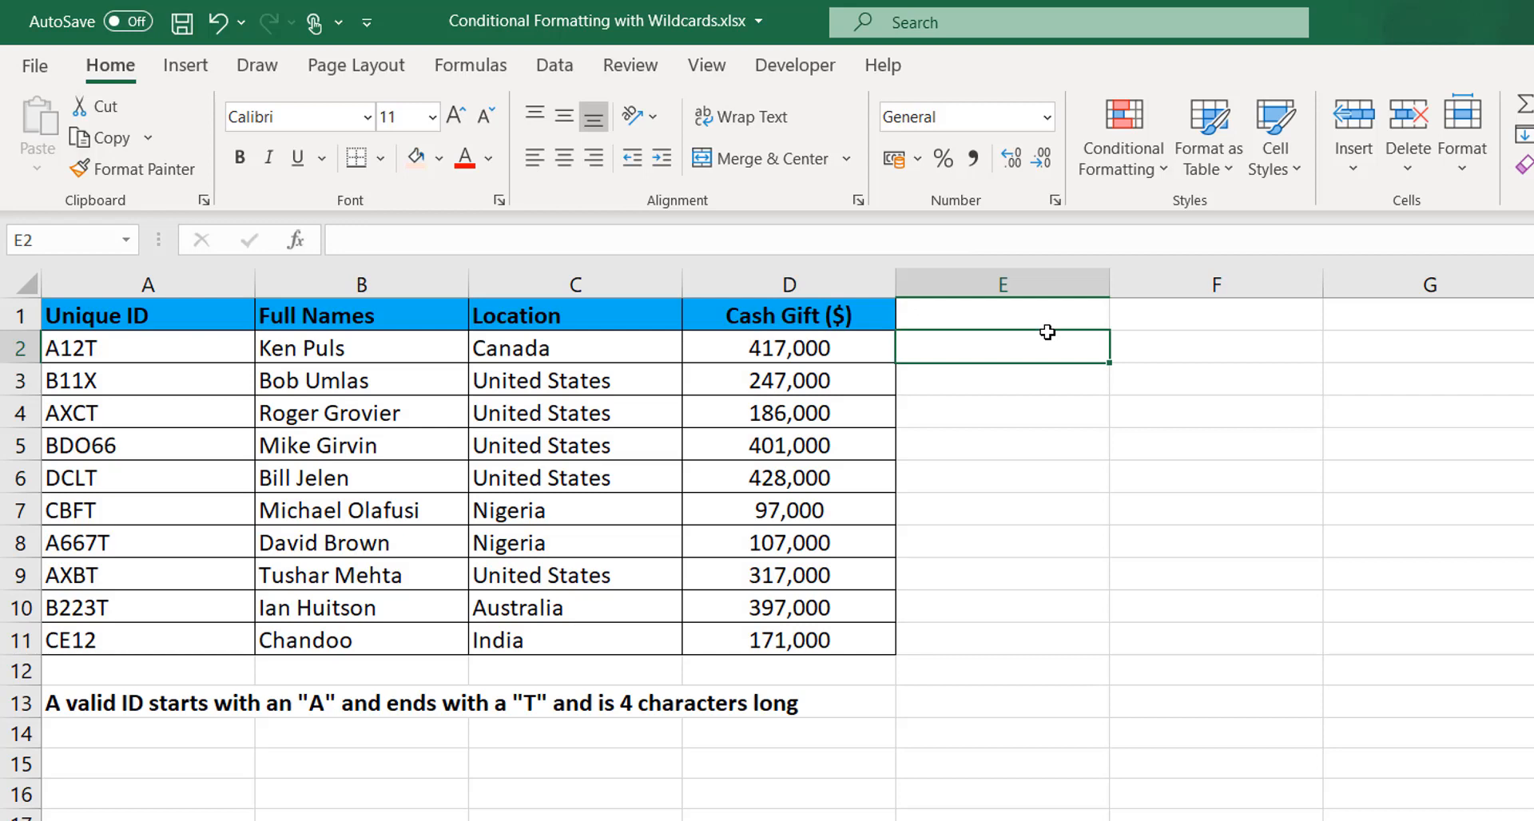
mouse_move(1279, 357)
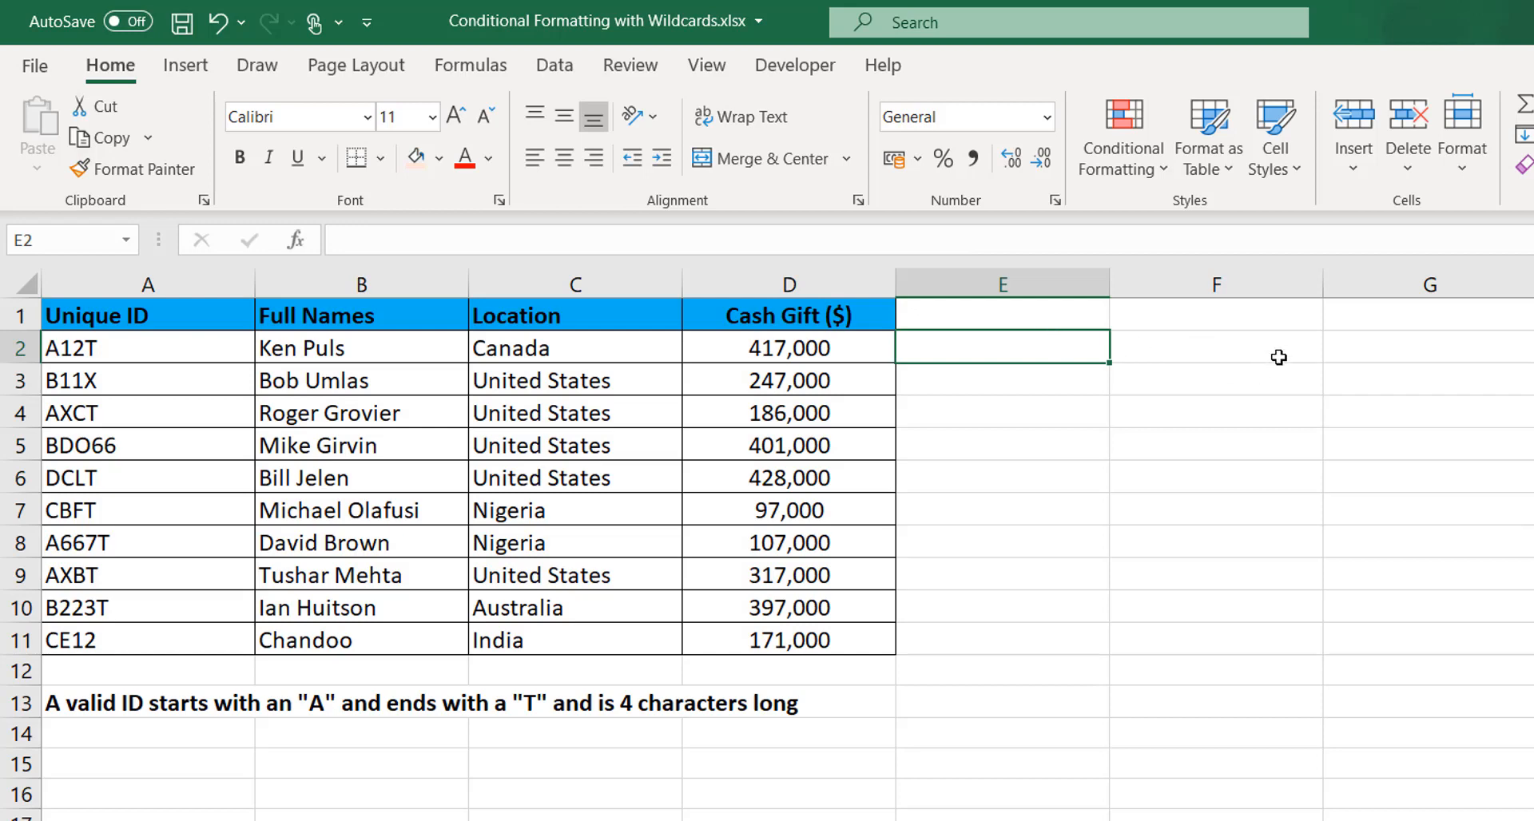
Step: Enter the wildcard pattern A??T in F2 and move to E2 for the test formula
text(A)
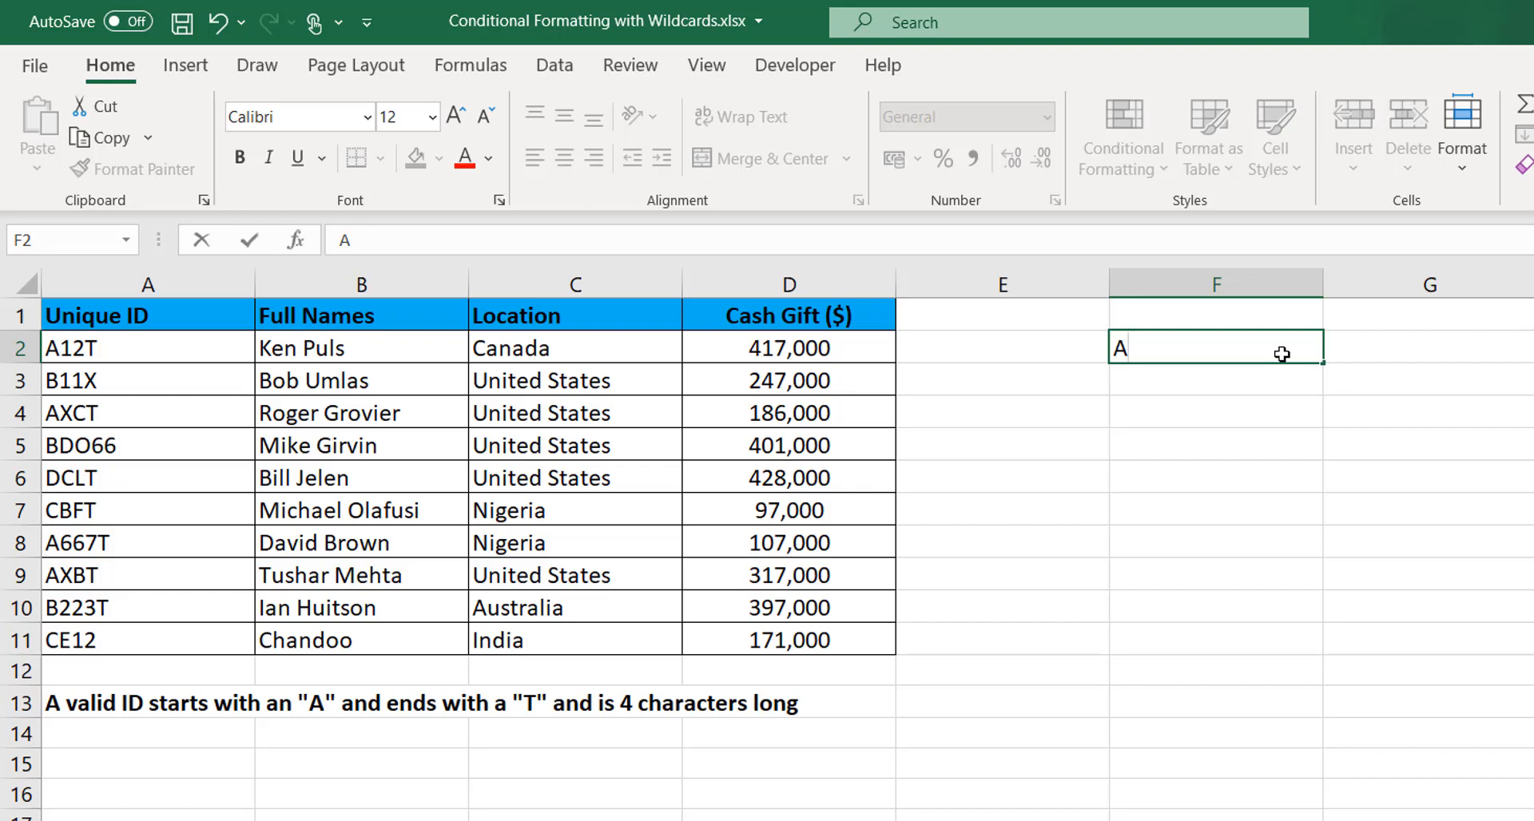
text(??)
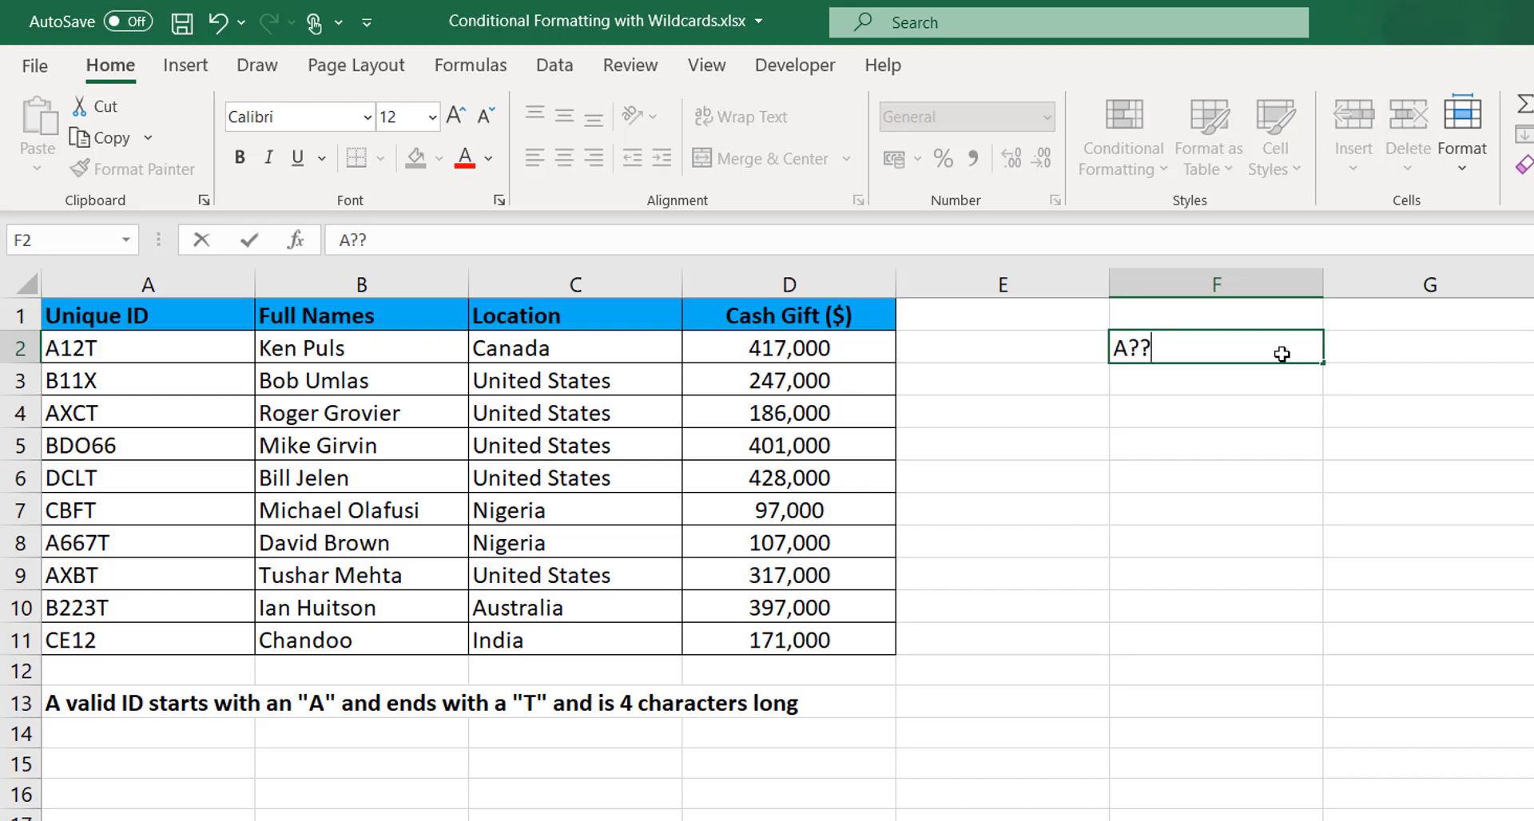
text(T)
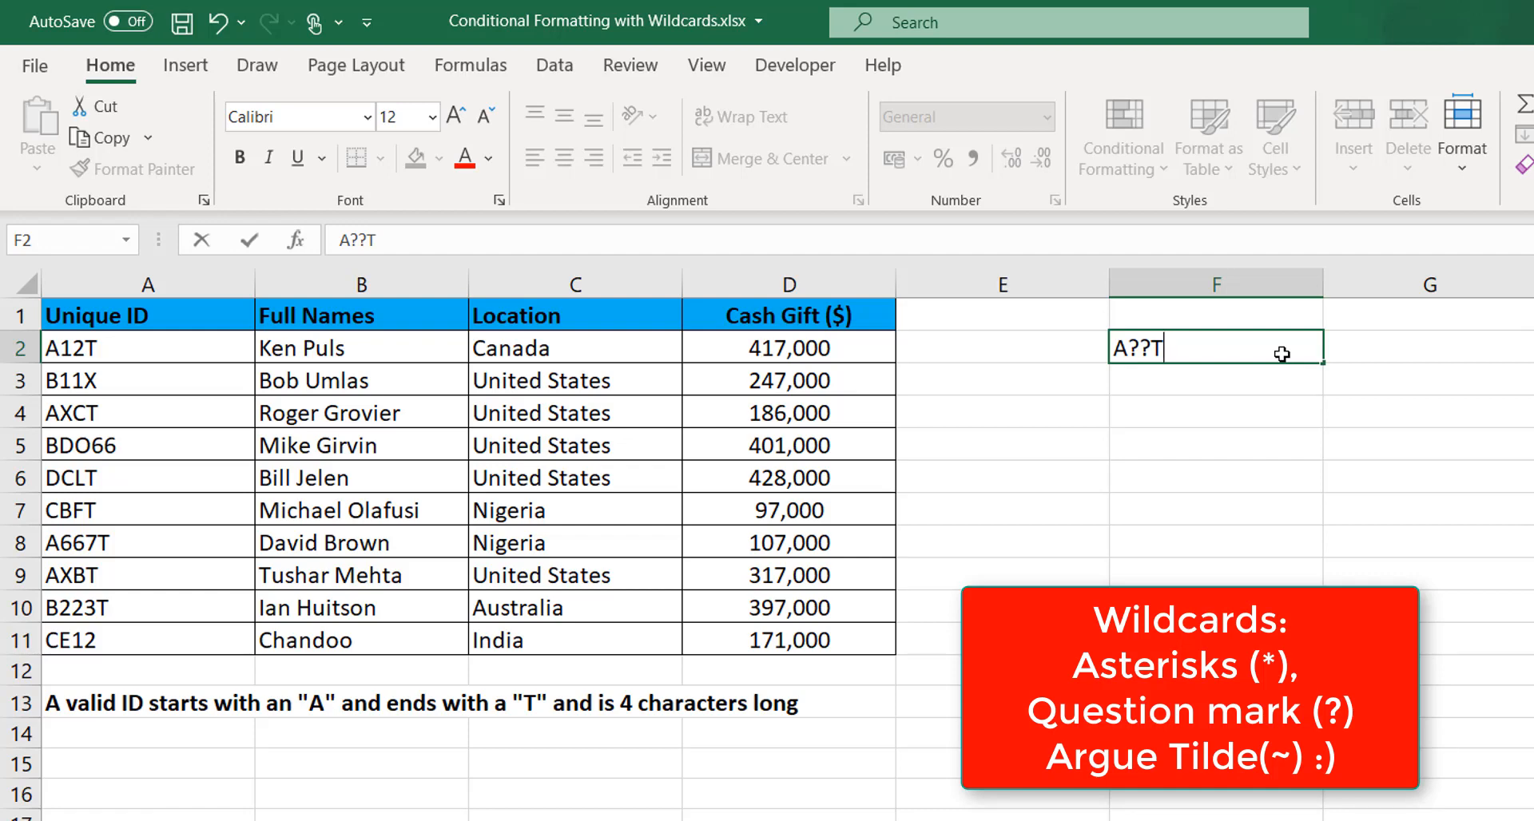
mouse_move(1165, 388)
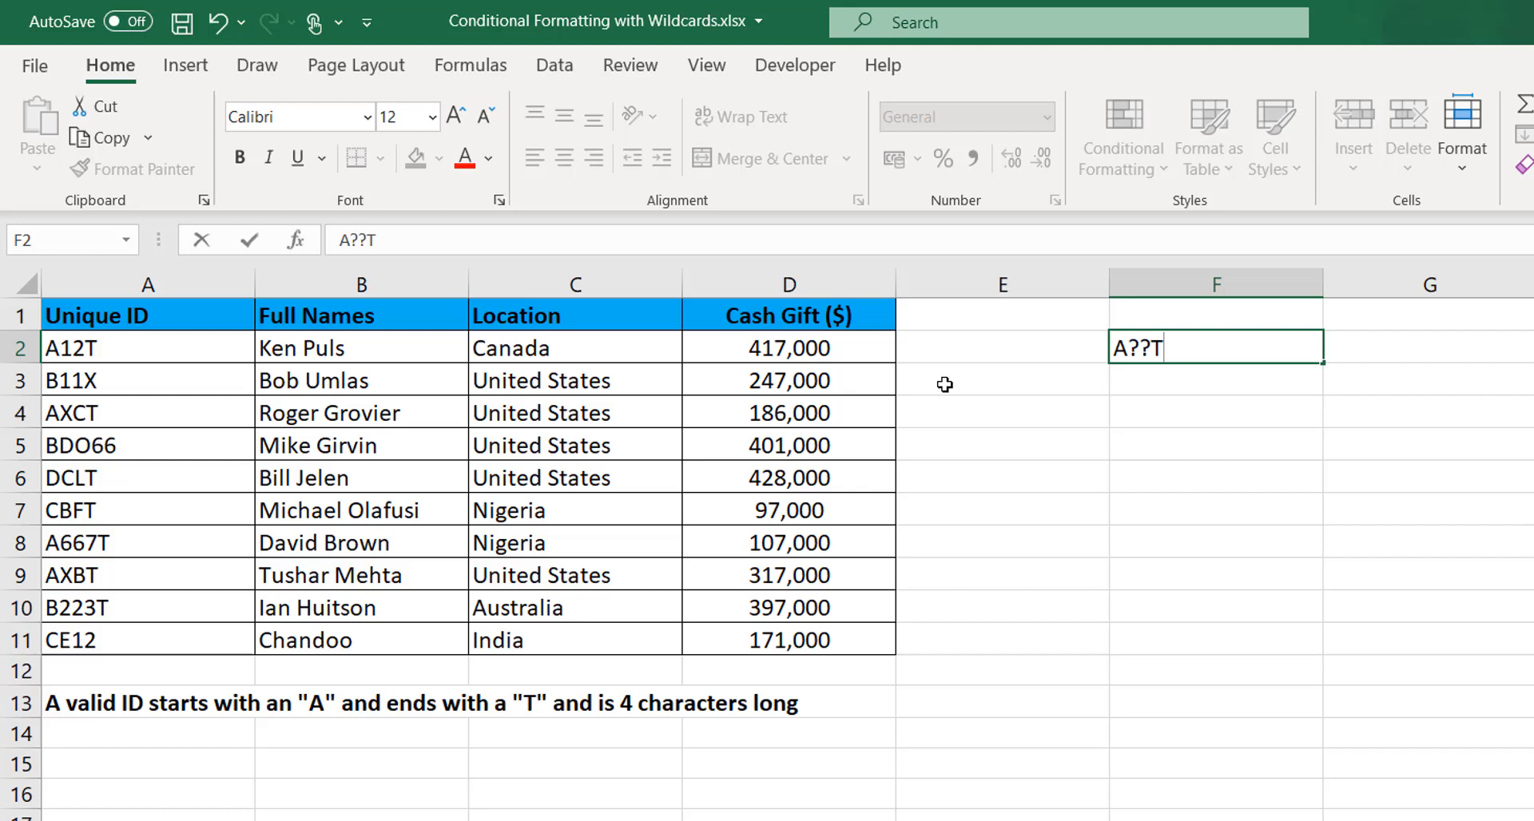
mouse_move(1005, 332)
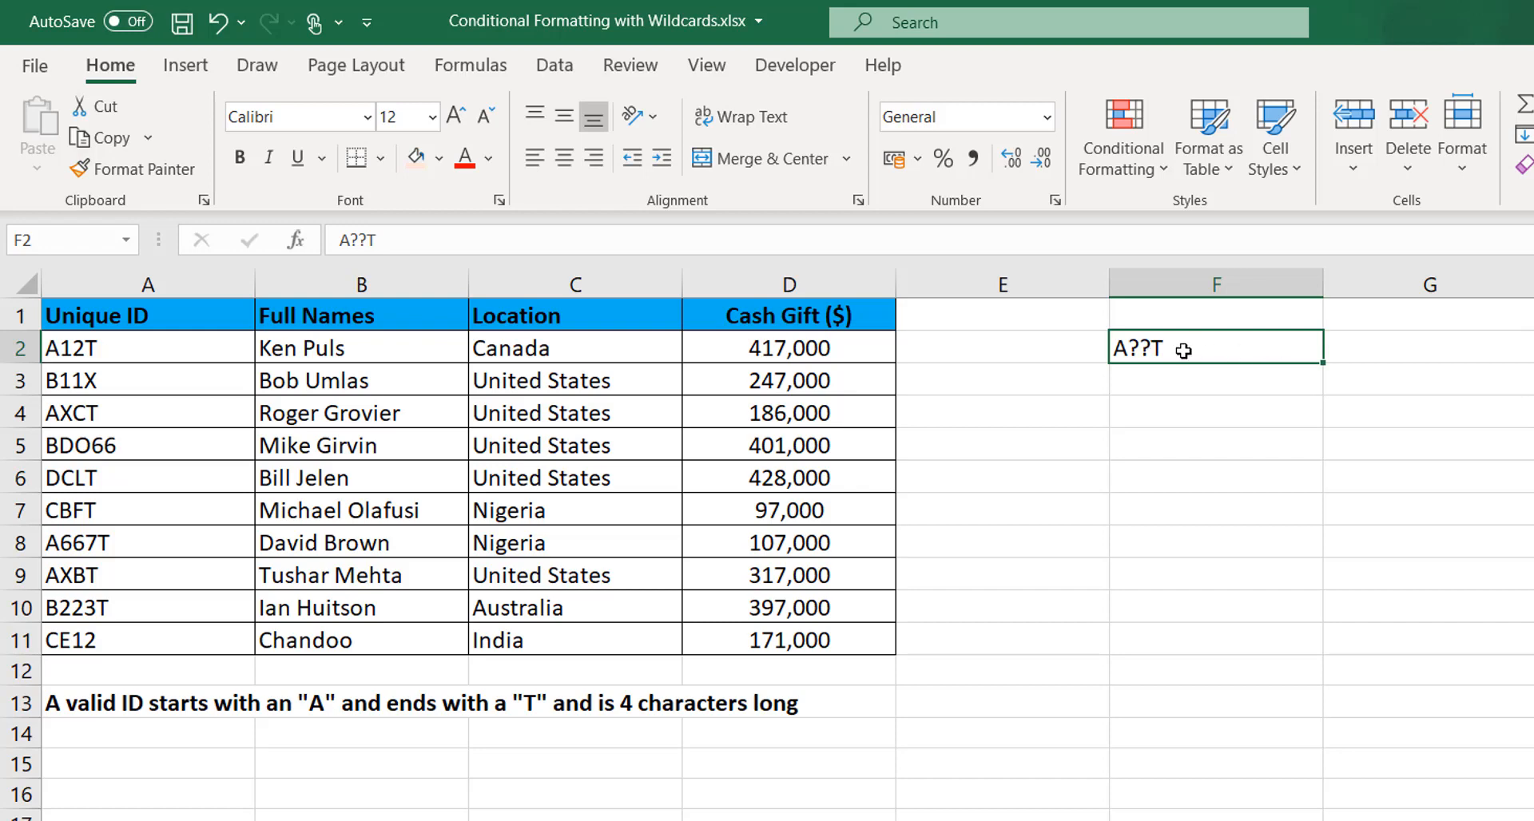
click(1000, 347)
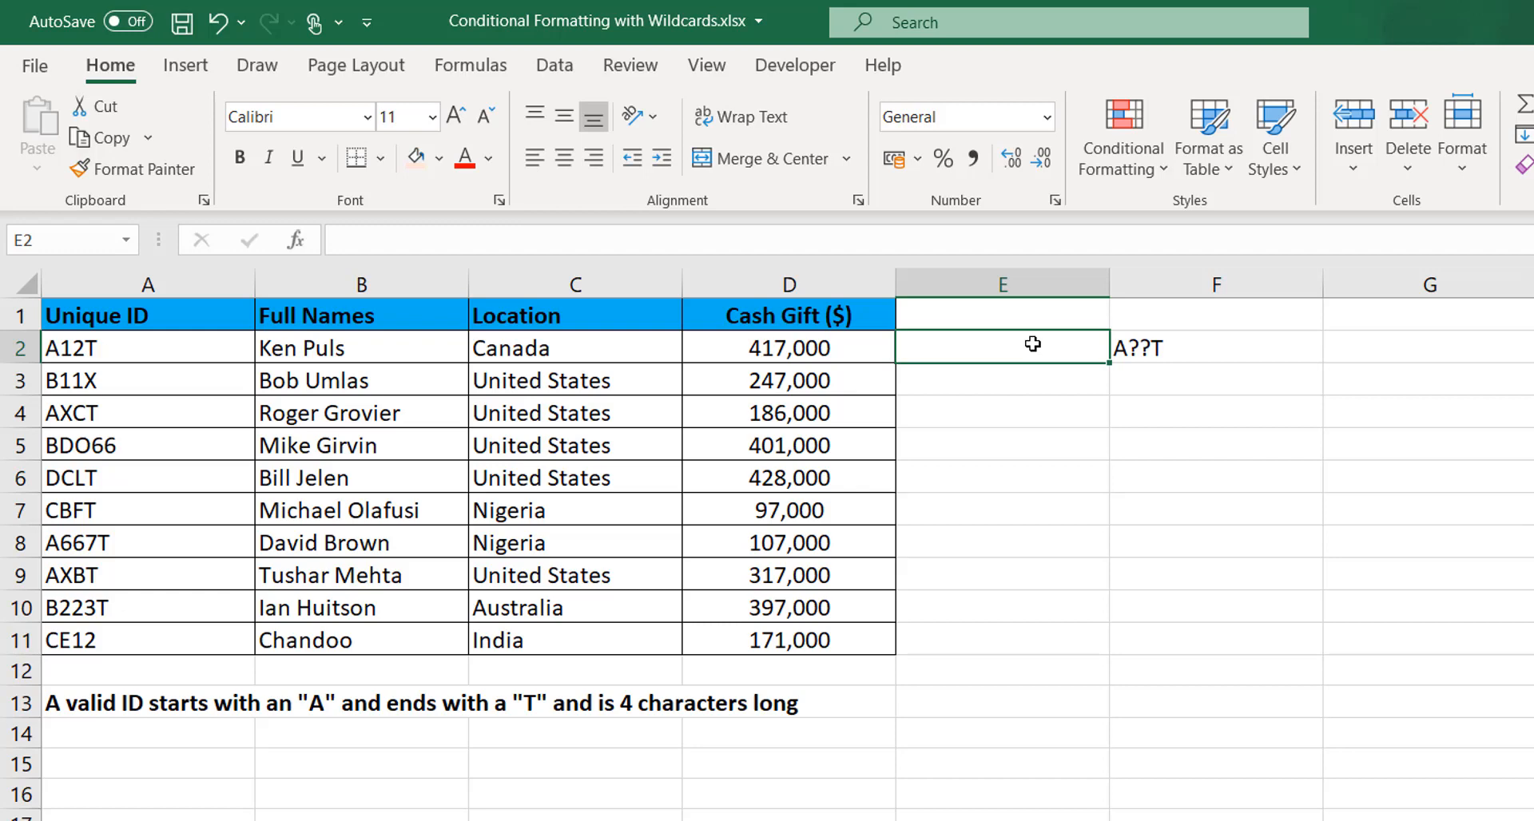
Step: Enter the test formula =COUNTIF(A2,"A??T") in E2, referencing the first ID
text(=countif)
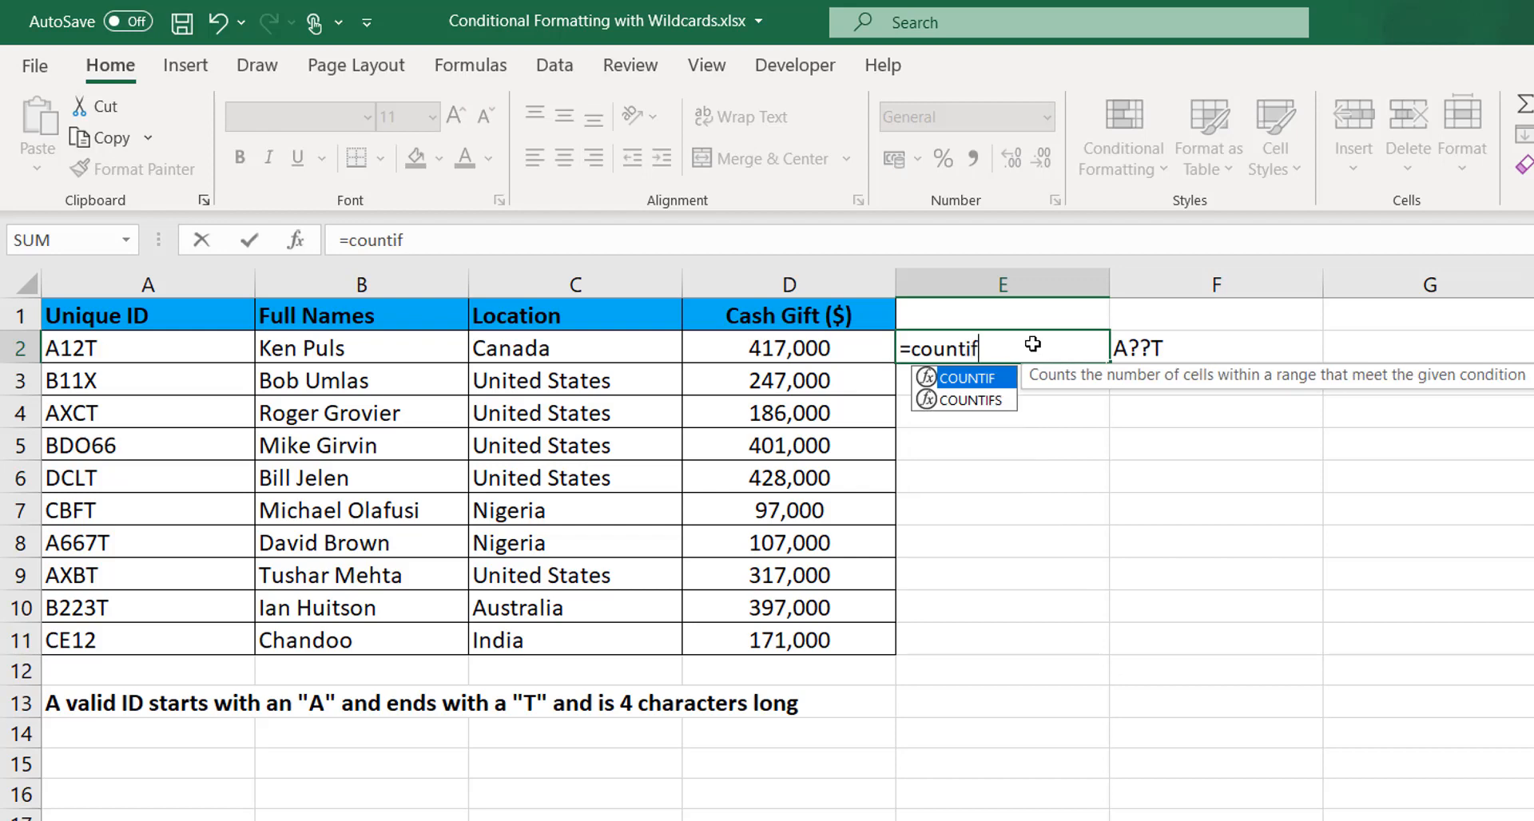
key(Tab)
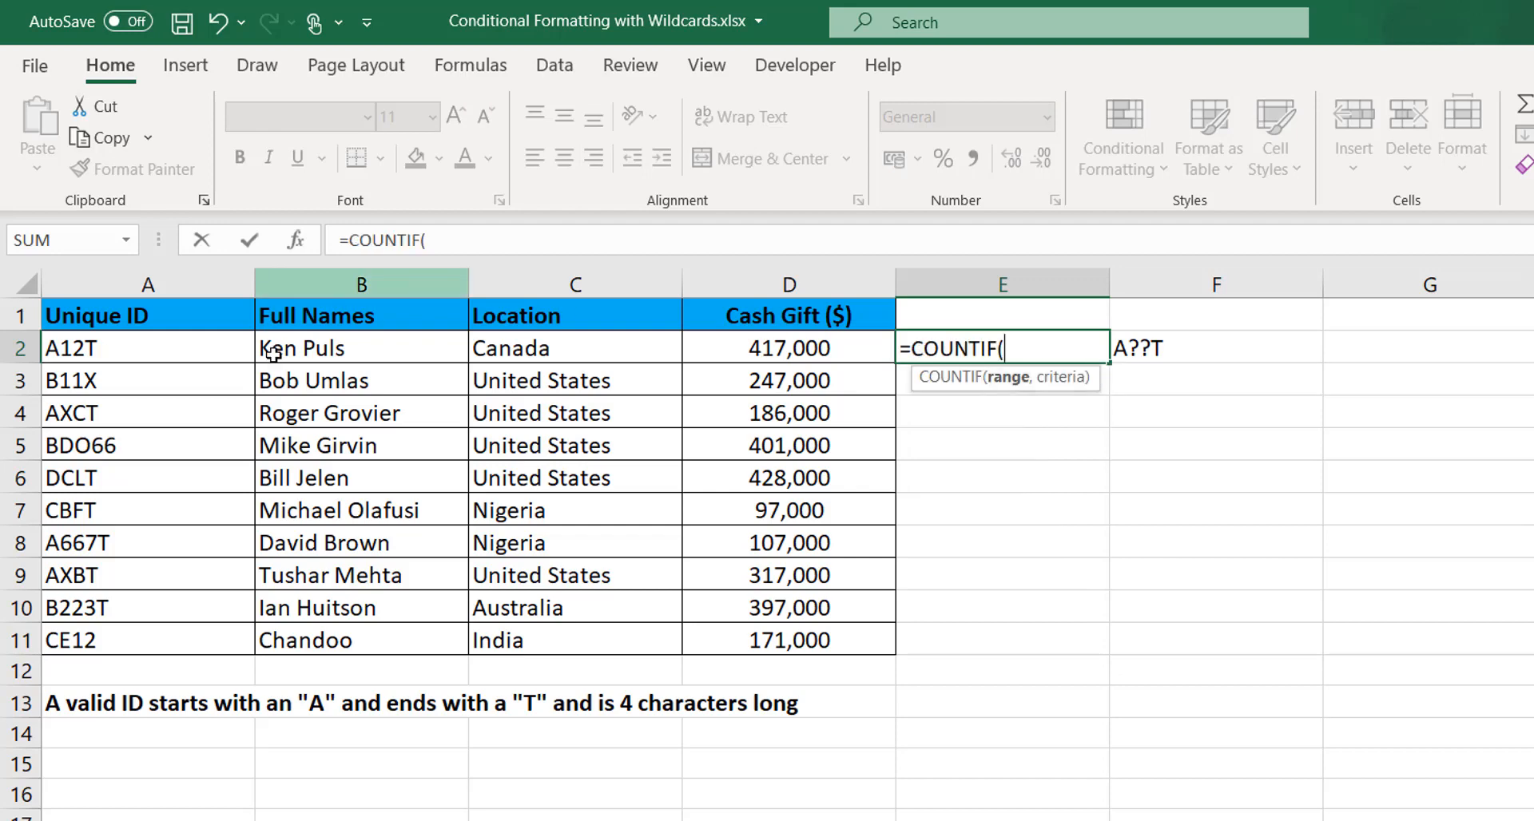
click(147, 347)
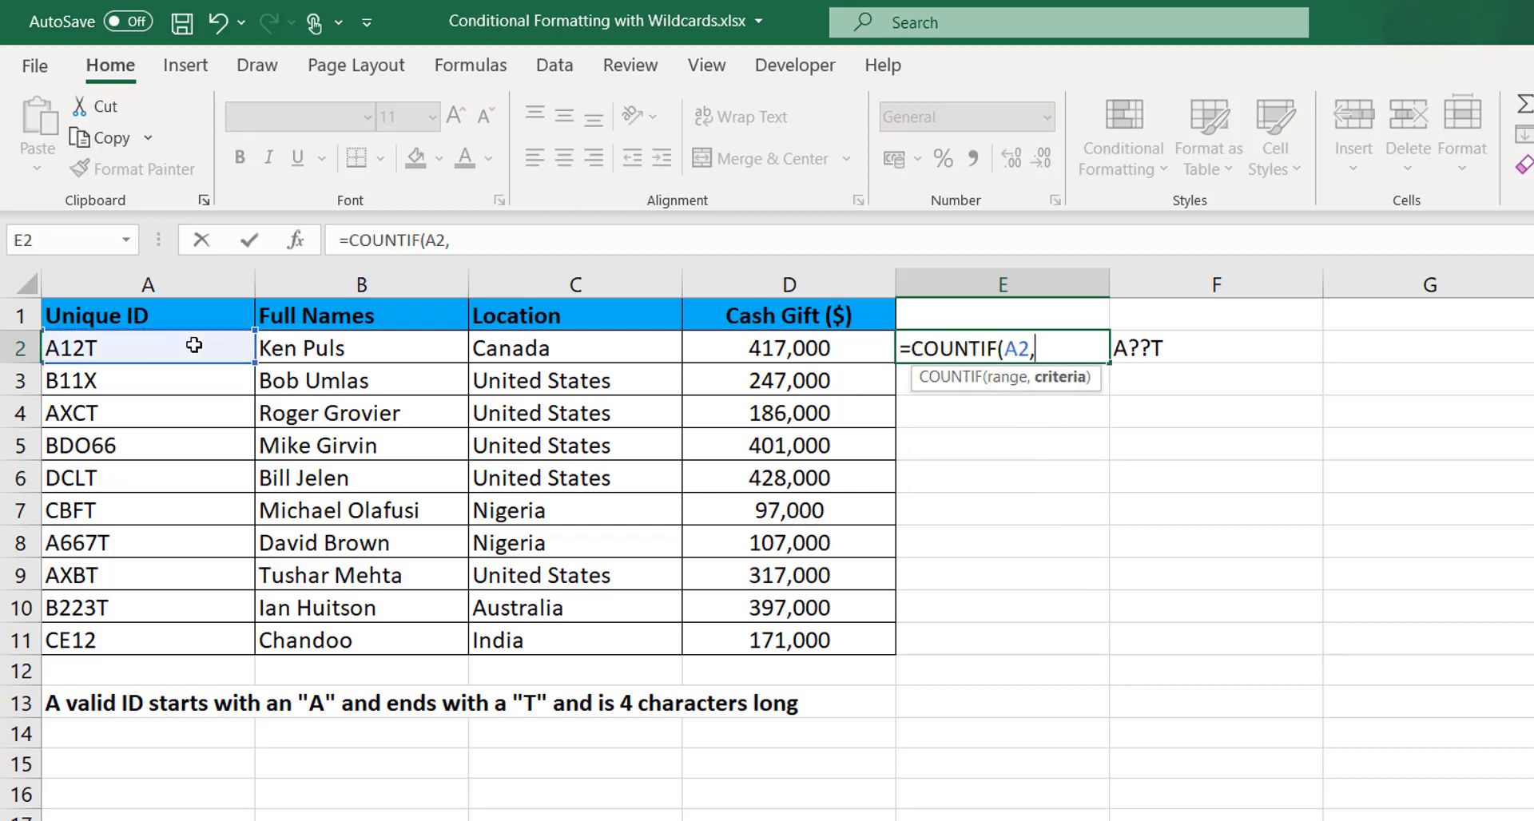
text(@)
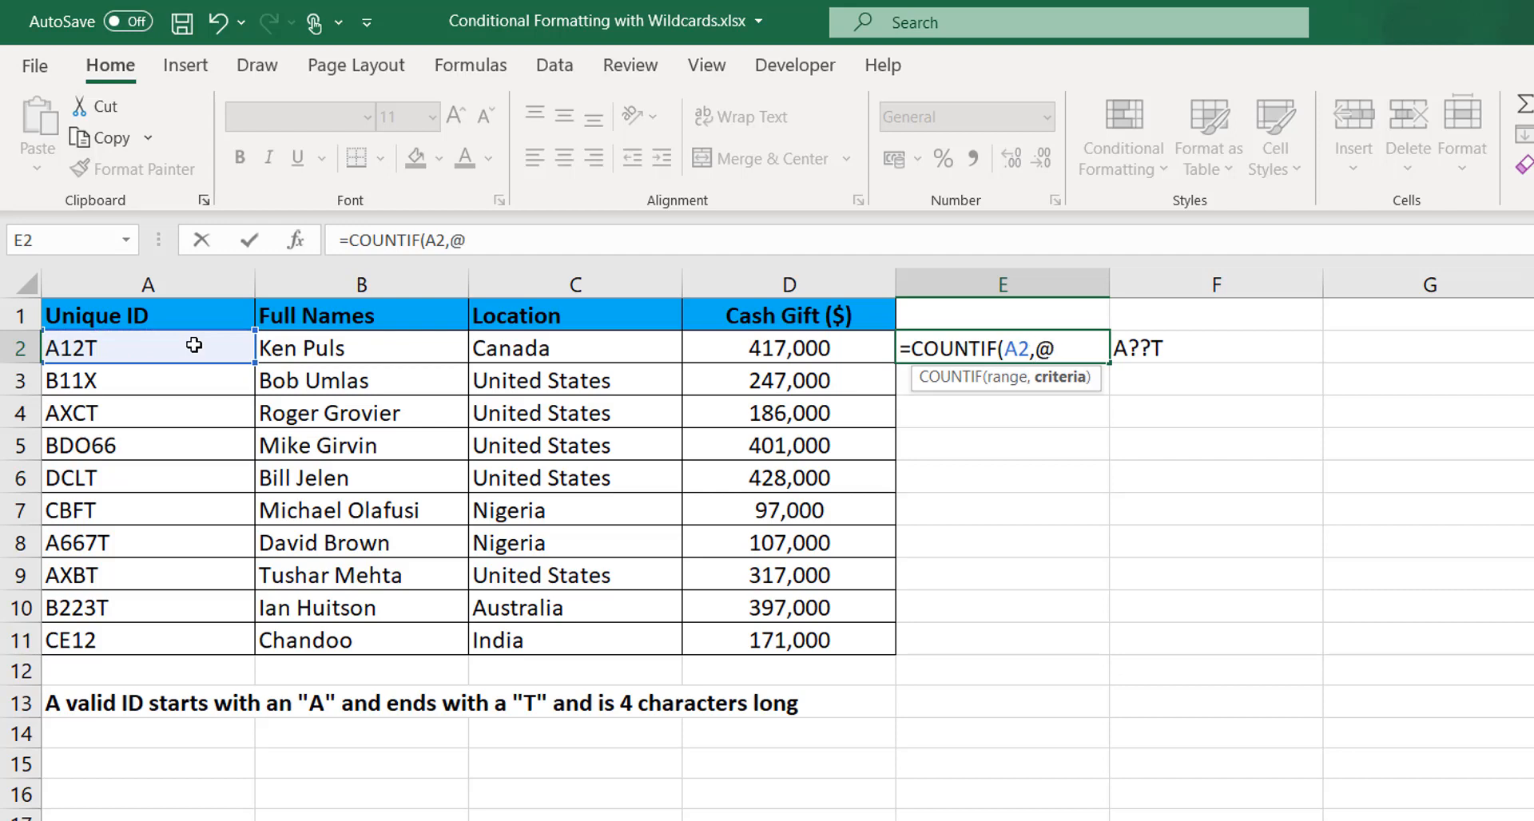
text(A)
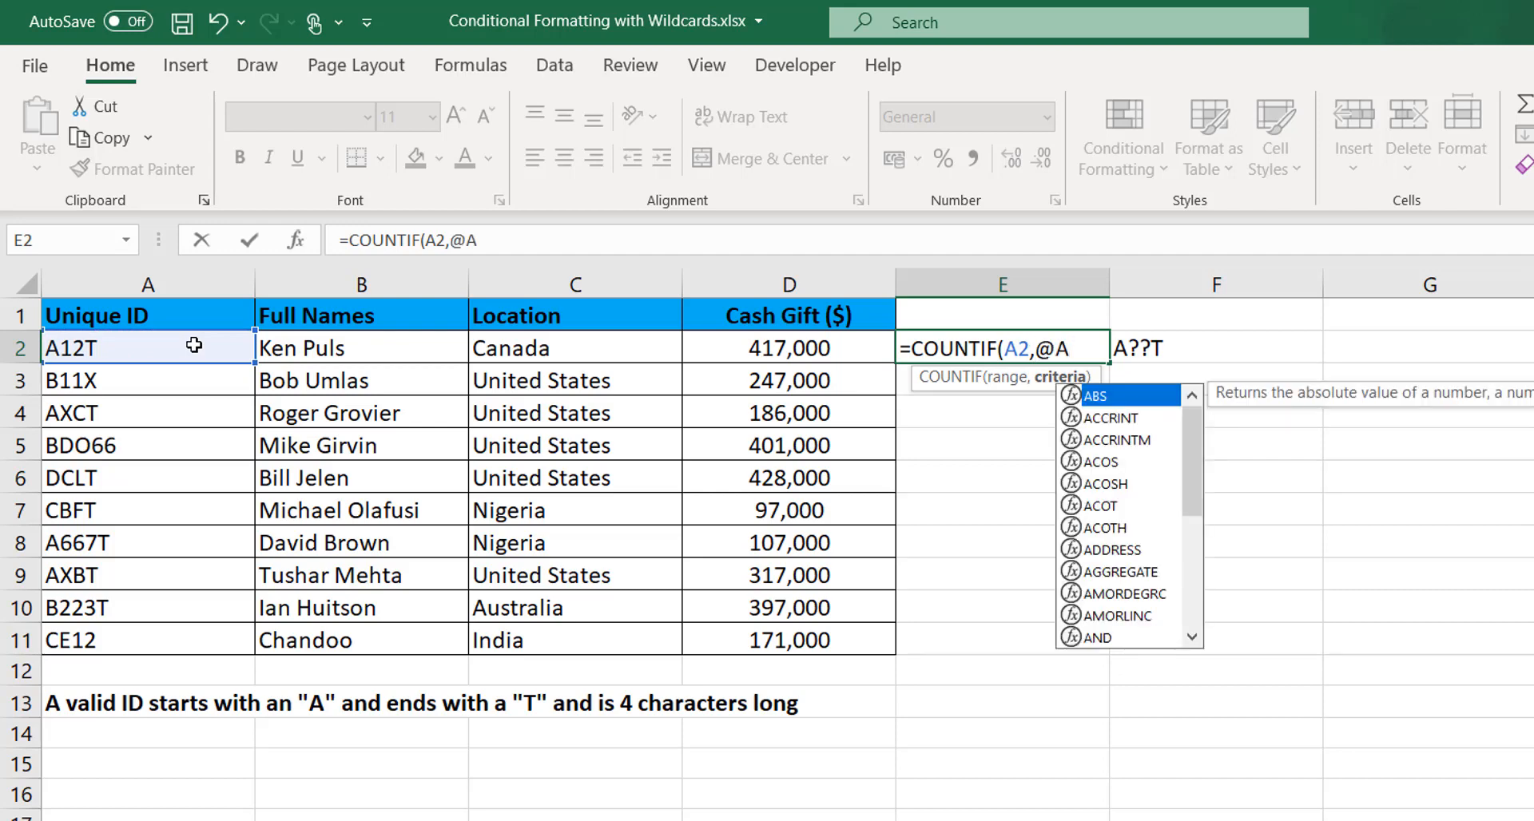
key(Backspace)
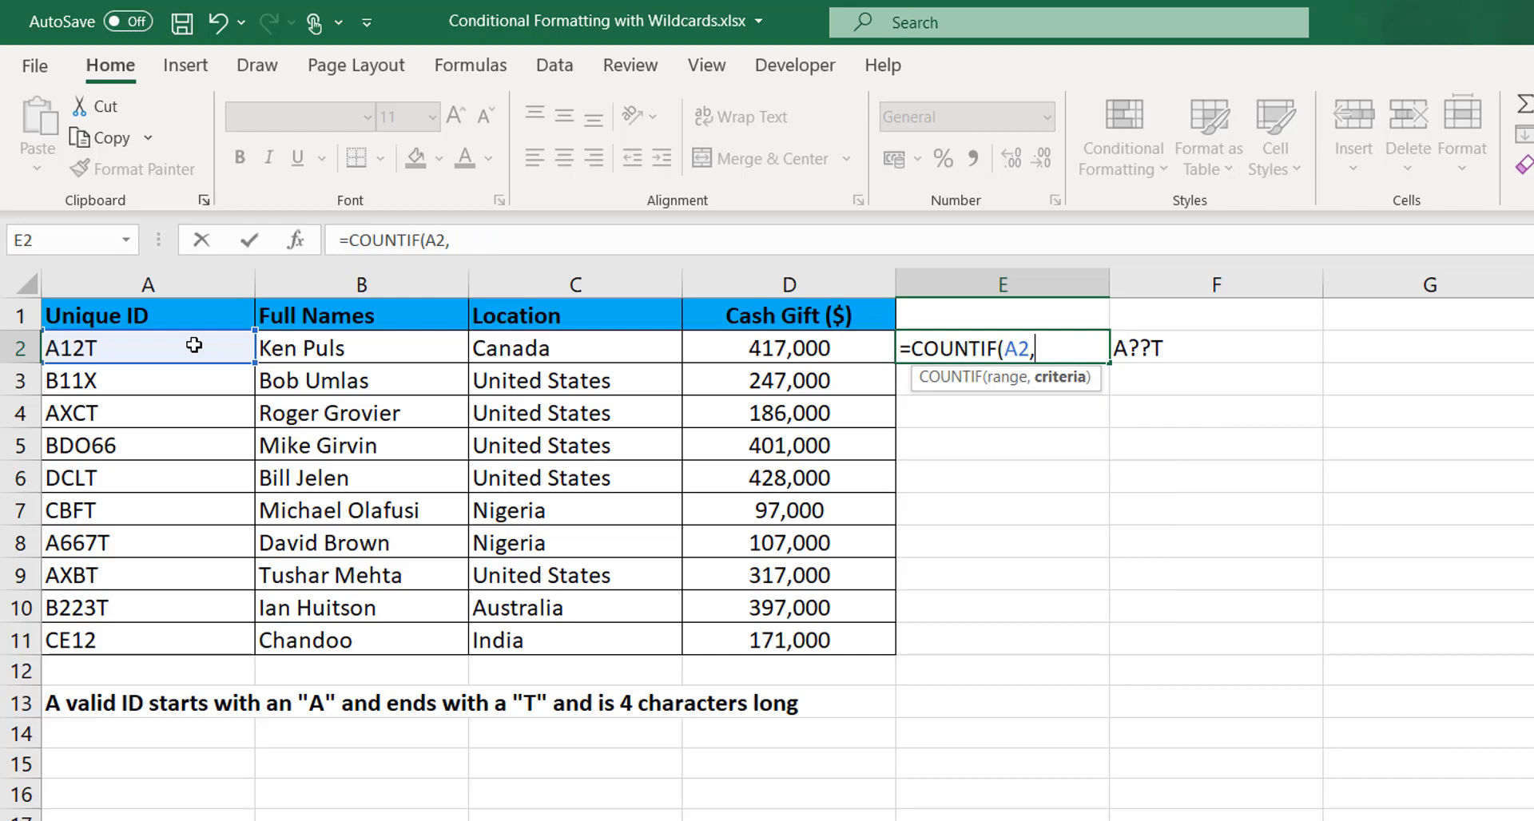
text(")
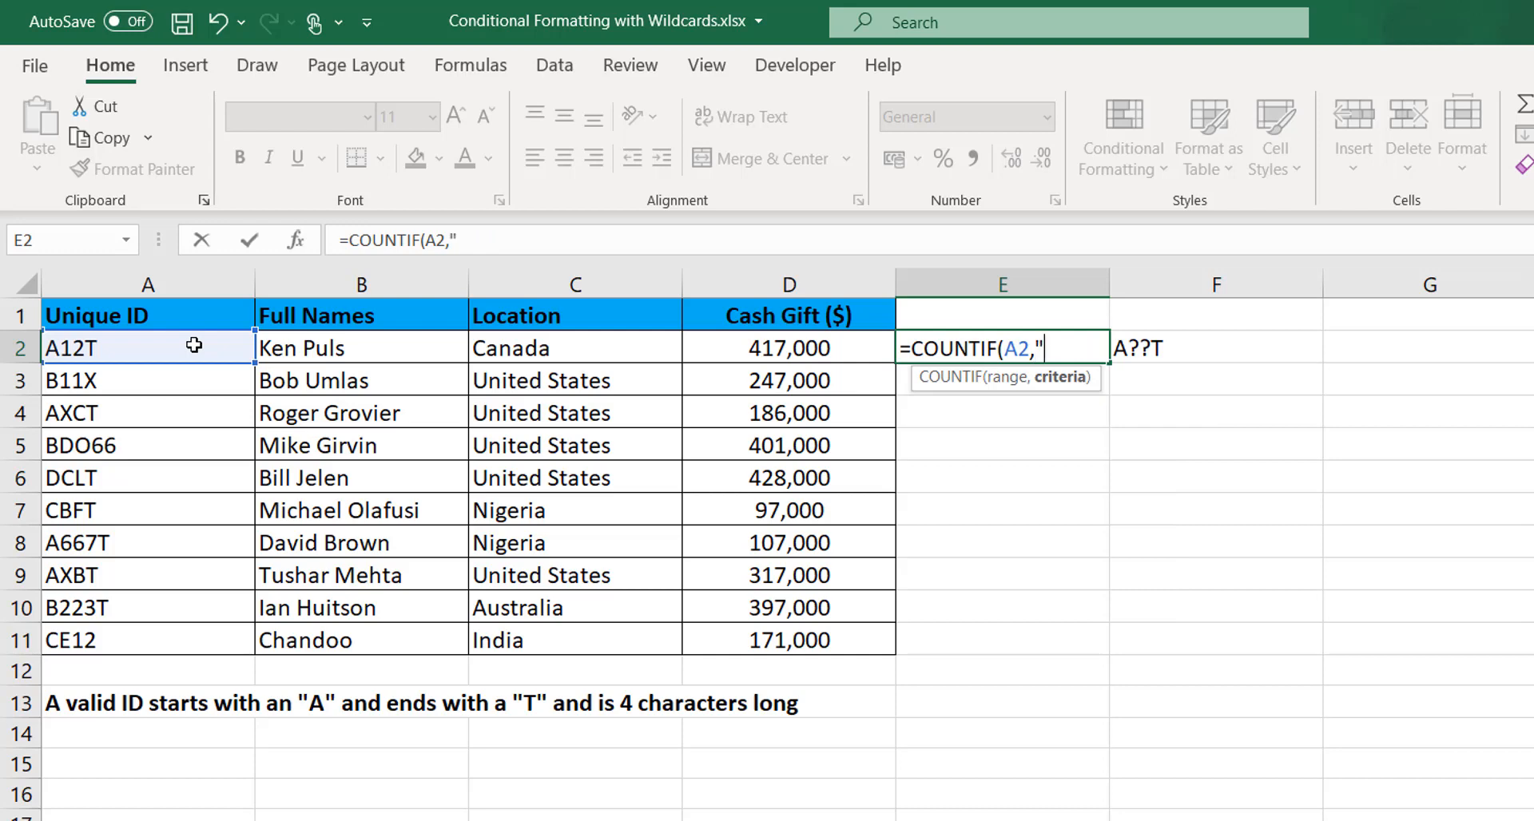
text(A)
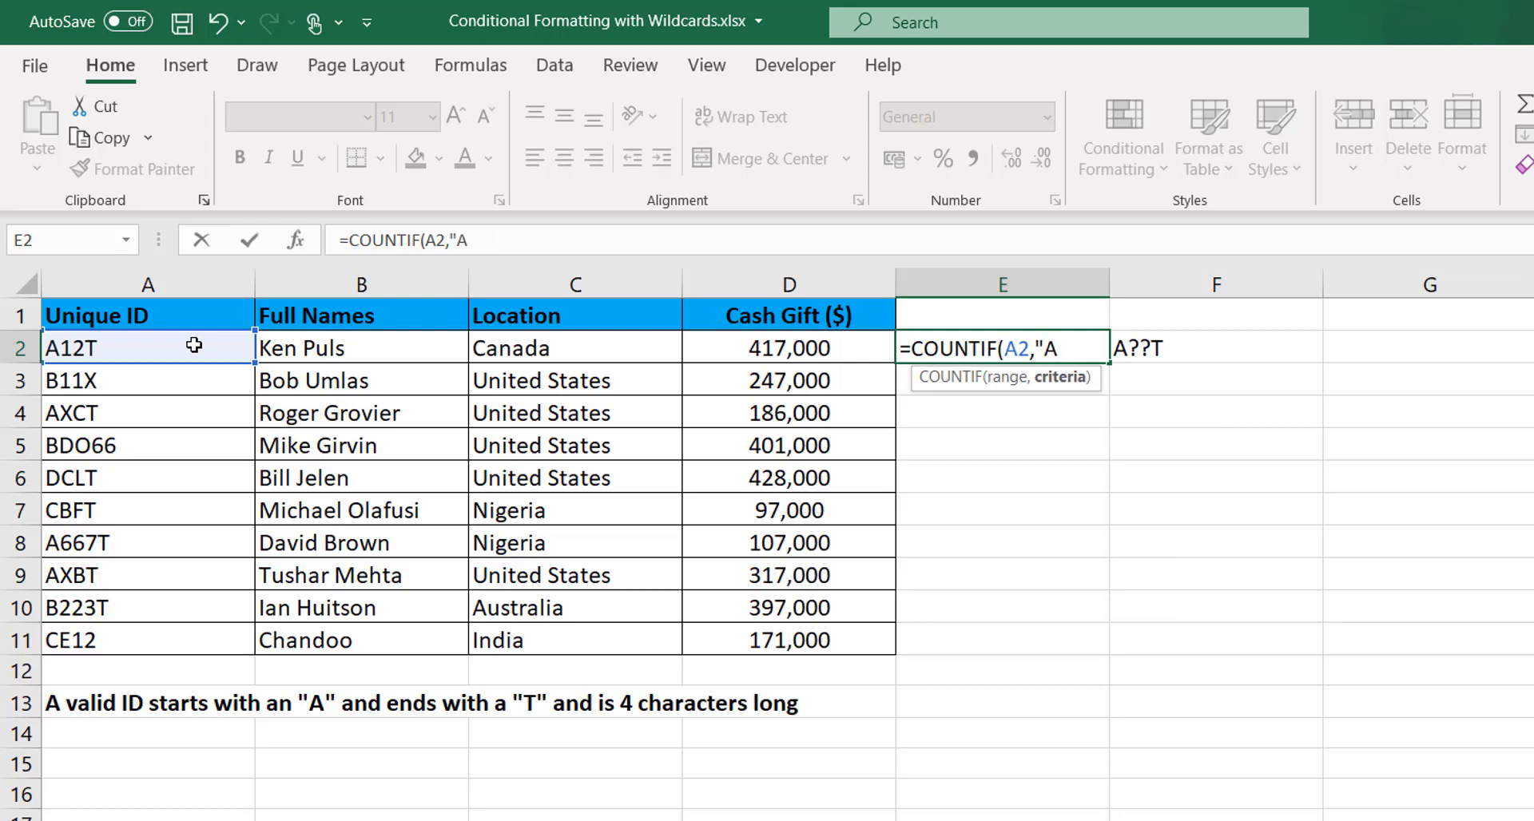
text(??T)
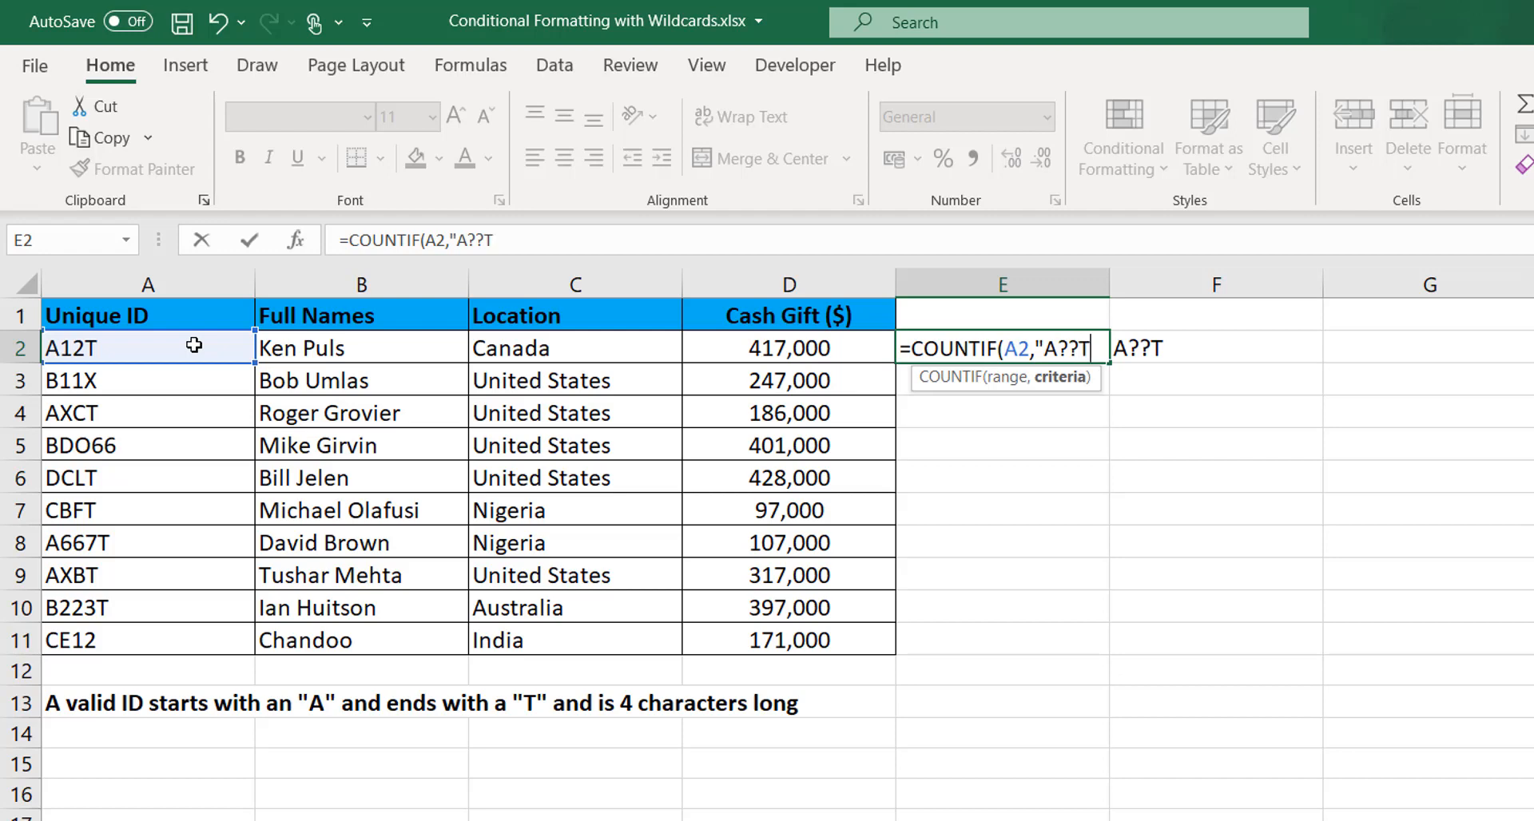
text(@)
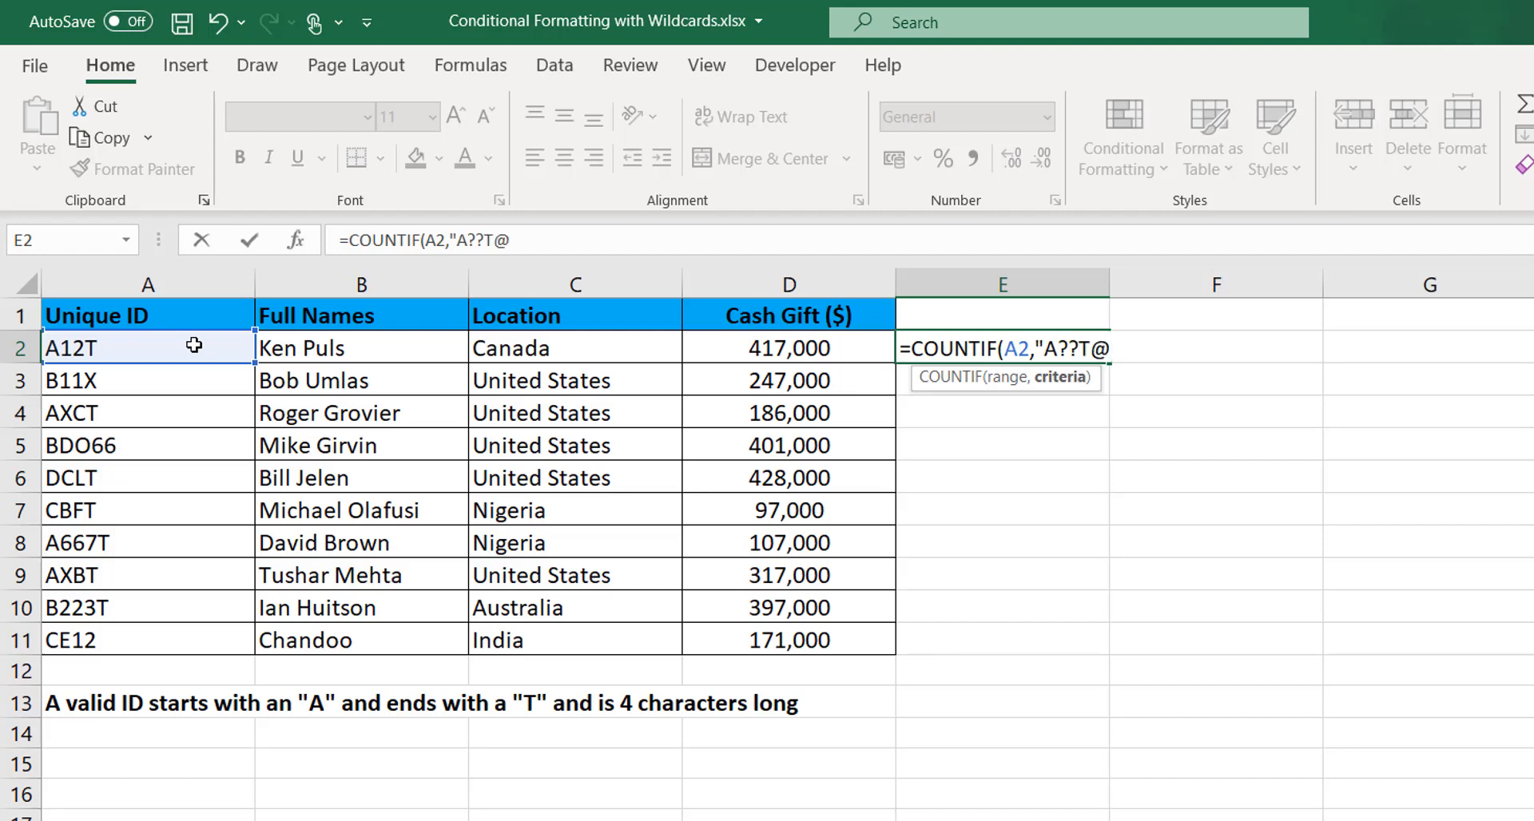
key(Backspace)
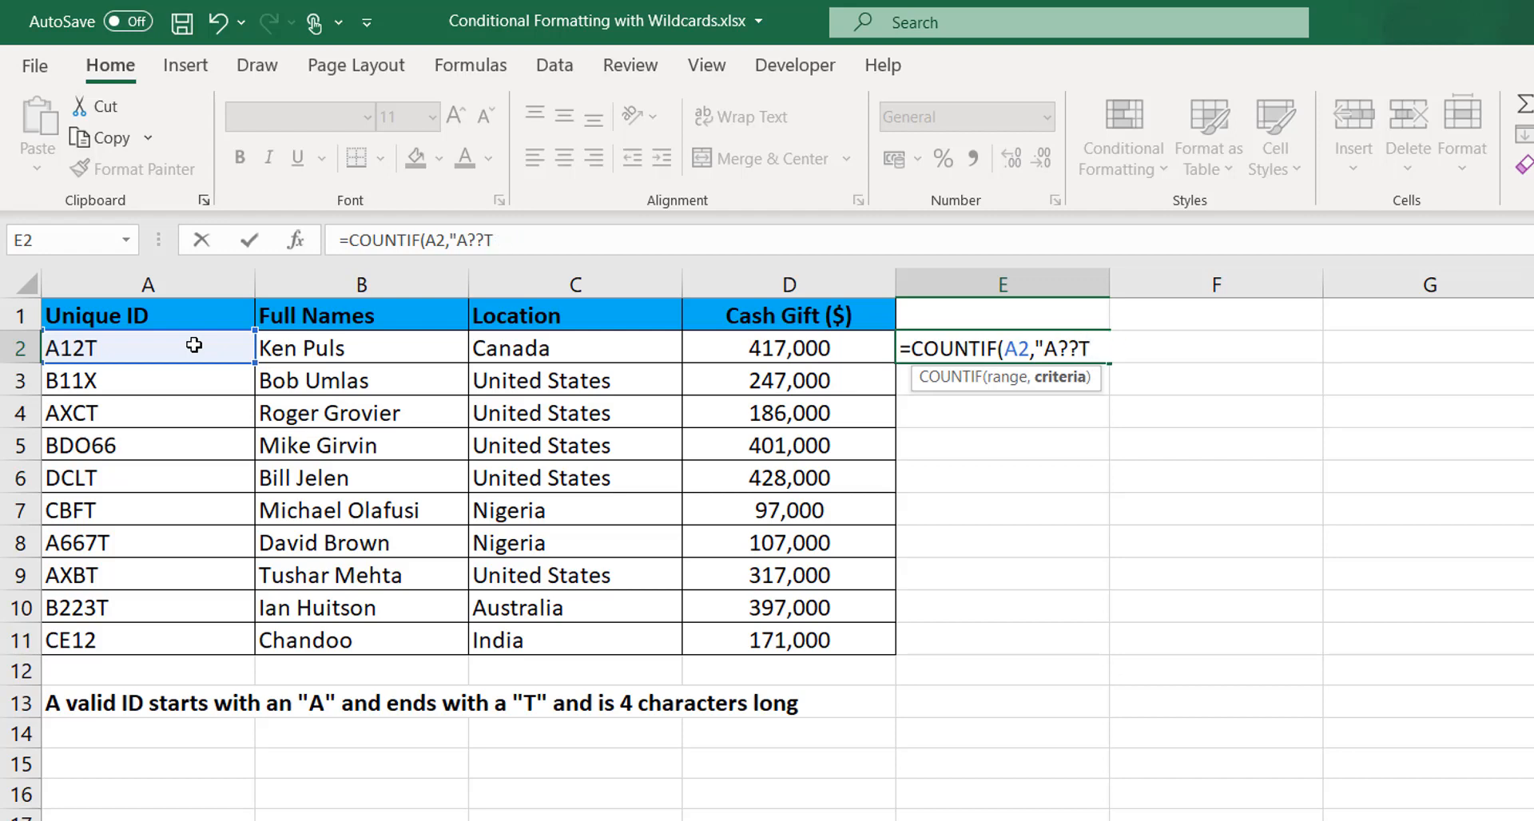
text())
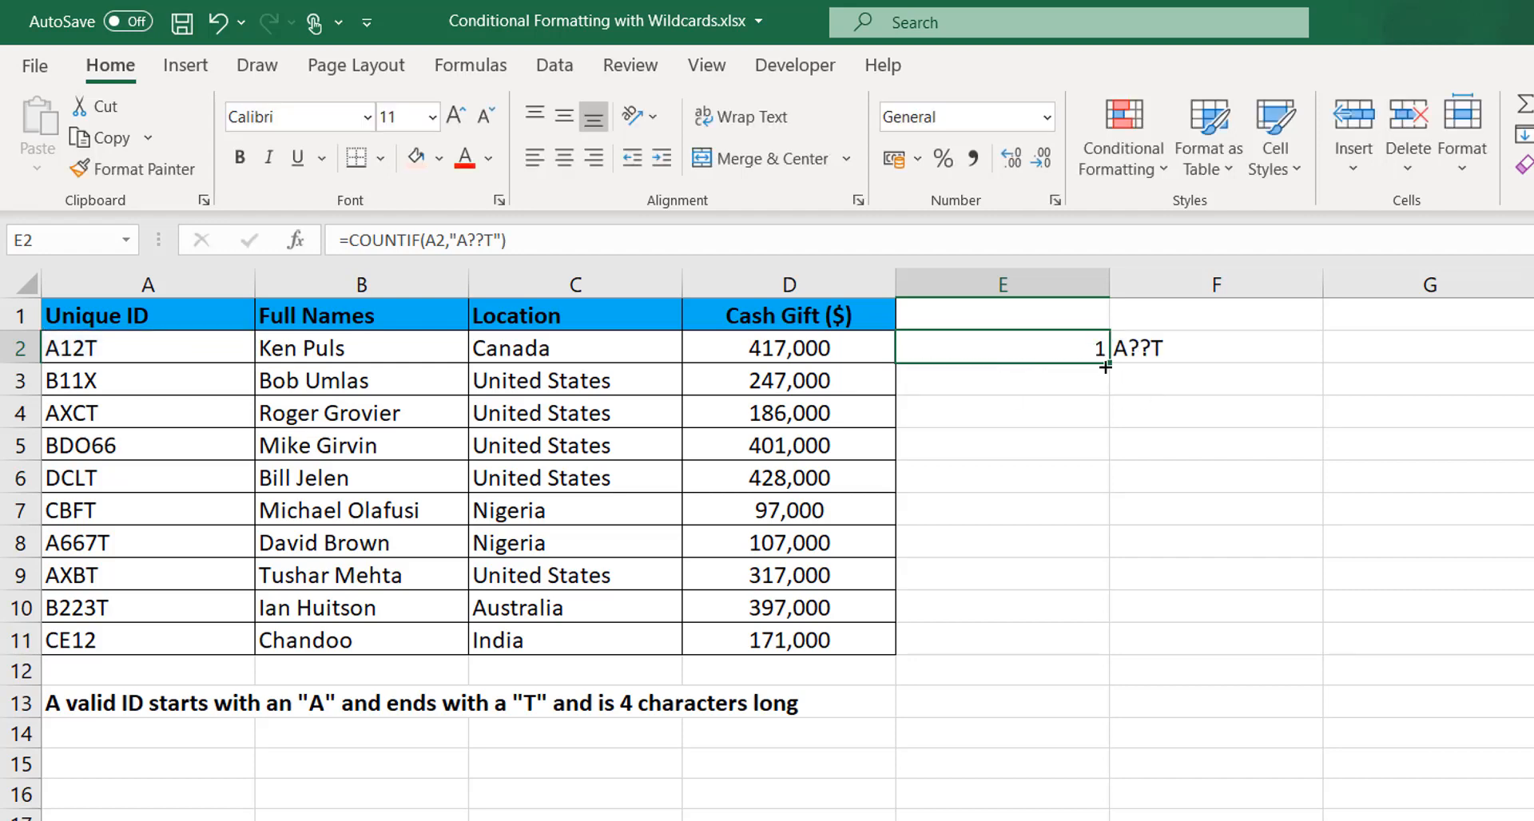
Step: Fill the COUNTIF test down to E11 and check the 1s and 0s per ID
drag(1104, 363, 1104, 641)
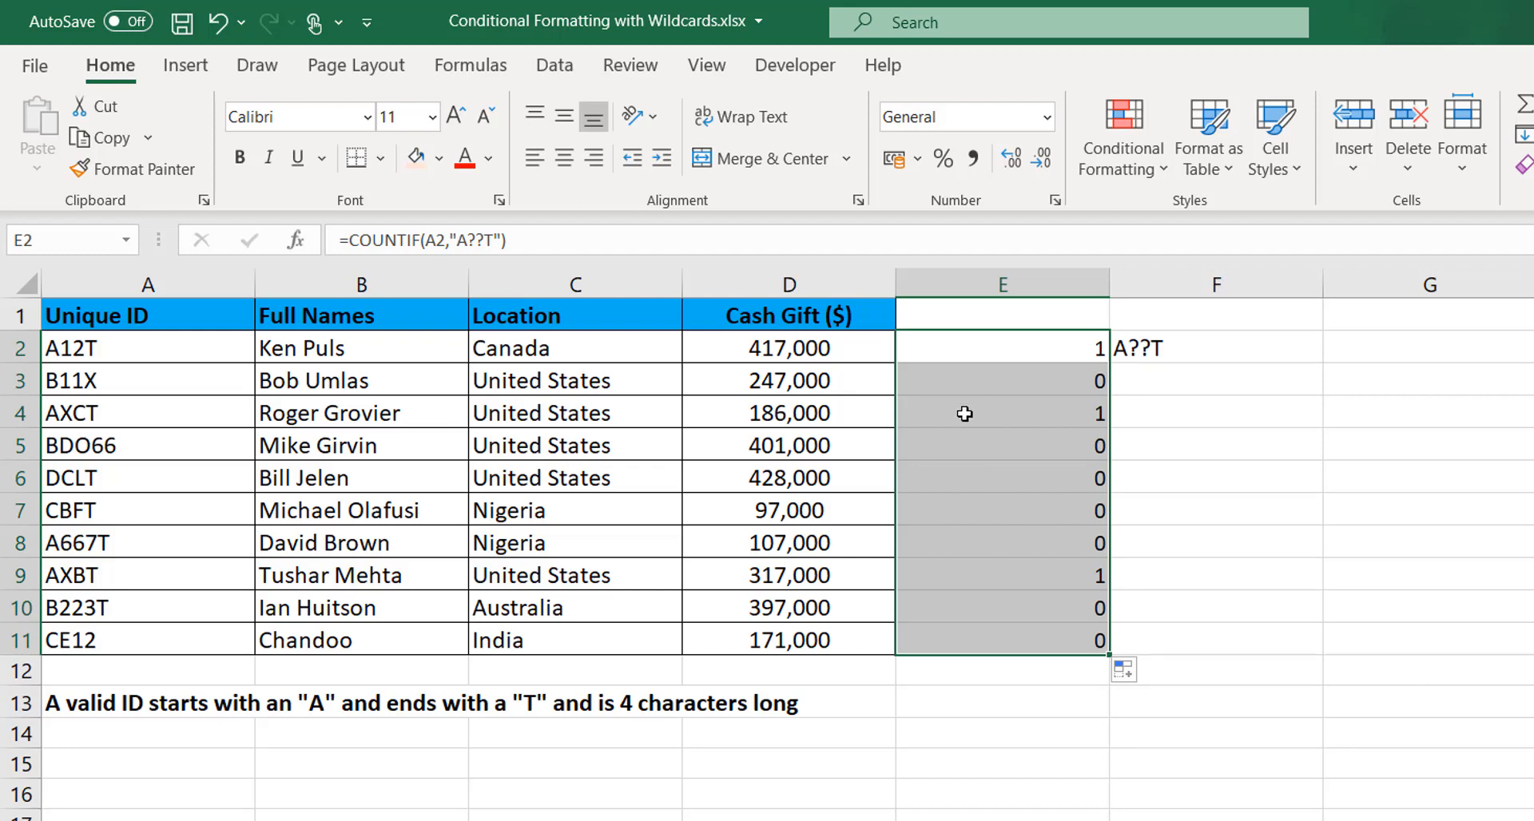
click(1000, 380)
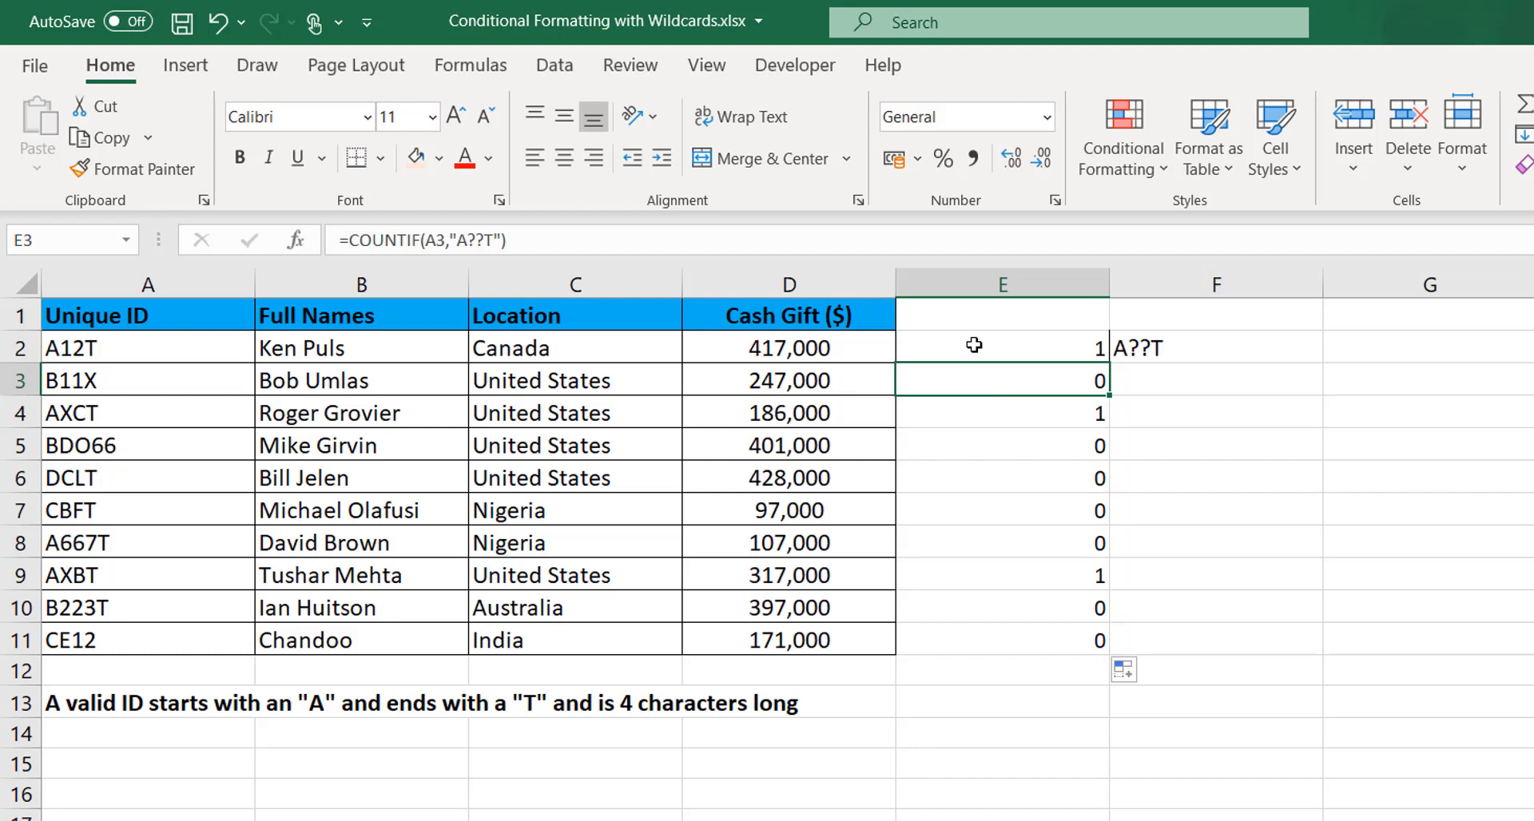
click(1000, 346)
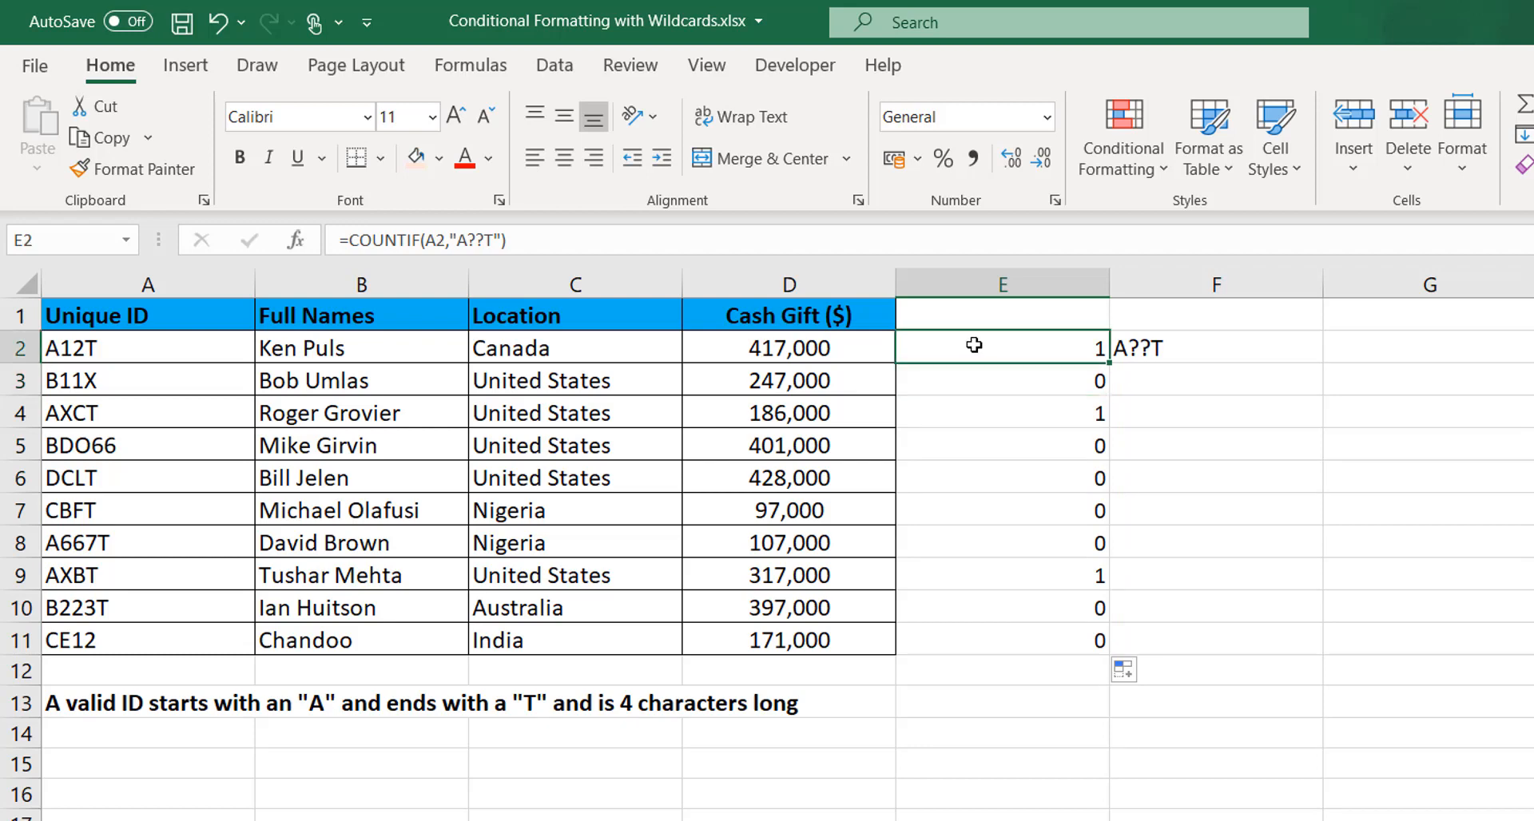
mouse_move(990, 369)
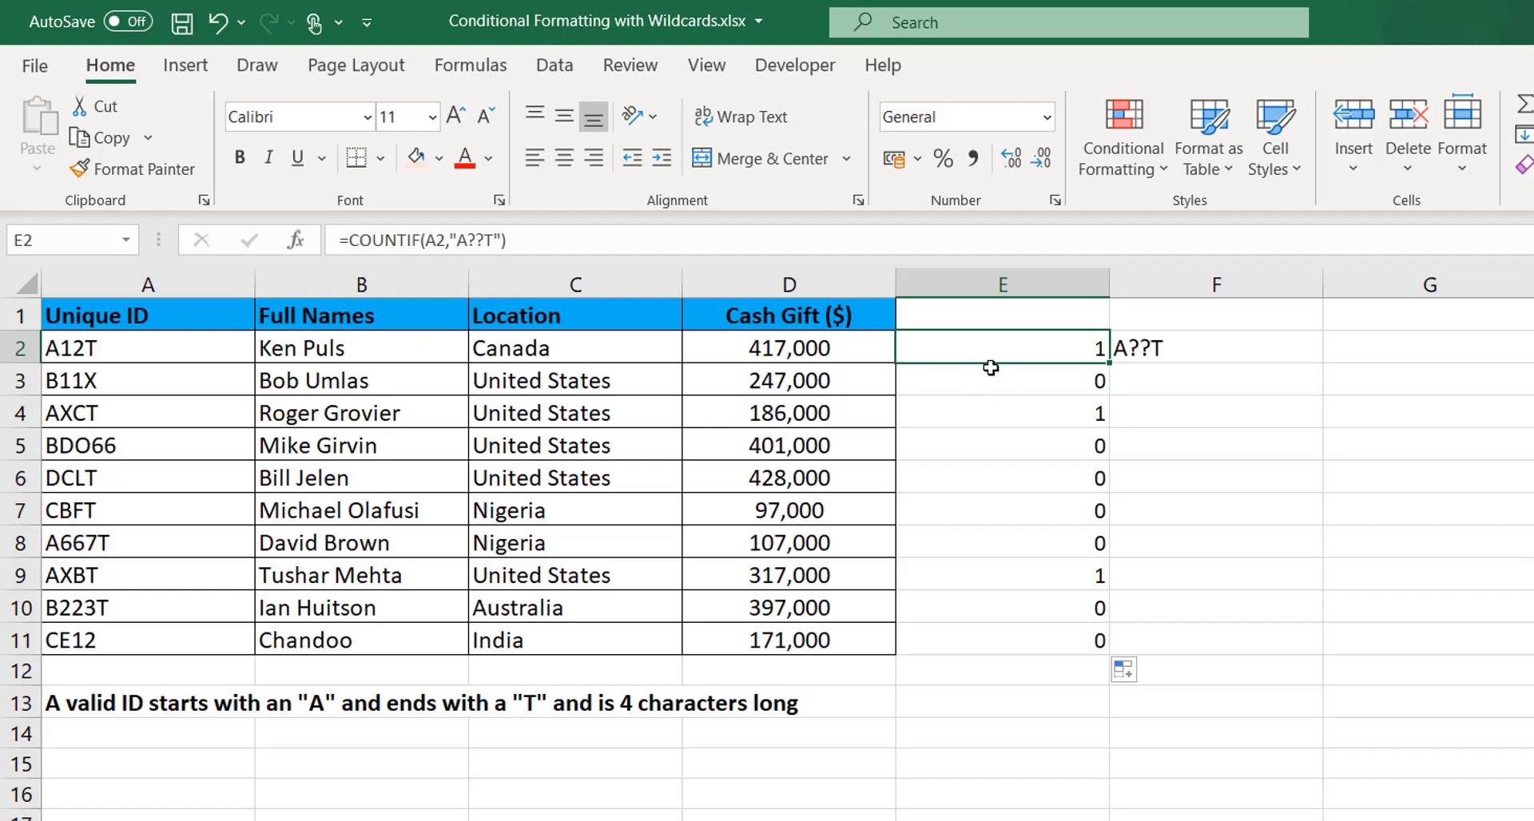
mouse_move(990, 355)
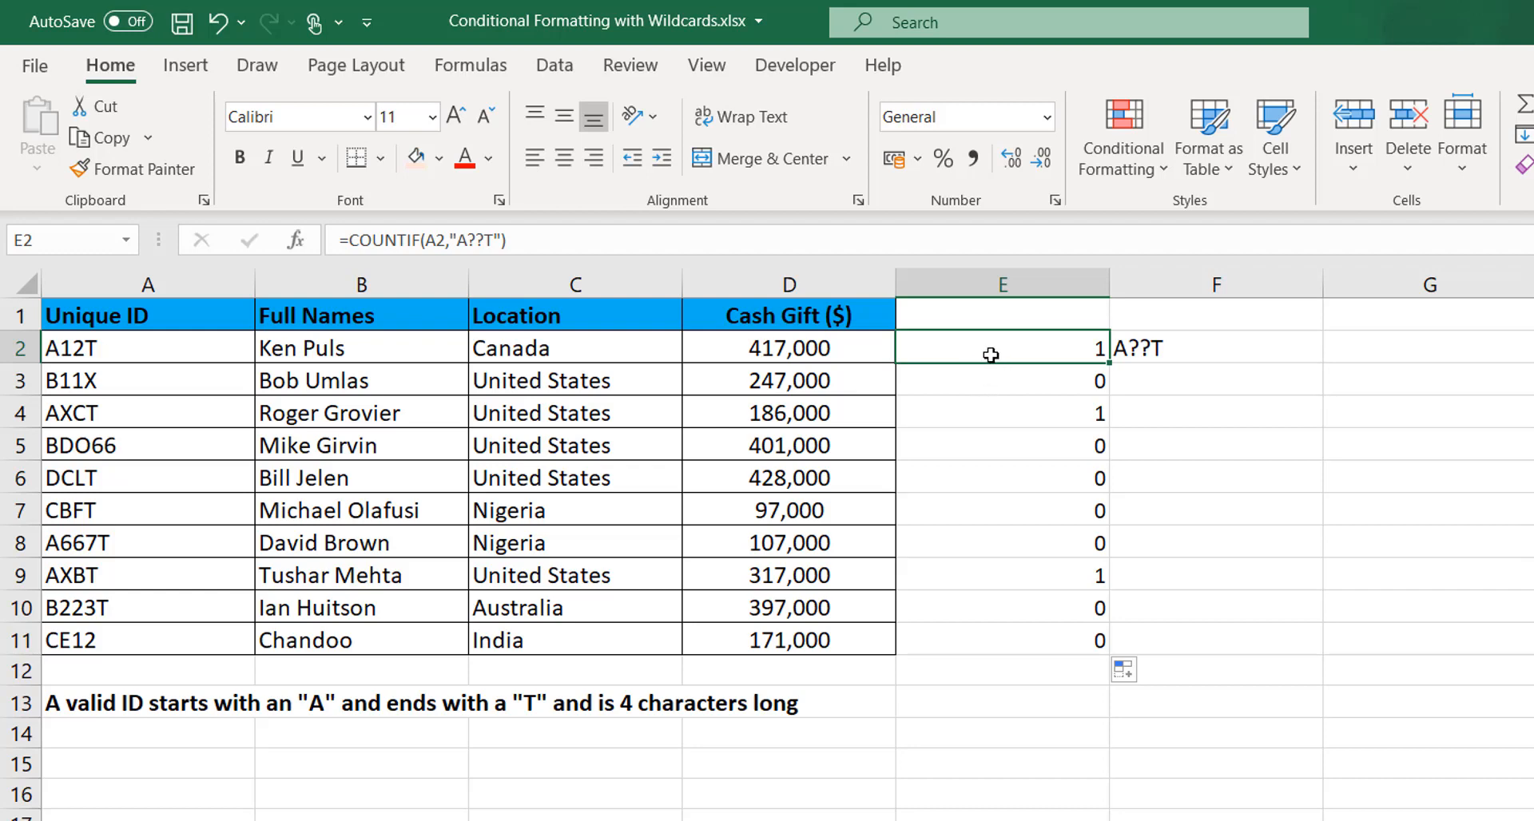
mouse_move(1001, 414)
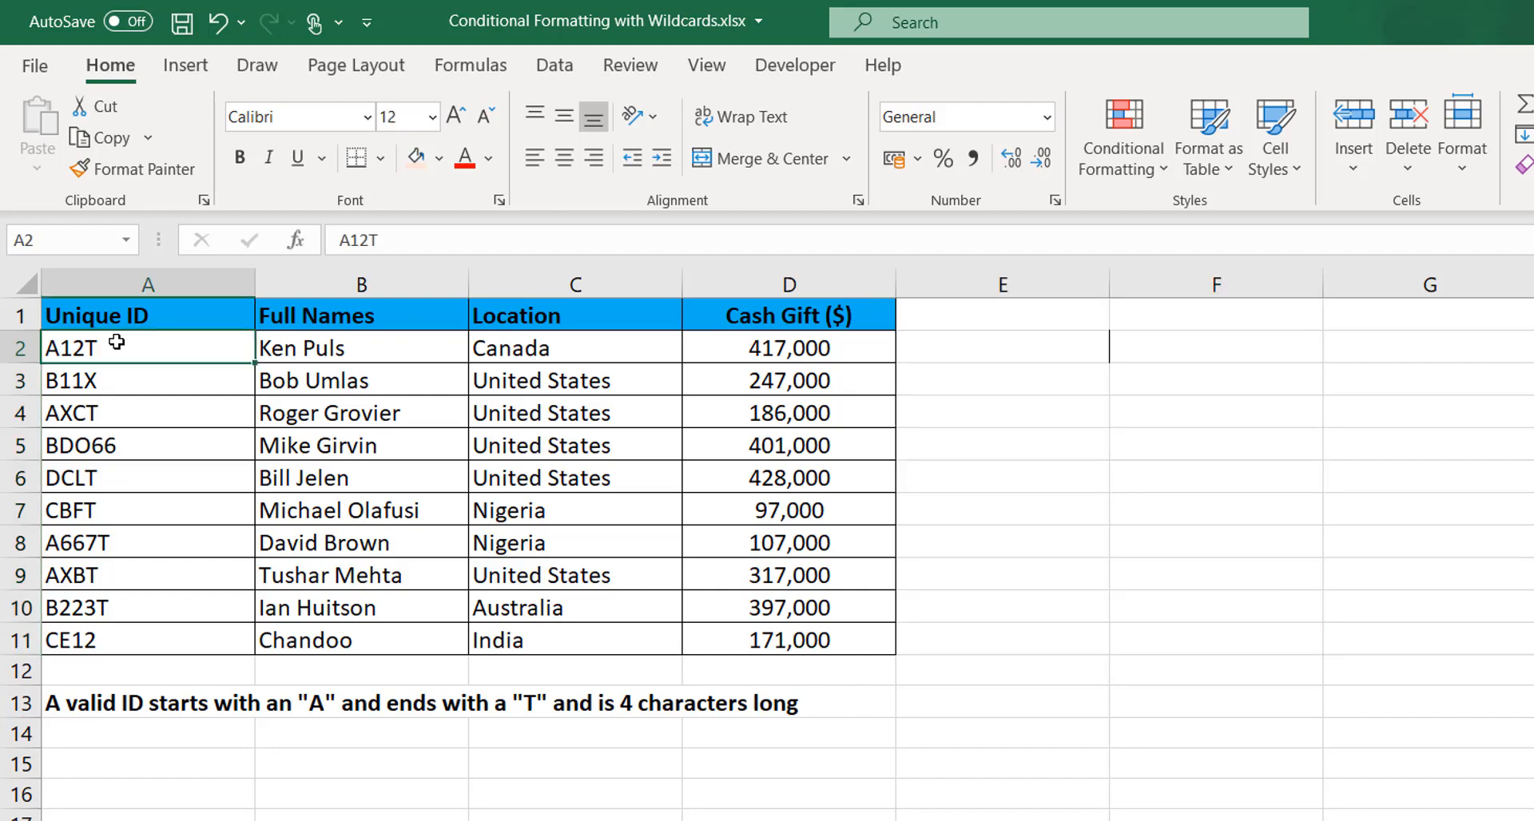
Step: For A2:D11, create a new rule of type 'Use a formula to determine which cells to format'
drag(147, 313, 789, 639)
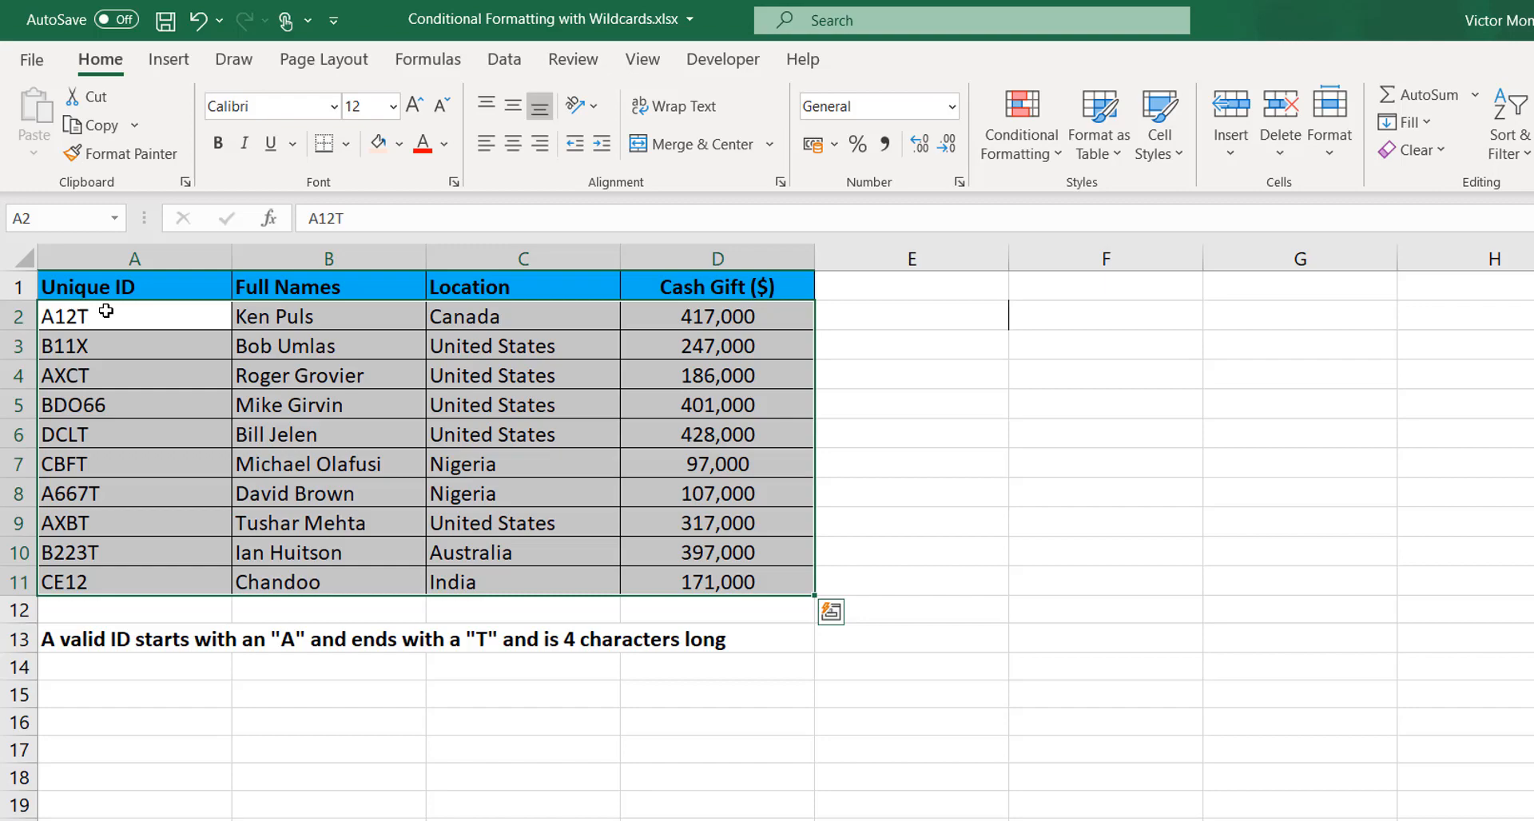
click(1019, 117)
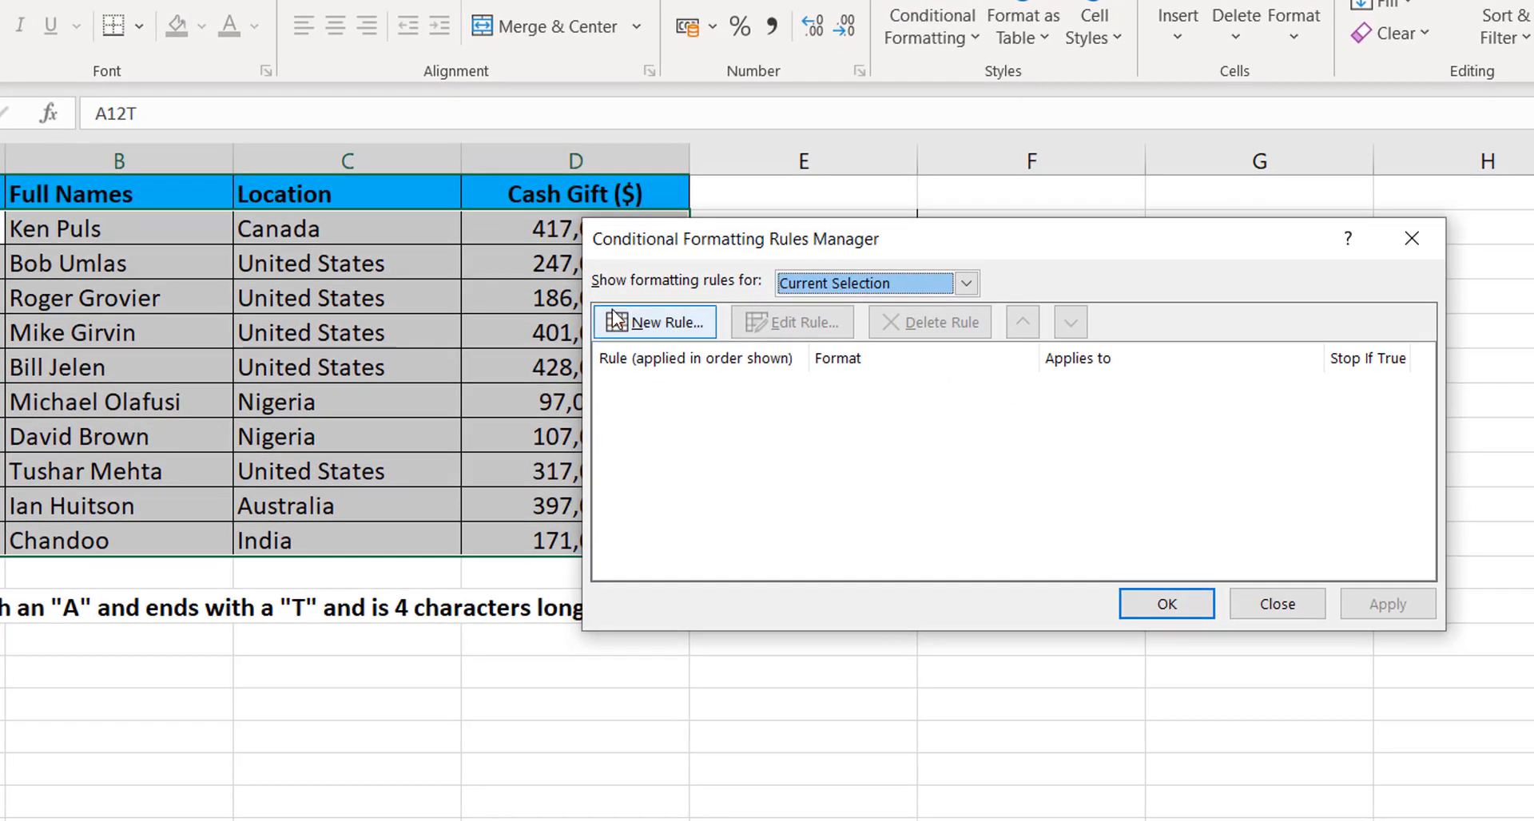
click(654, 321)
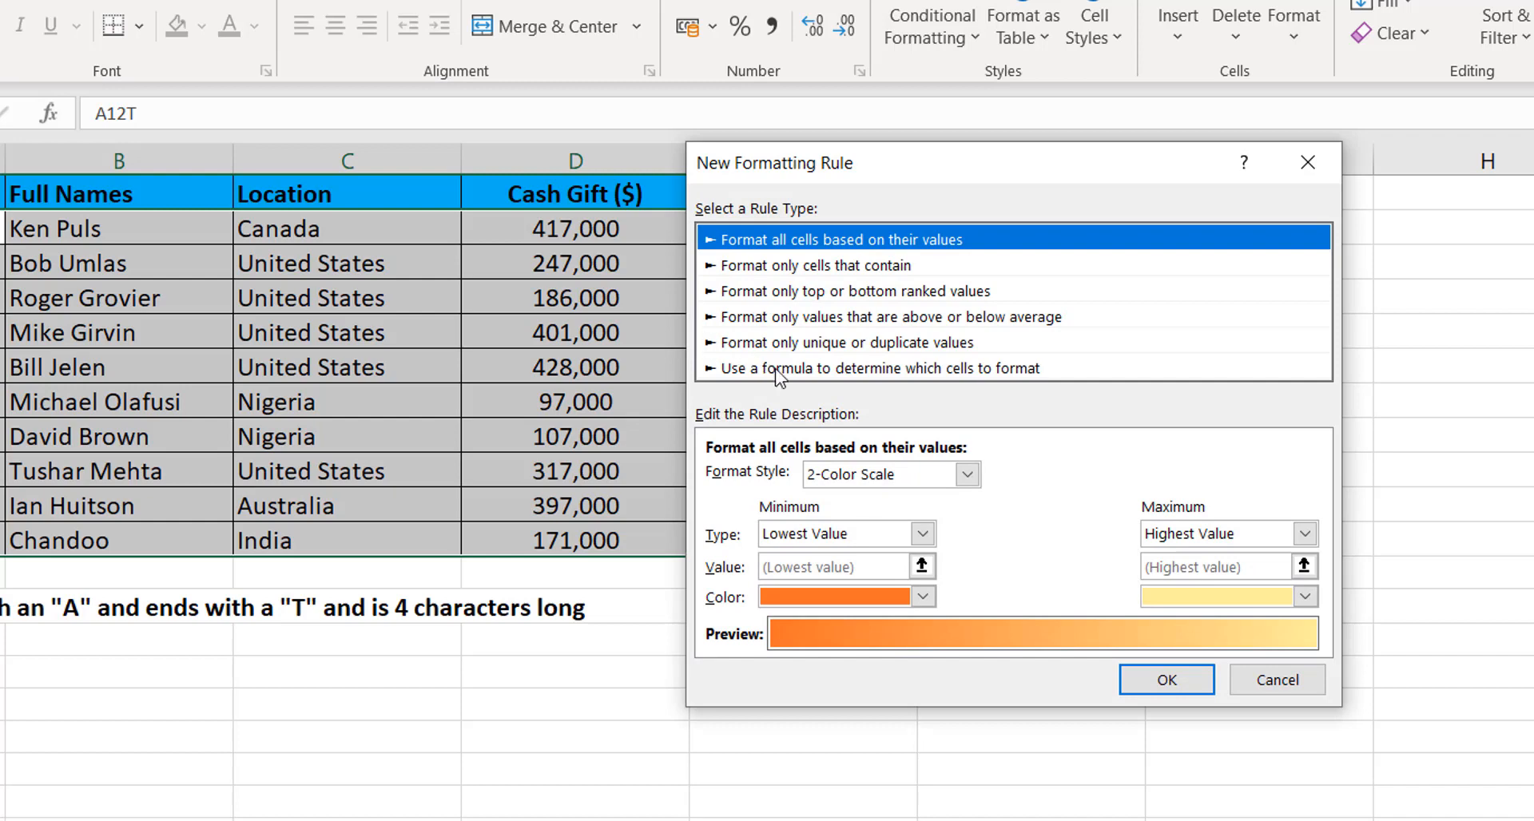
click(877, 368)
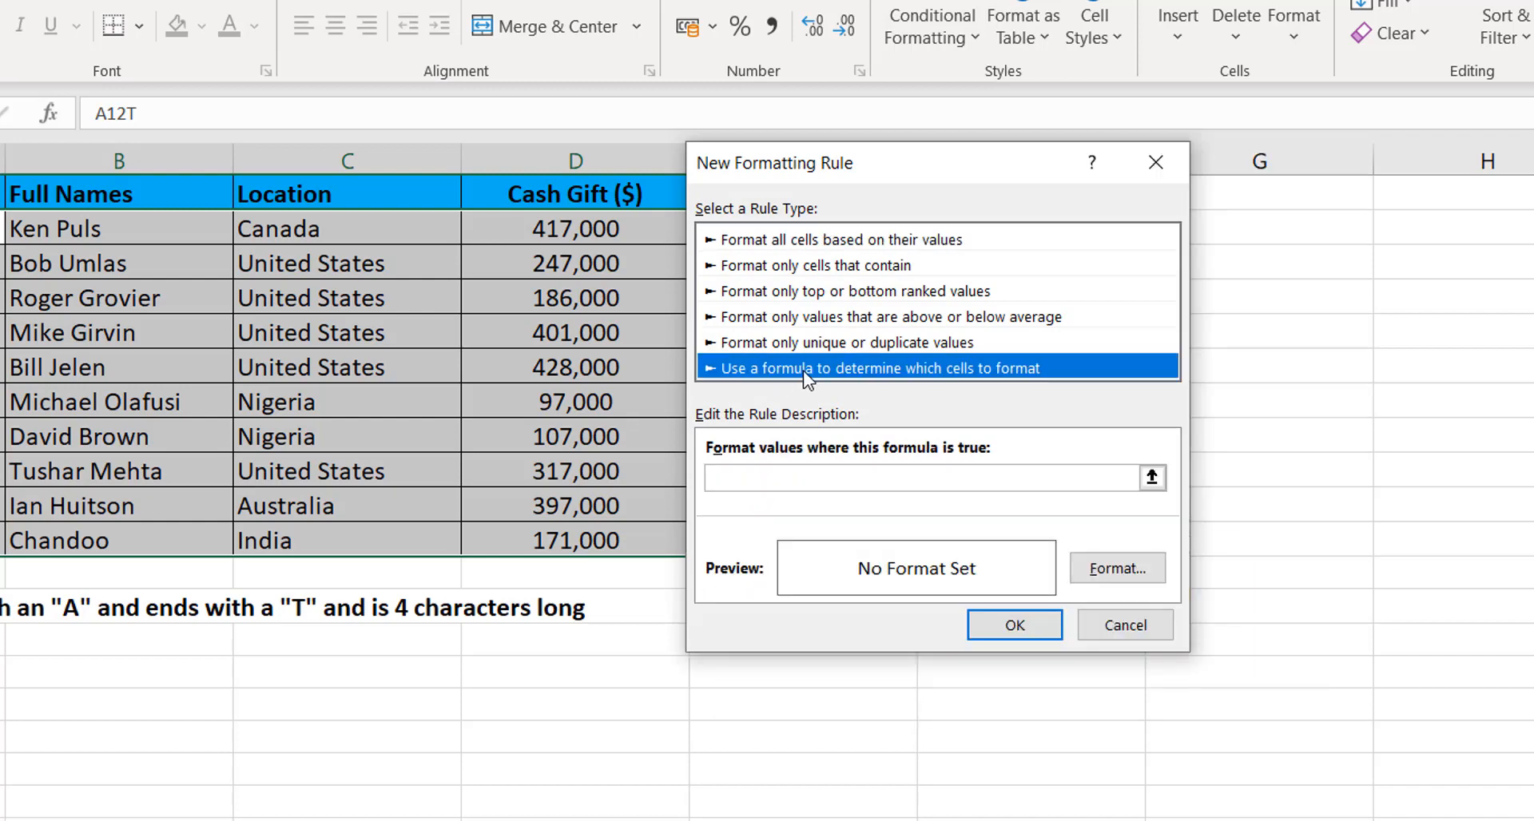
mouse_move(746, 447)
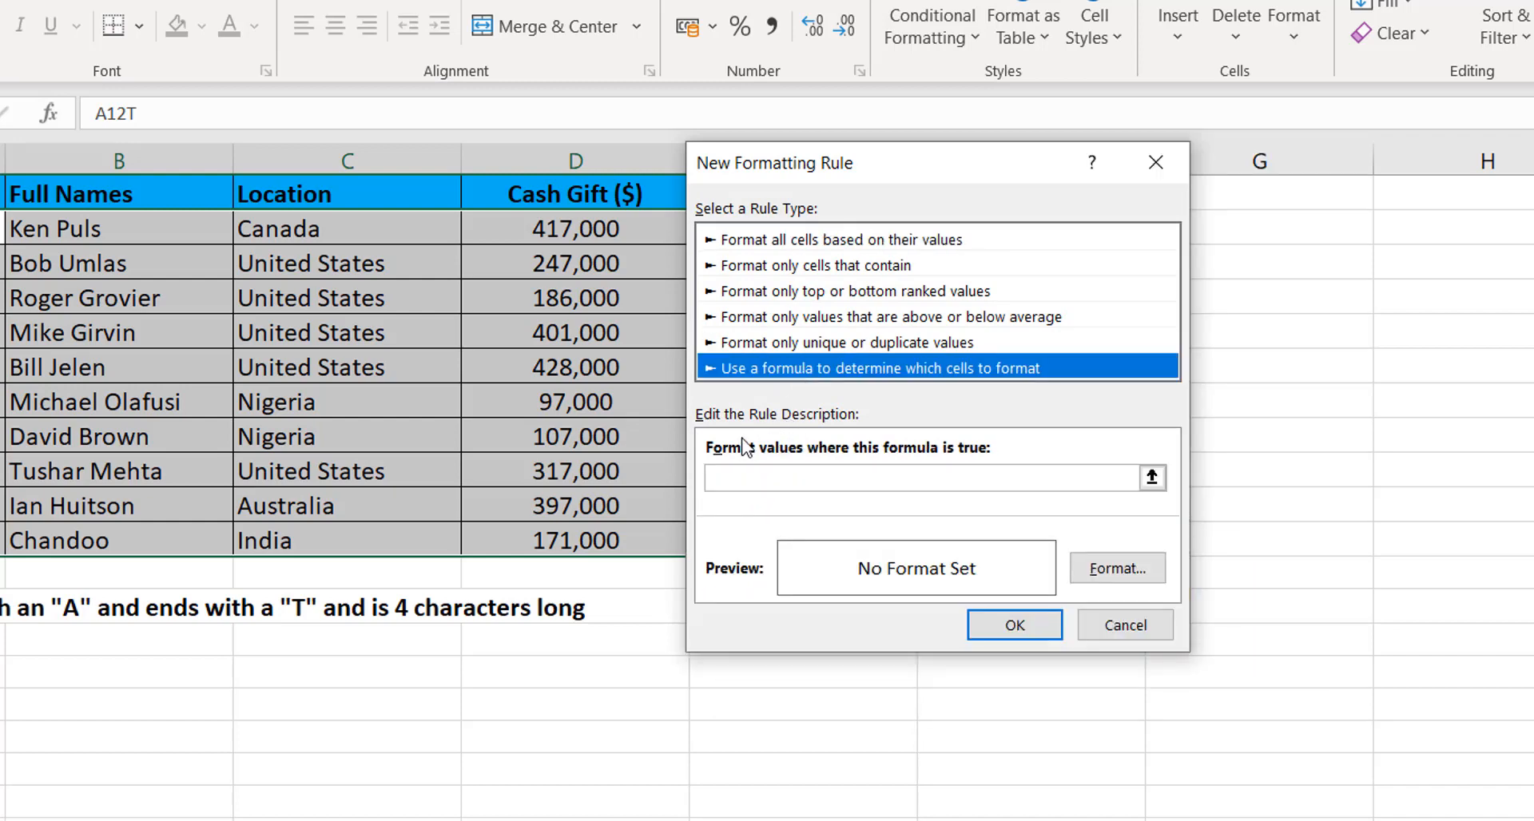
click(930, 478)
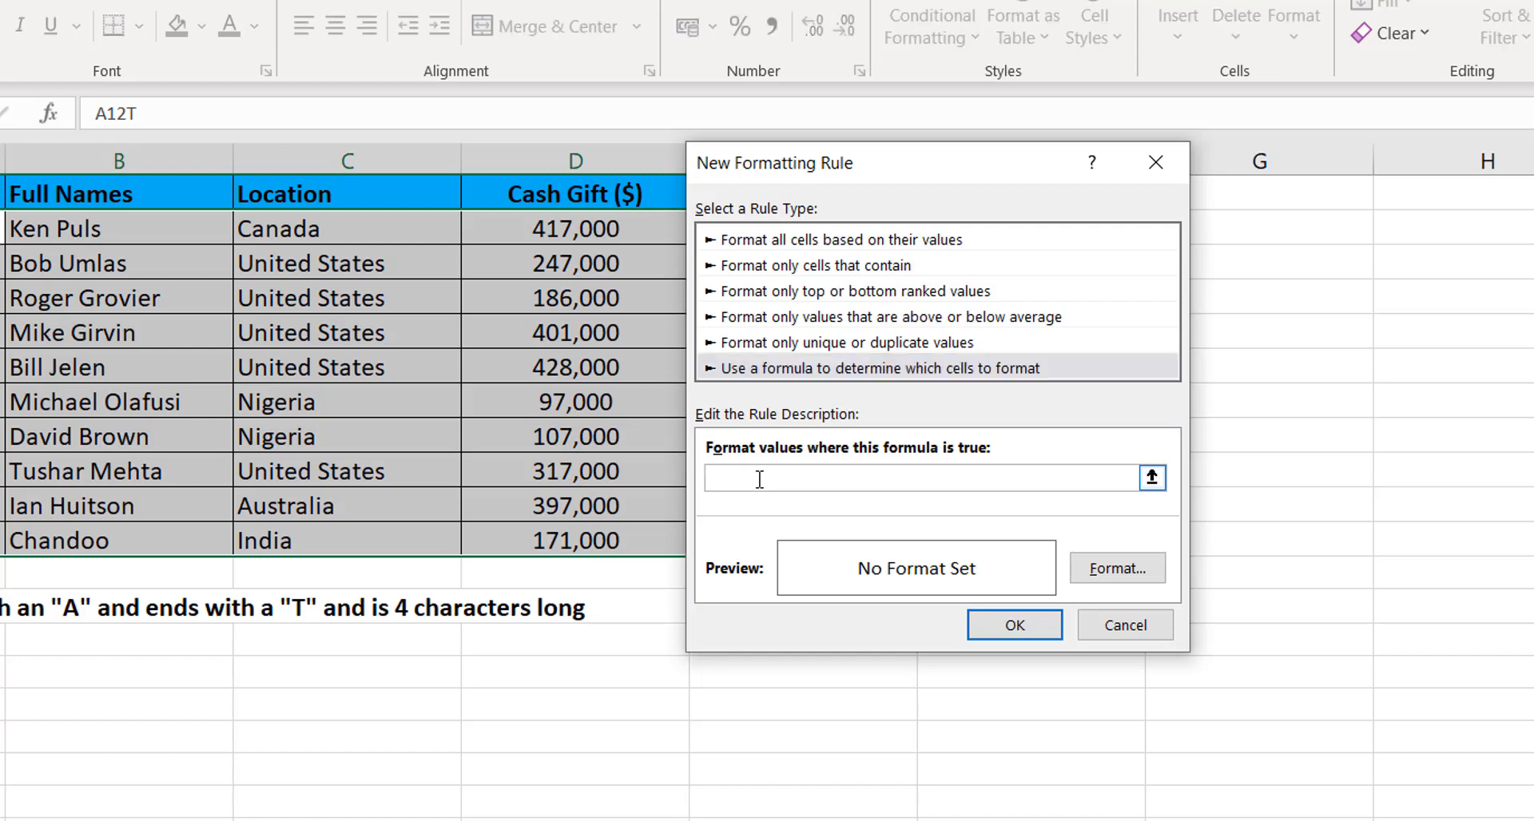
Step: Write the first part of the rule formula, =COUNTIF(A2, referencing the ID cell
text(=COUNT)
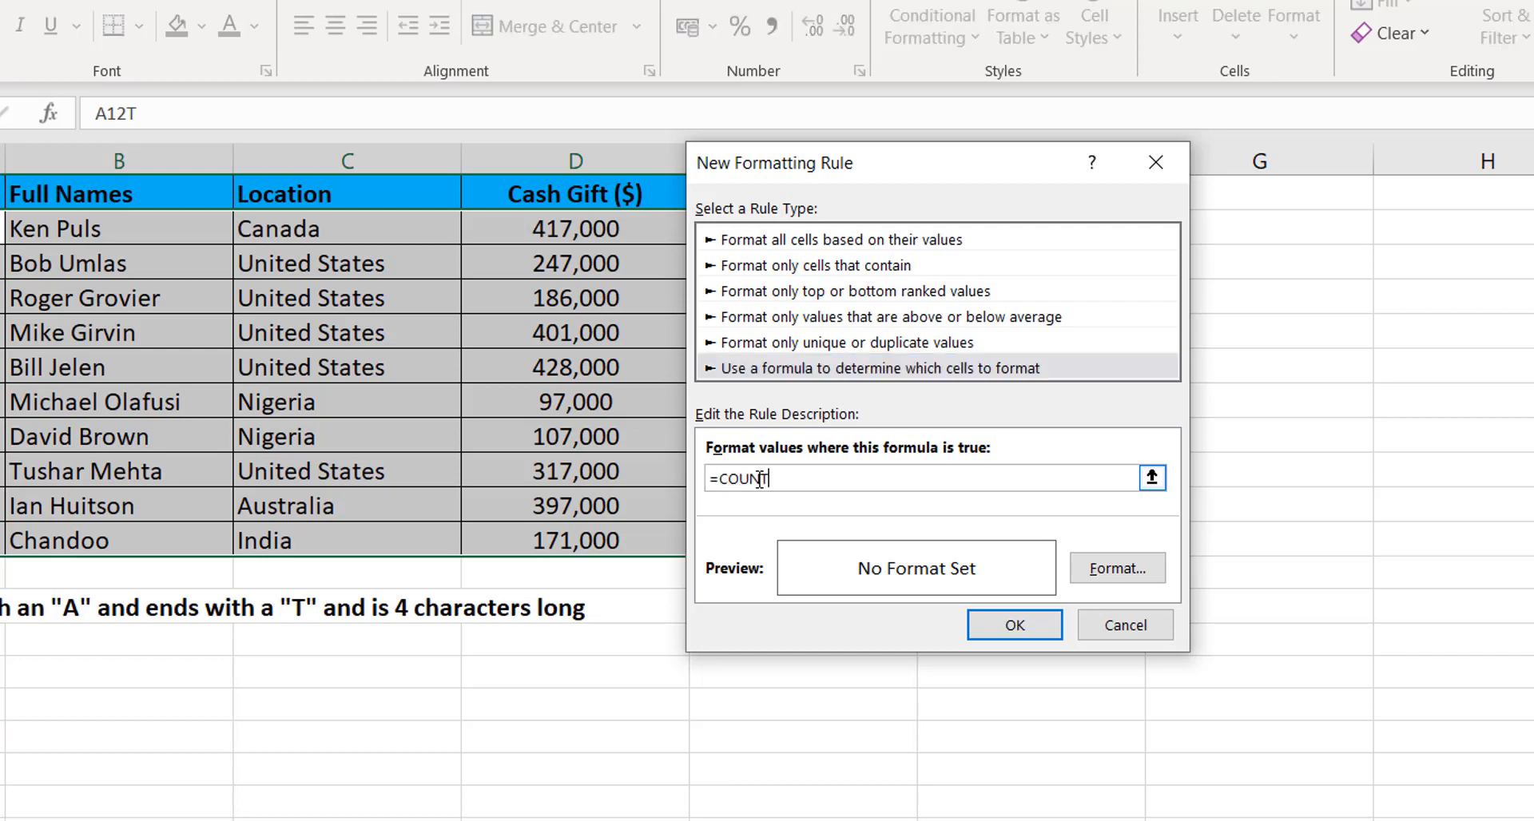
text(IF)
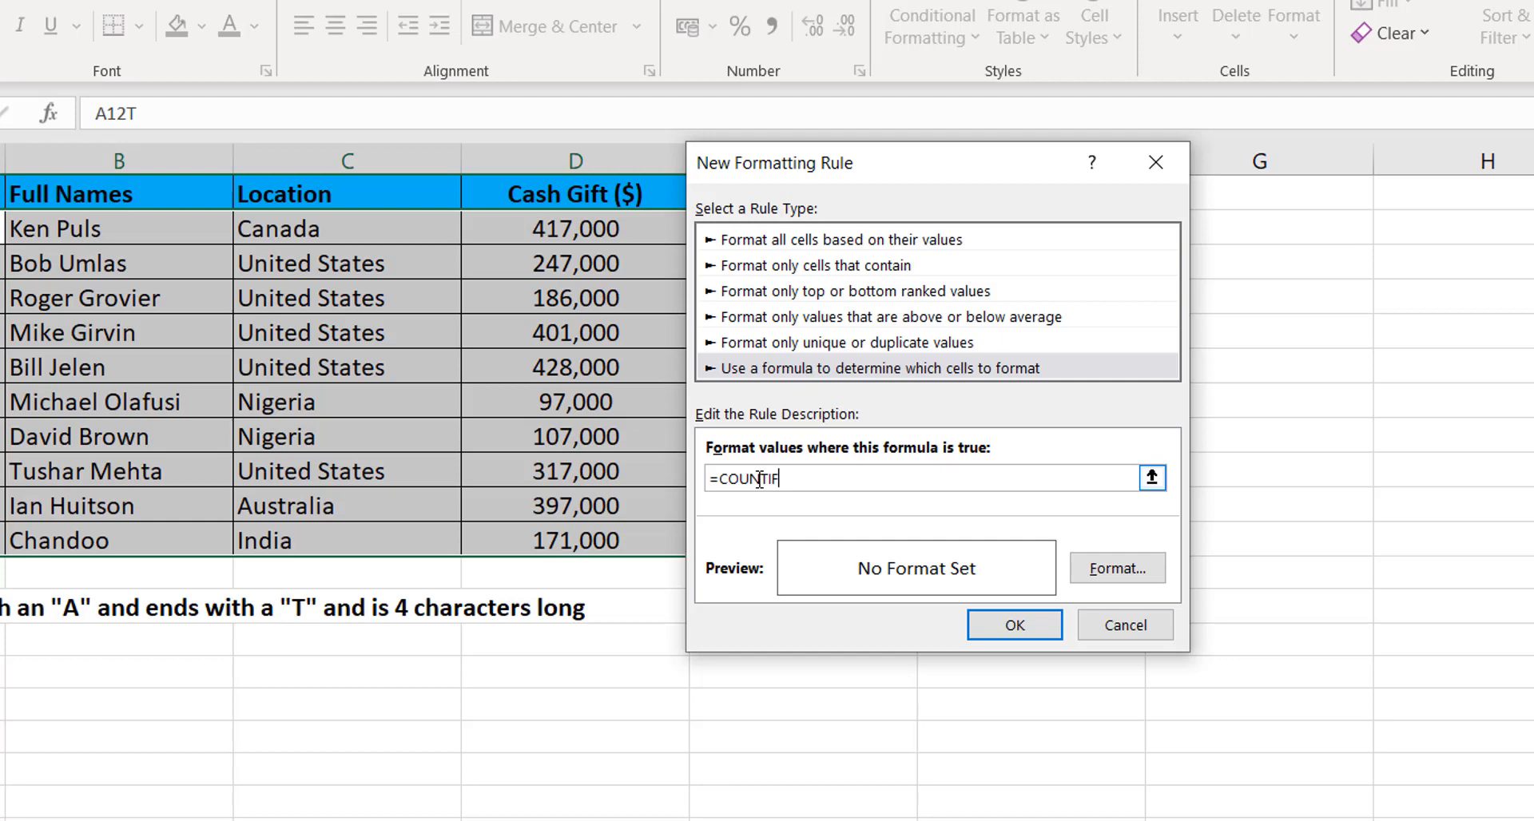
text(()
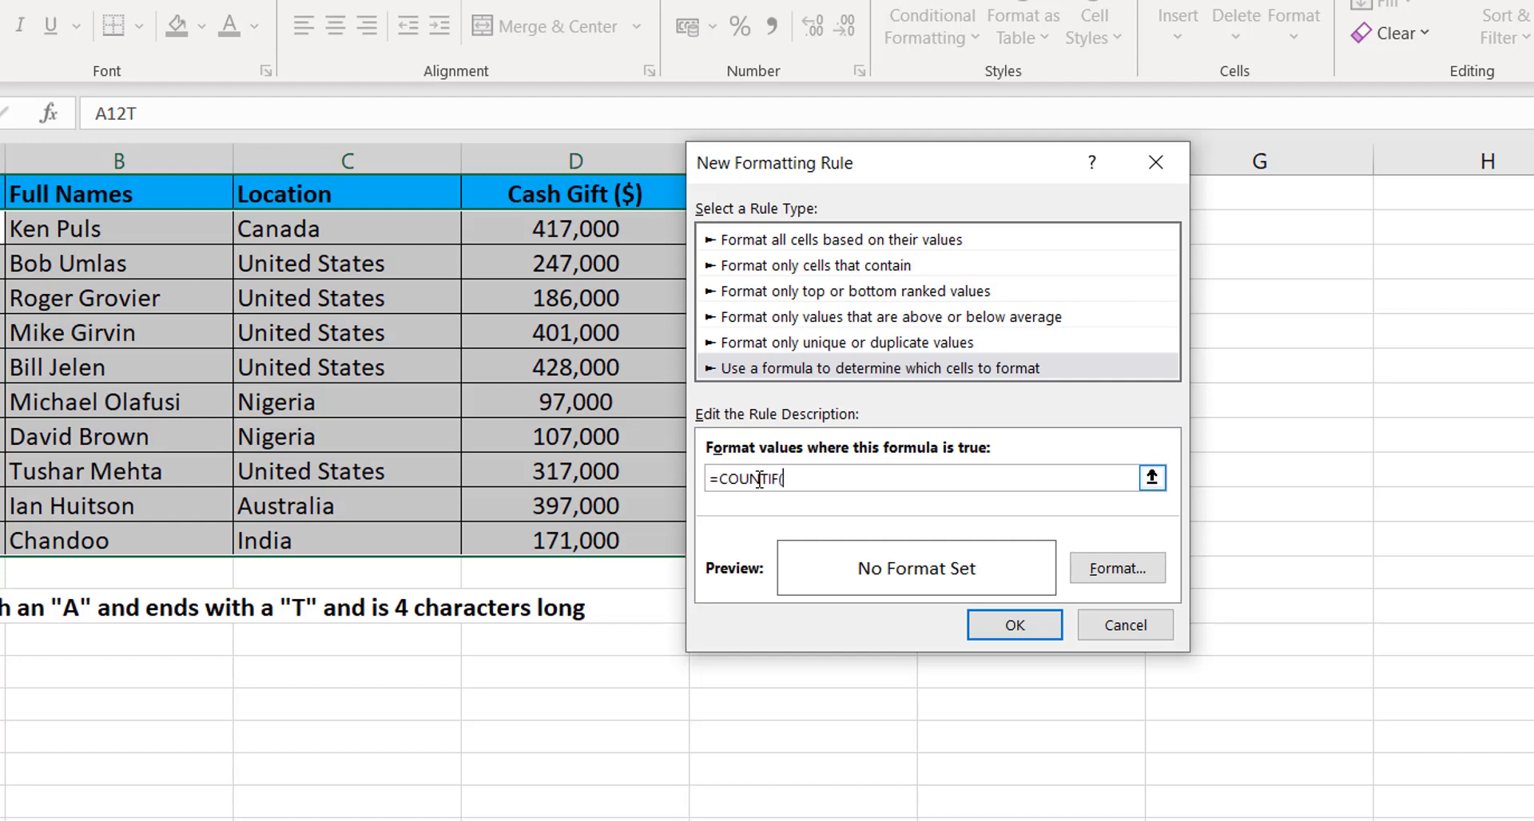
text(A2)
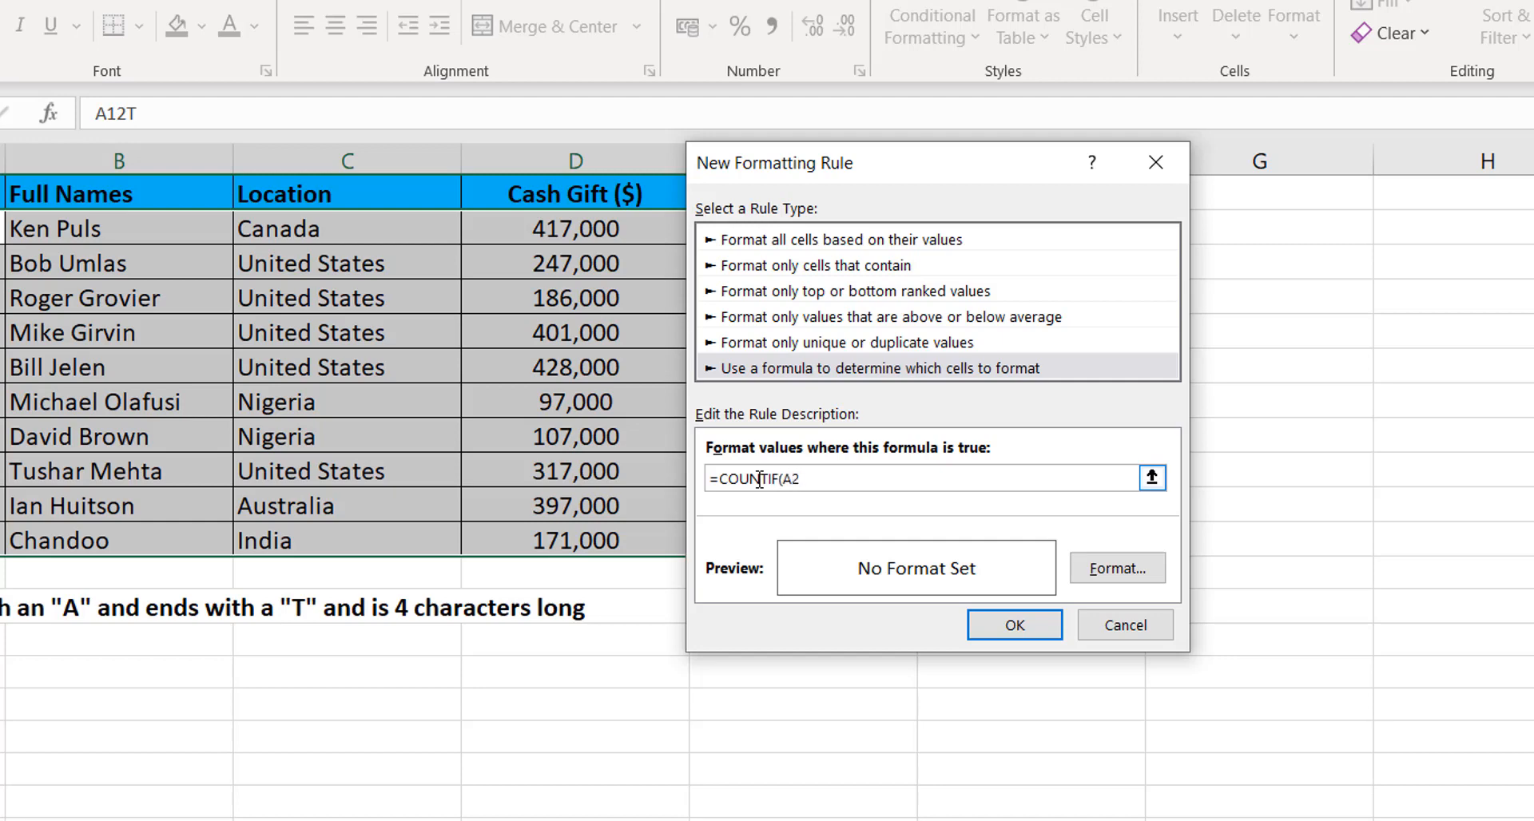
text(,)
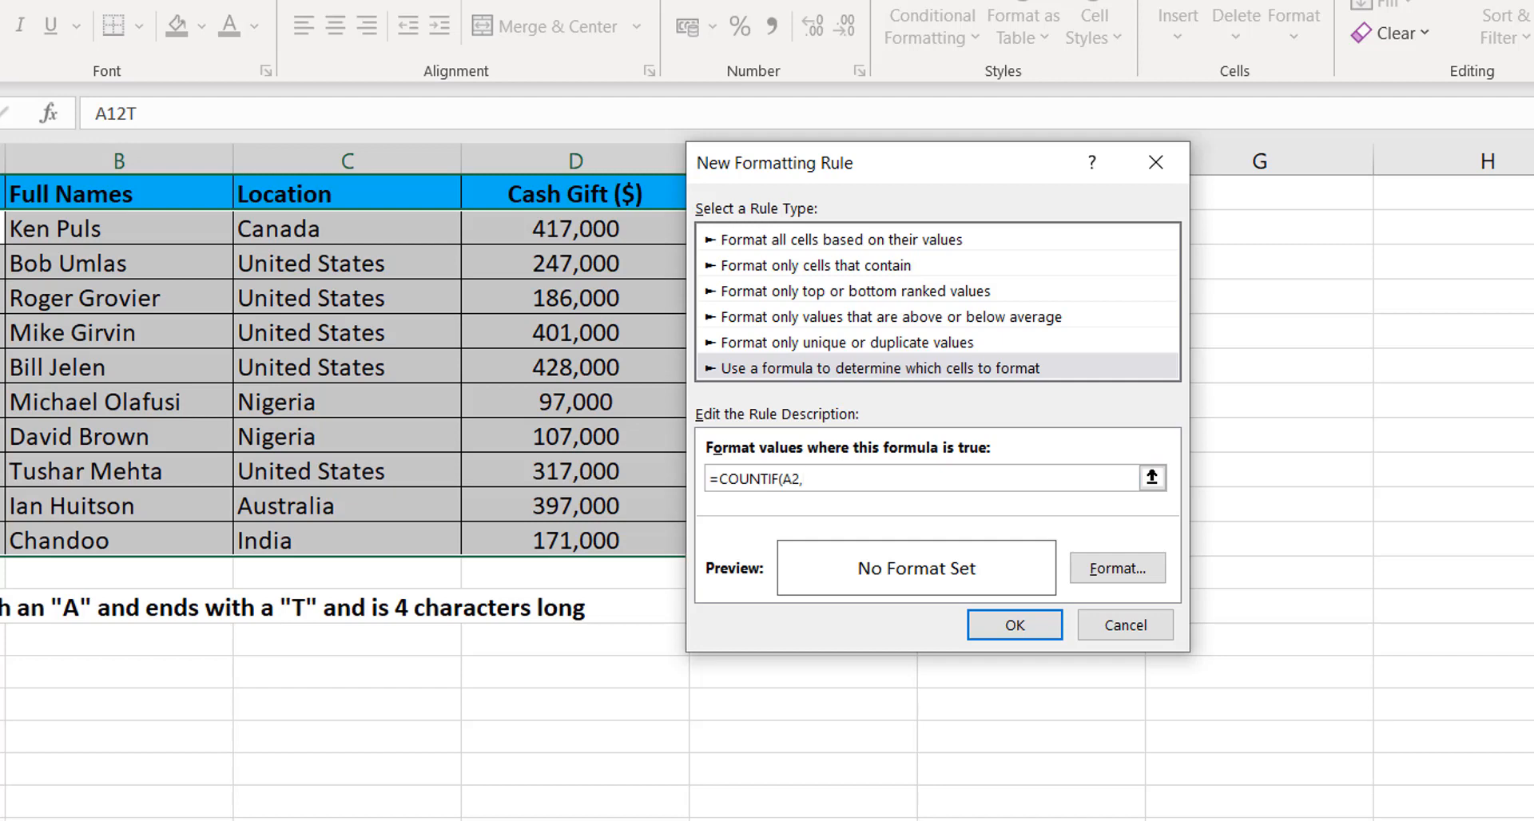
mouse_move(499, 338)
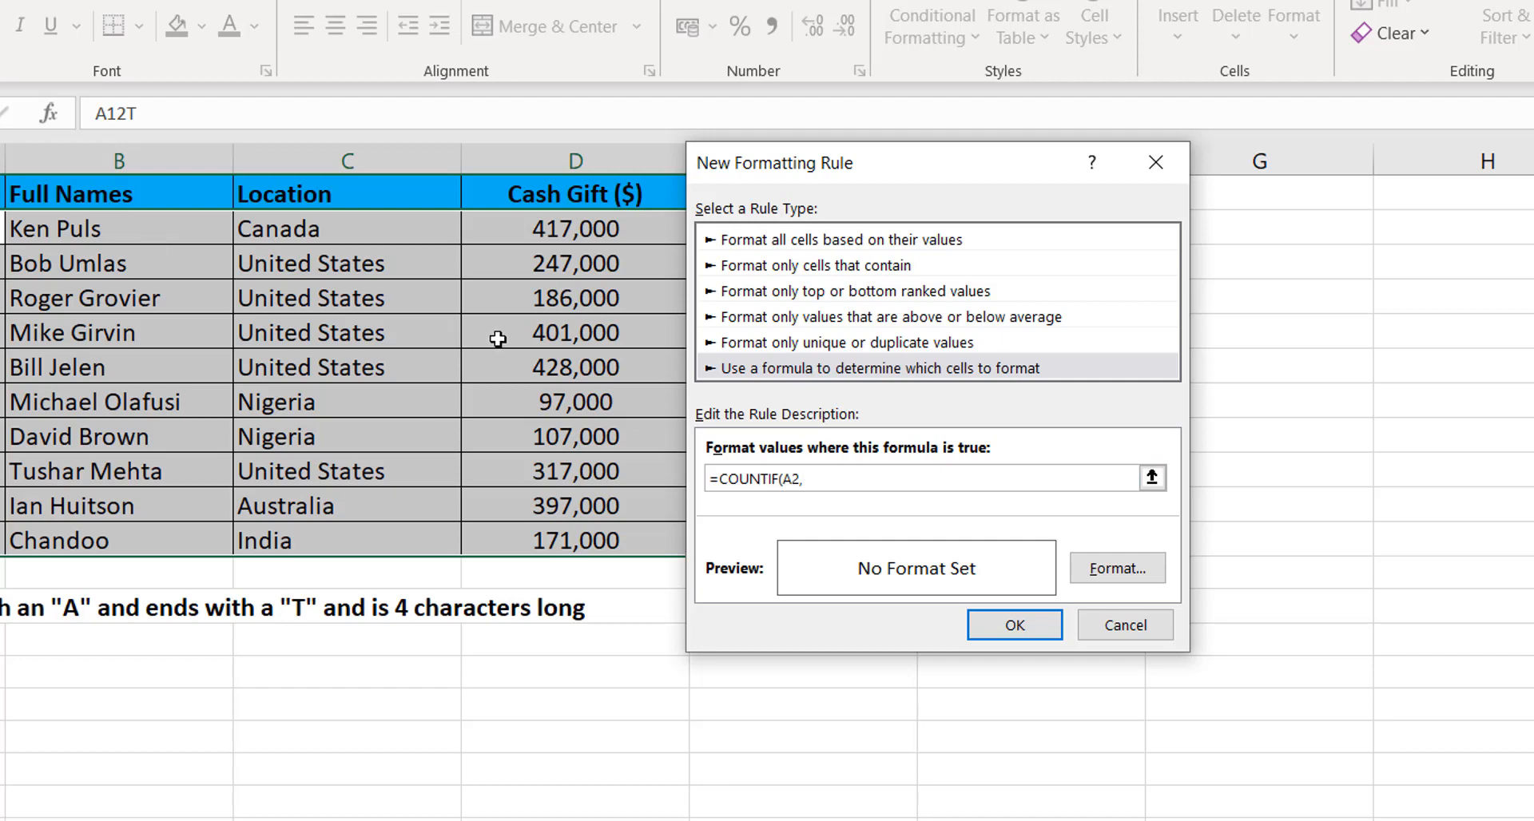
click(802, 478)
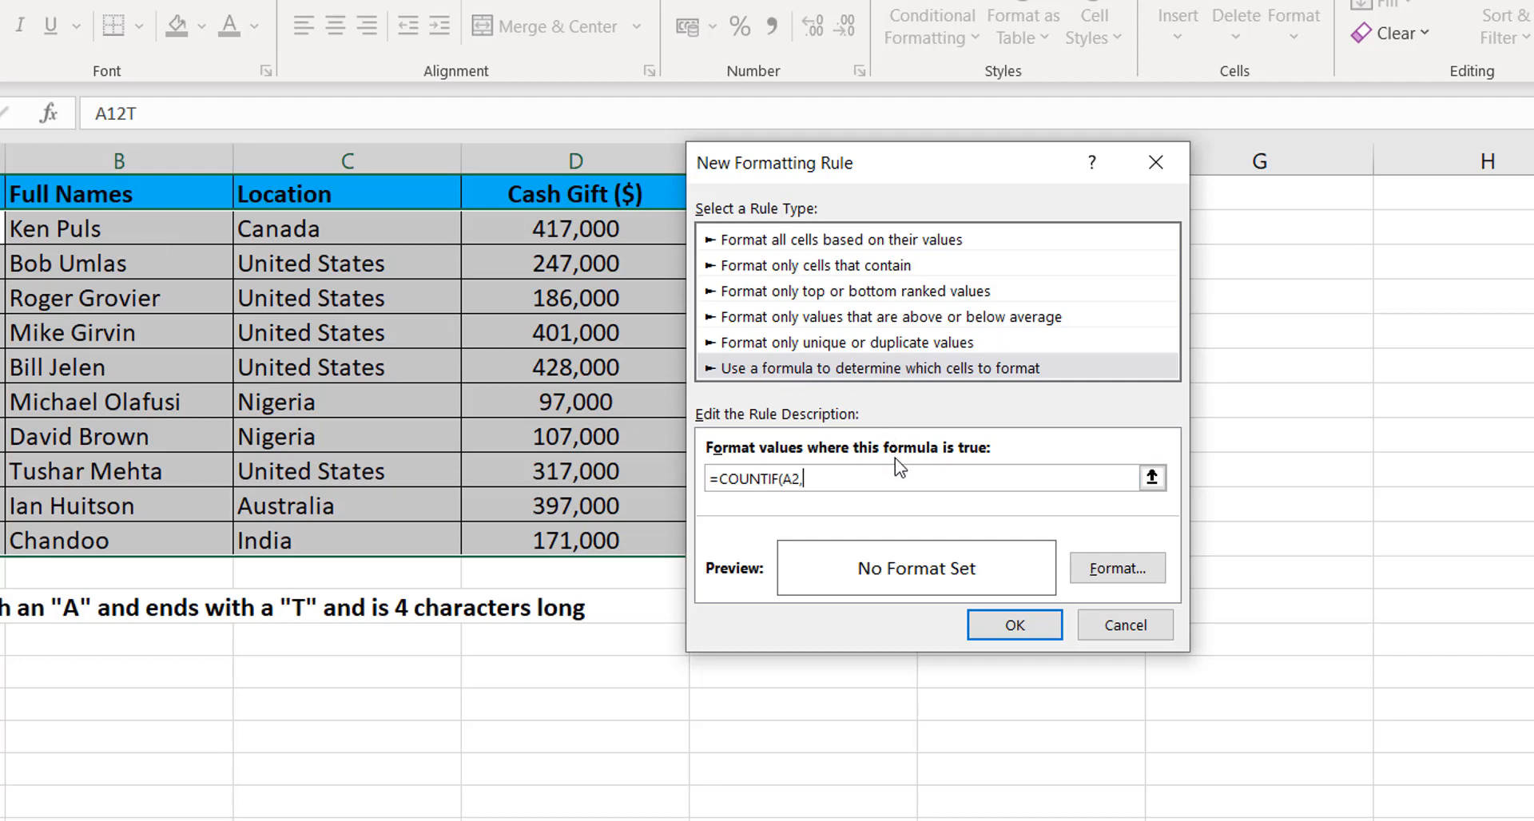
Step: Complete the condition as =COUNTIF(A2,"A??T")=0 to flag non-matching IDs
text("A?)
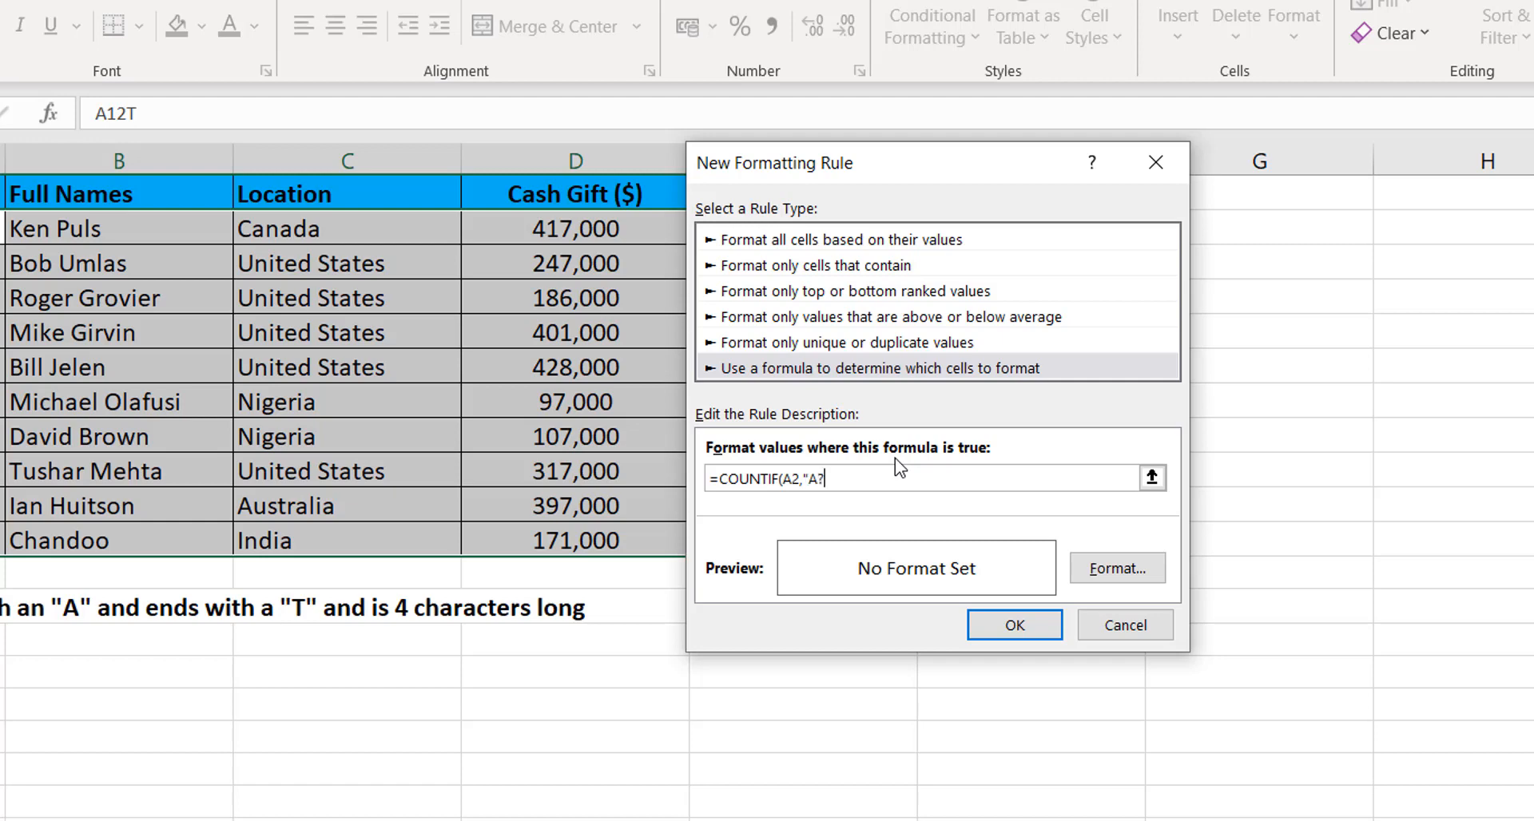
text(?T)
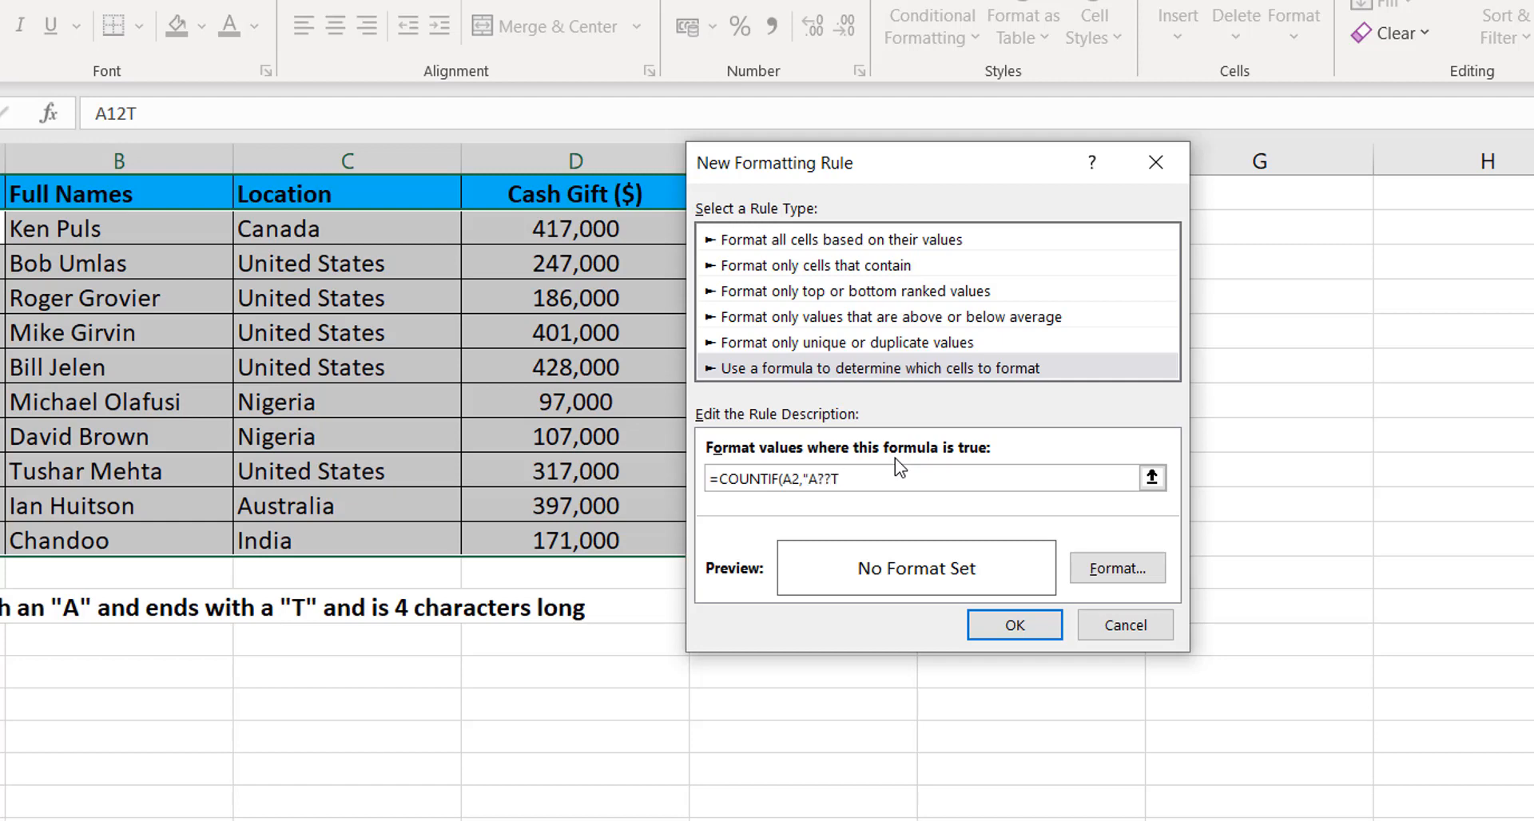
text("))
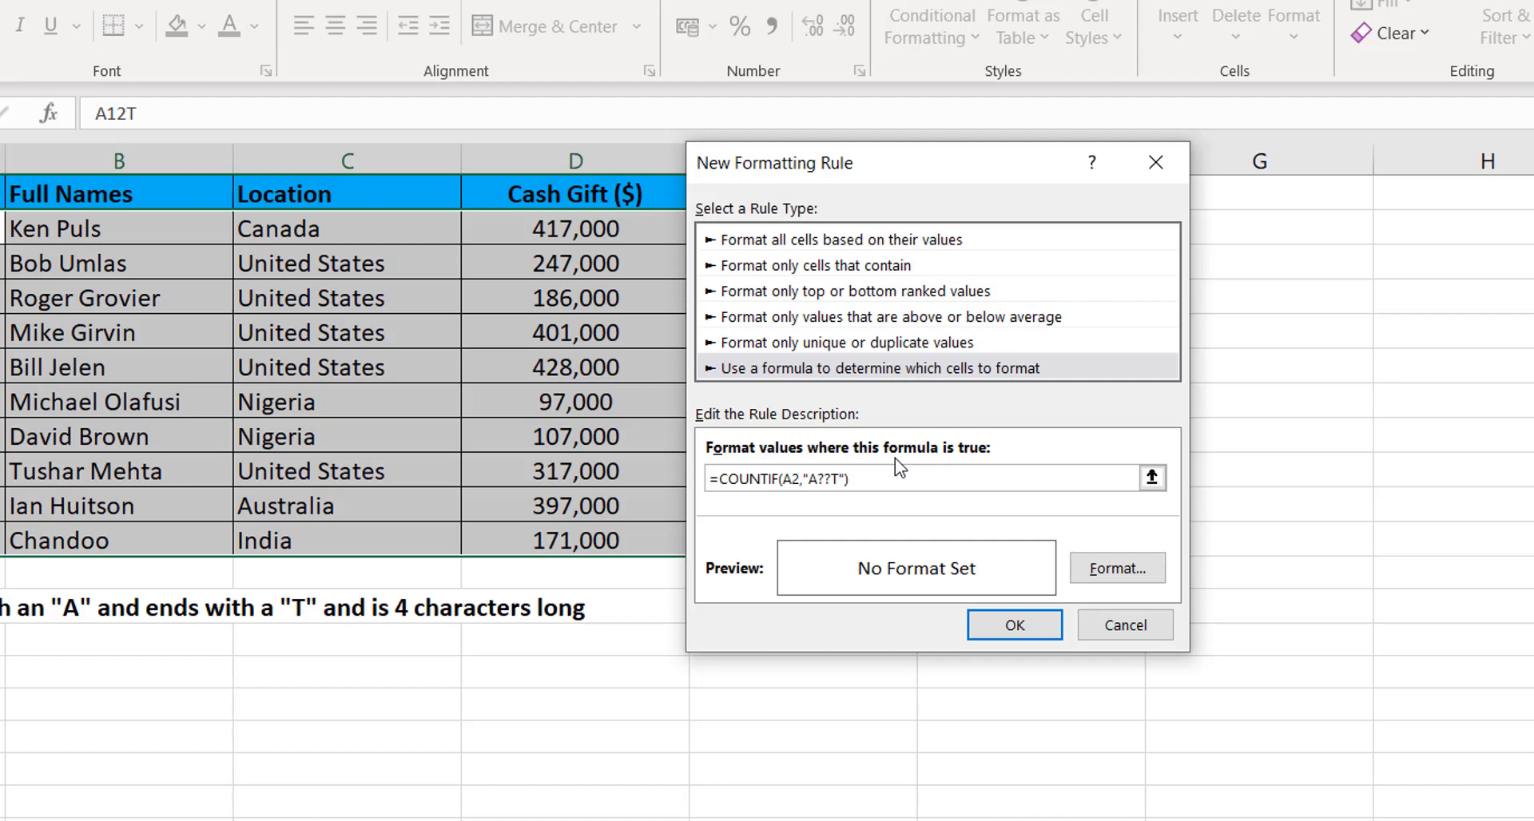
text(=0)
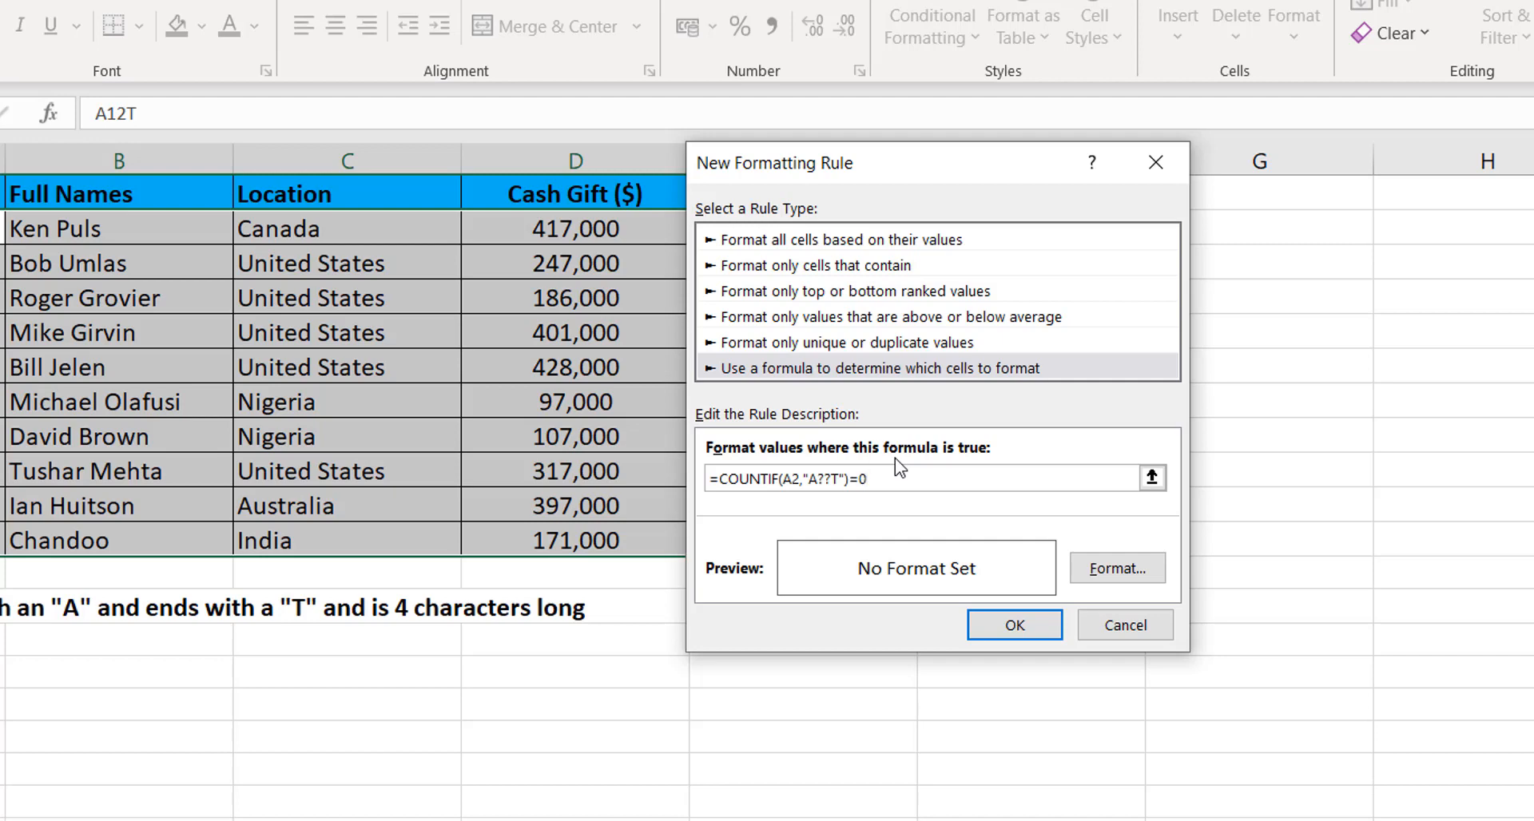
click(831, 479)
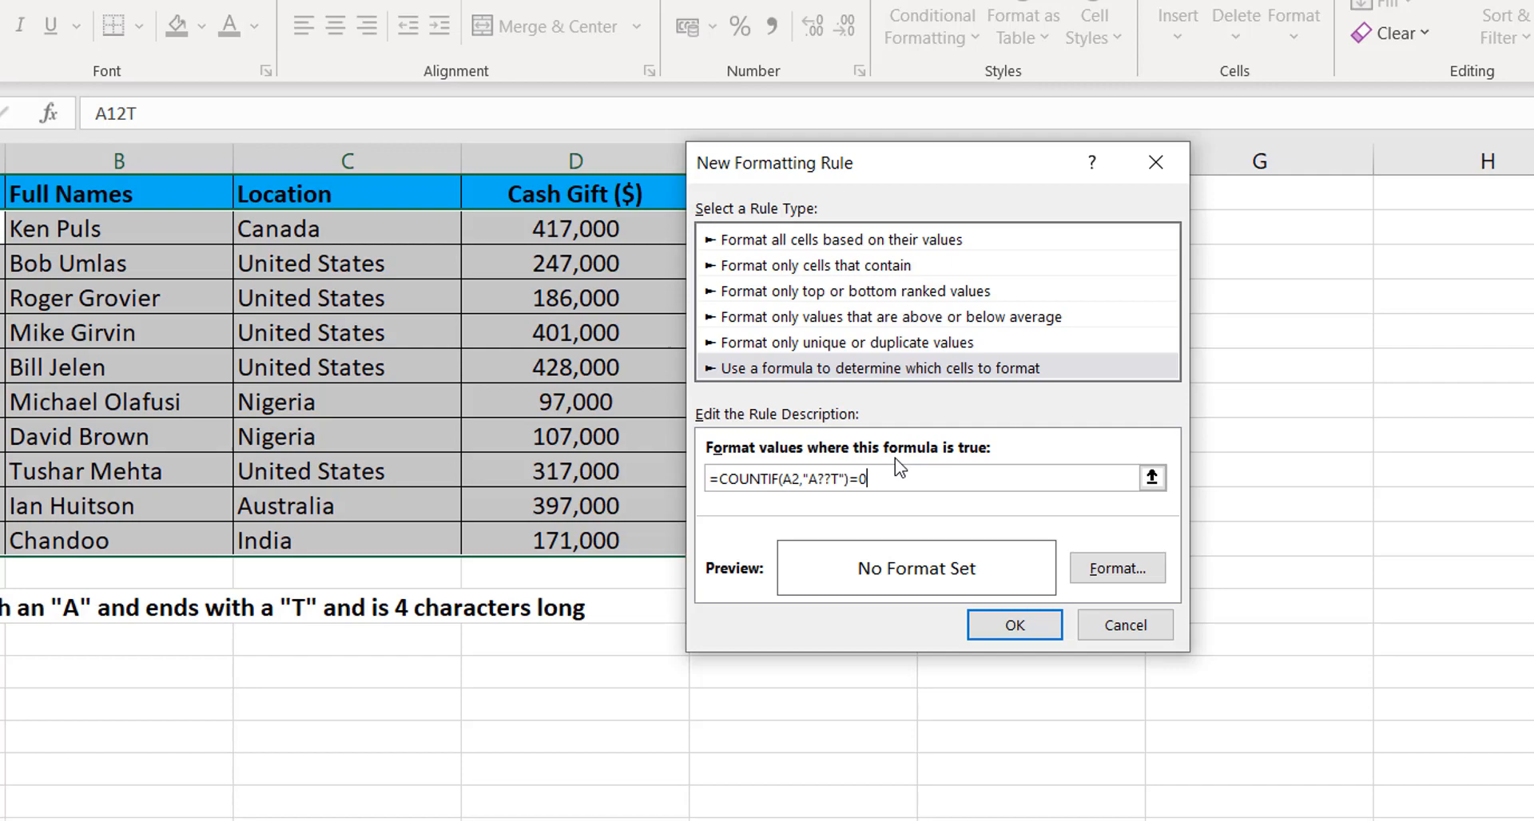
mouse_move(1088, 555)
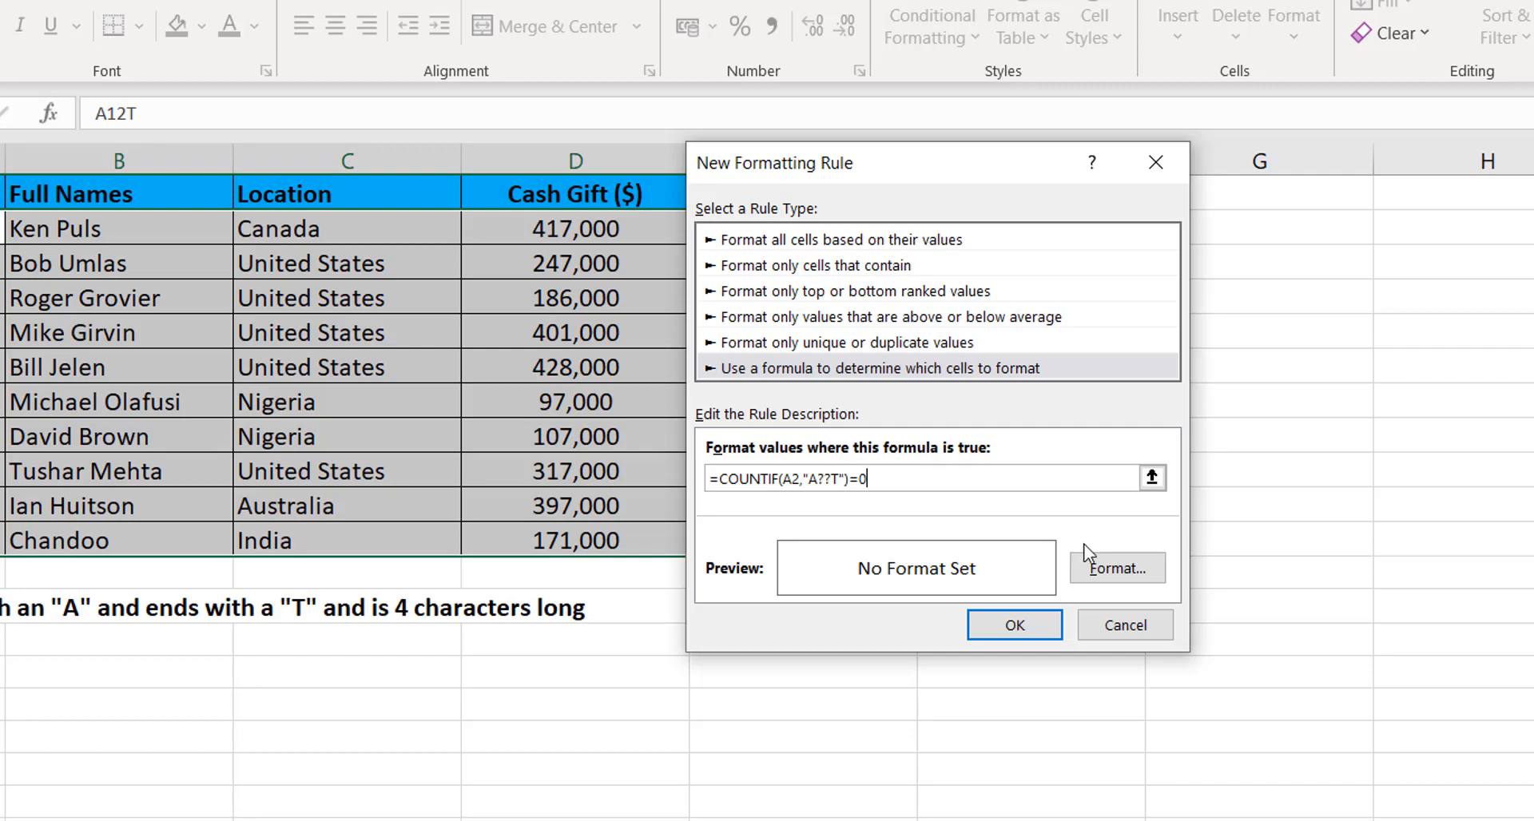
Step: Choose a light tan fill as the rule's format
click(1117, 569)
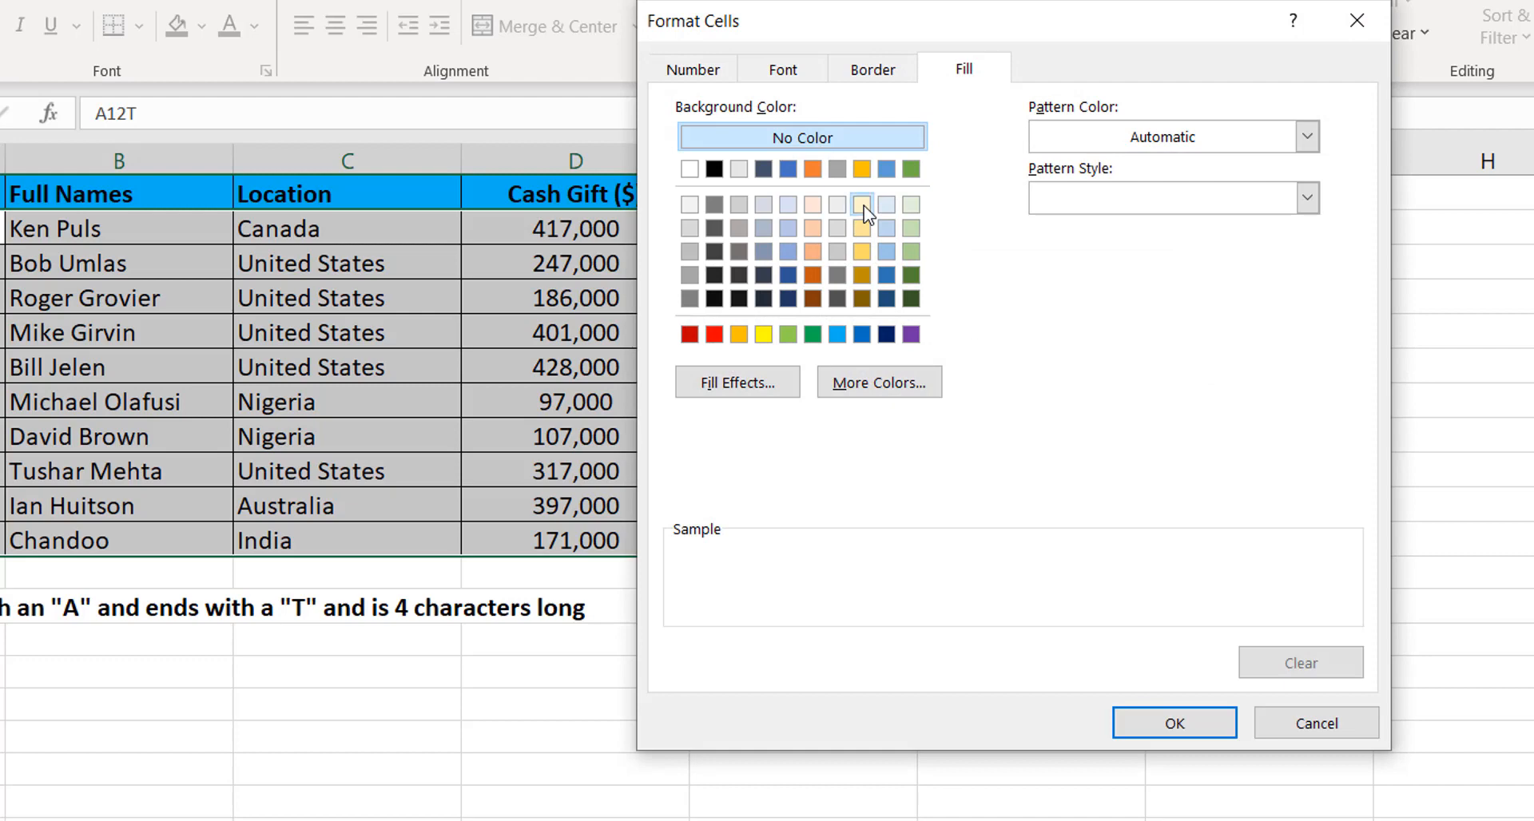
click(861, 204)
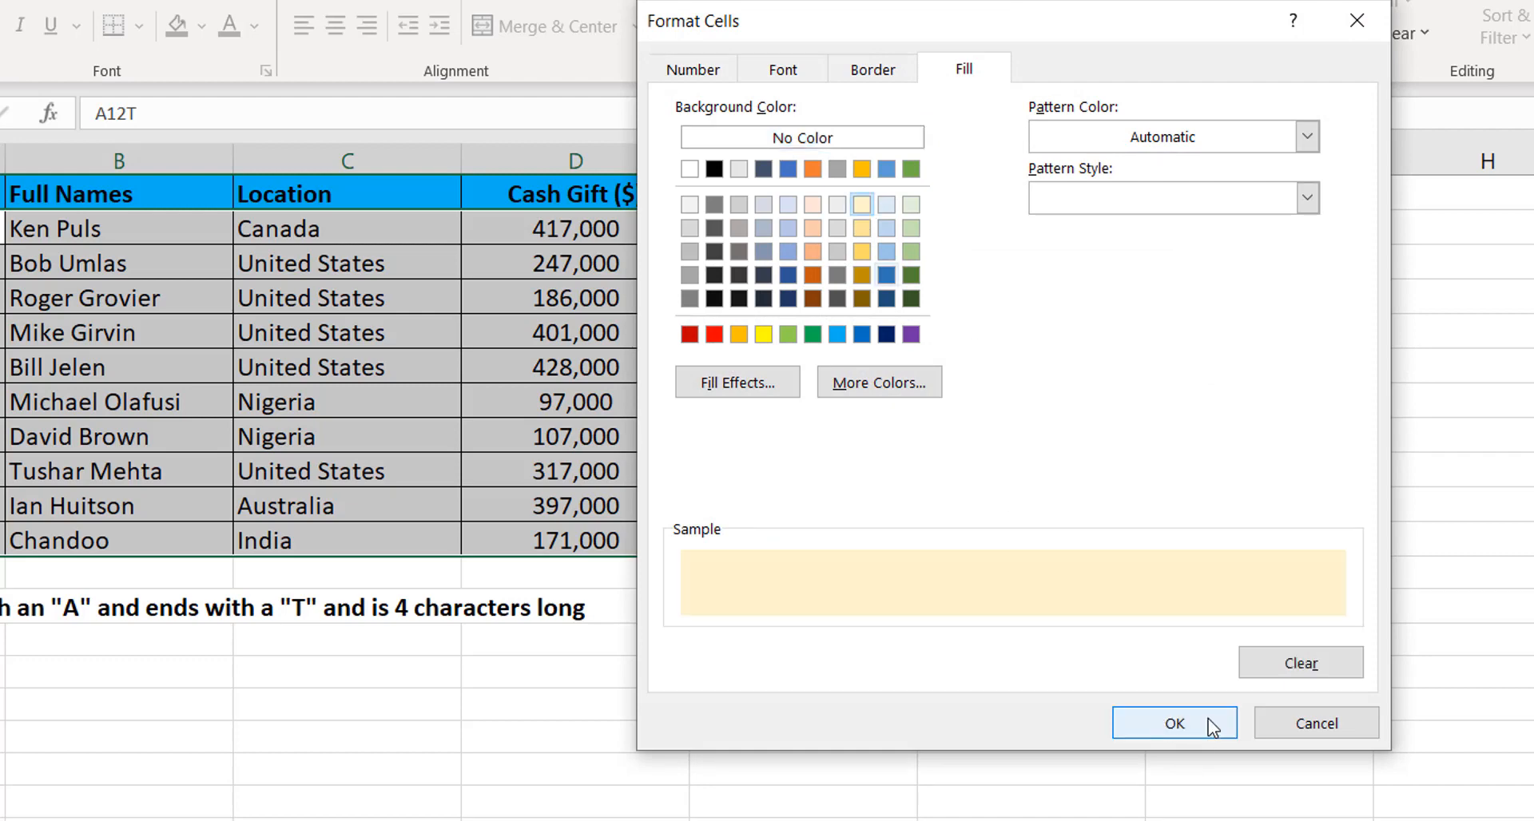
click(1173, 723)
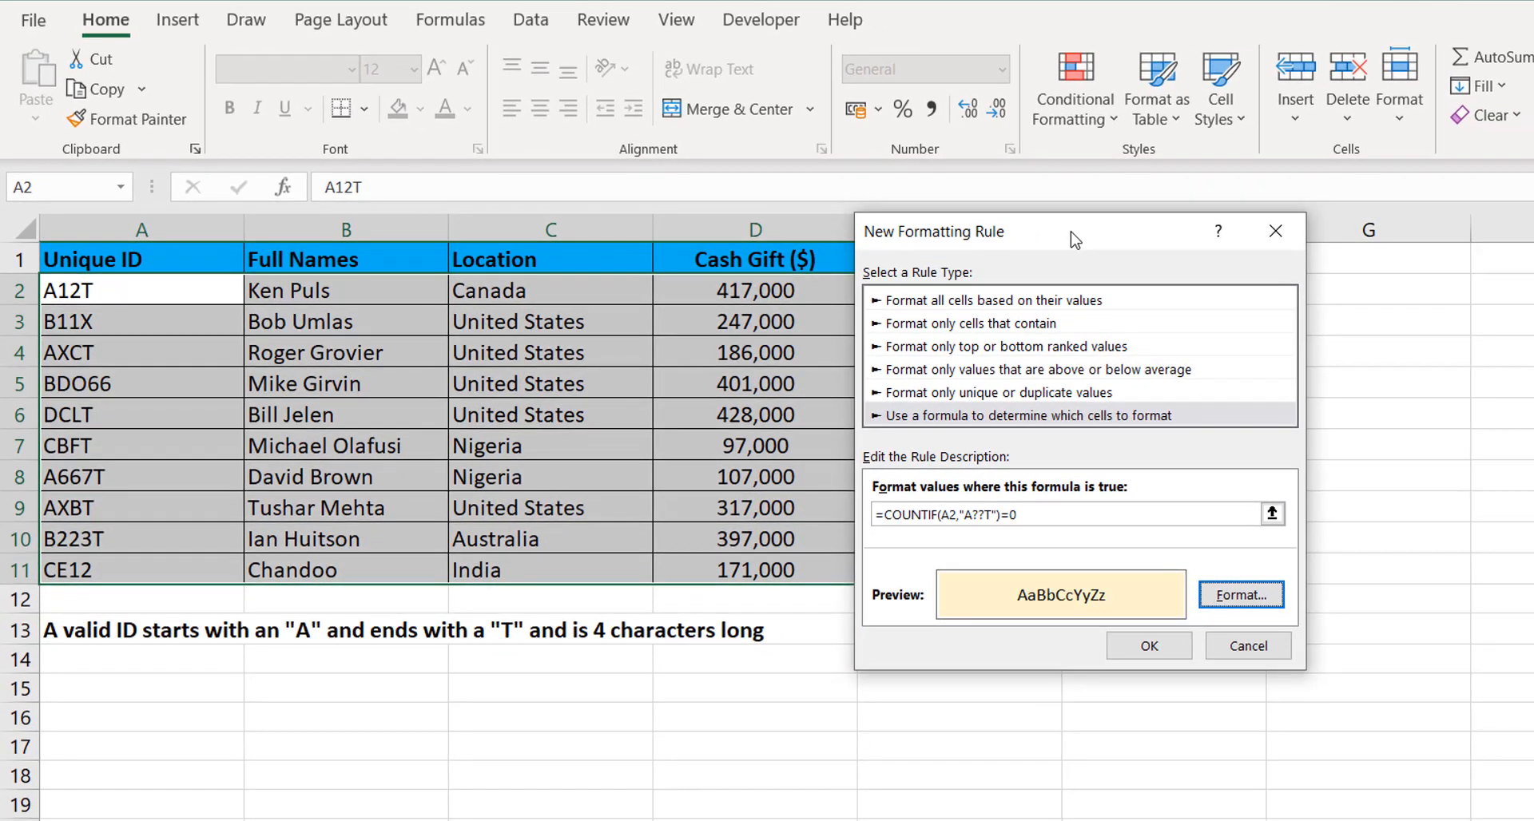
Step: Save the new rule and apply it to A2:D11, shading most rows tan
click(1149, 645)
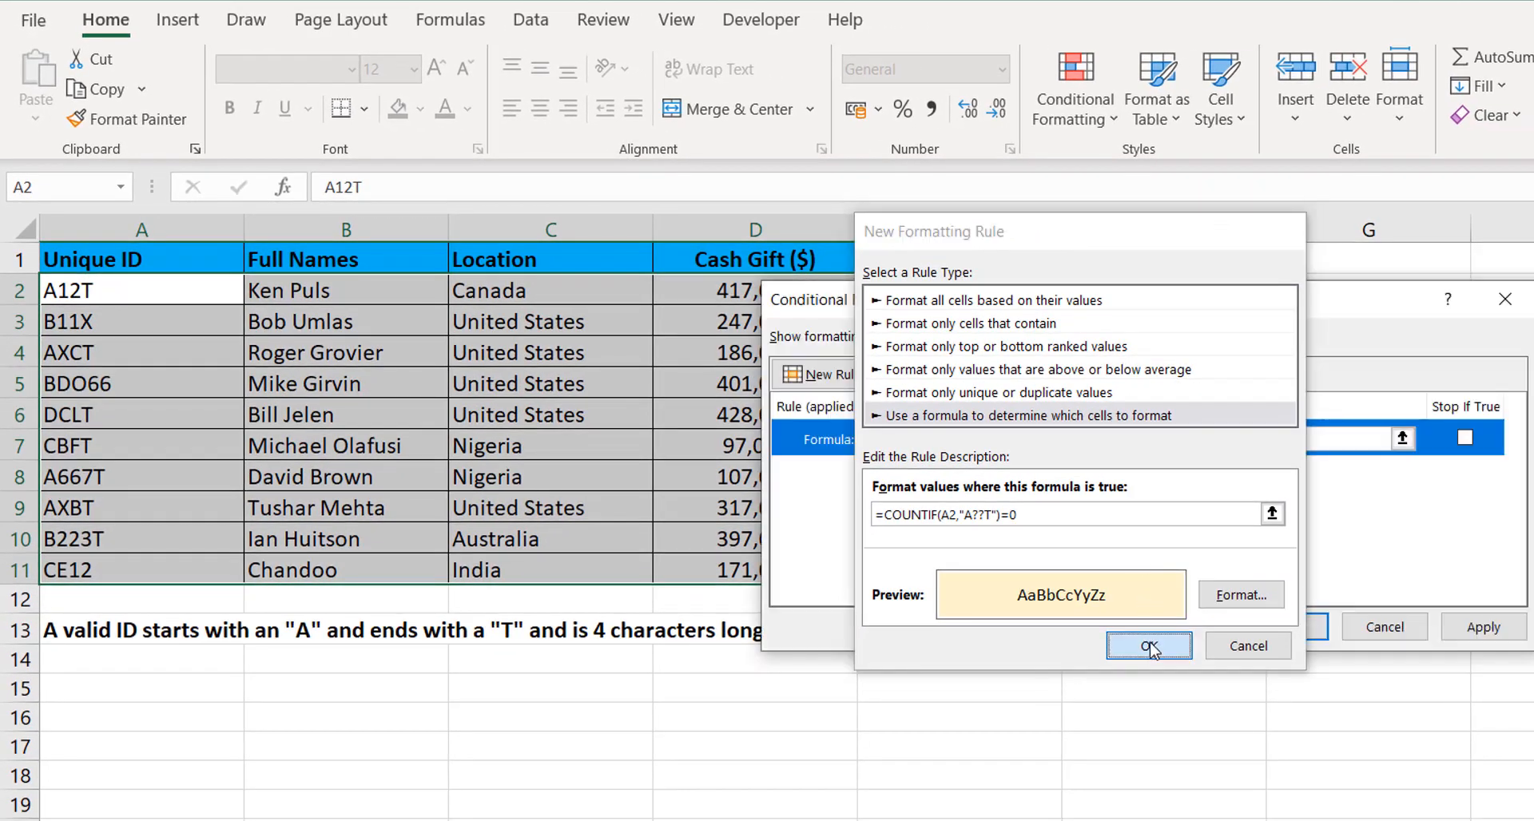
click(1149, 645)
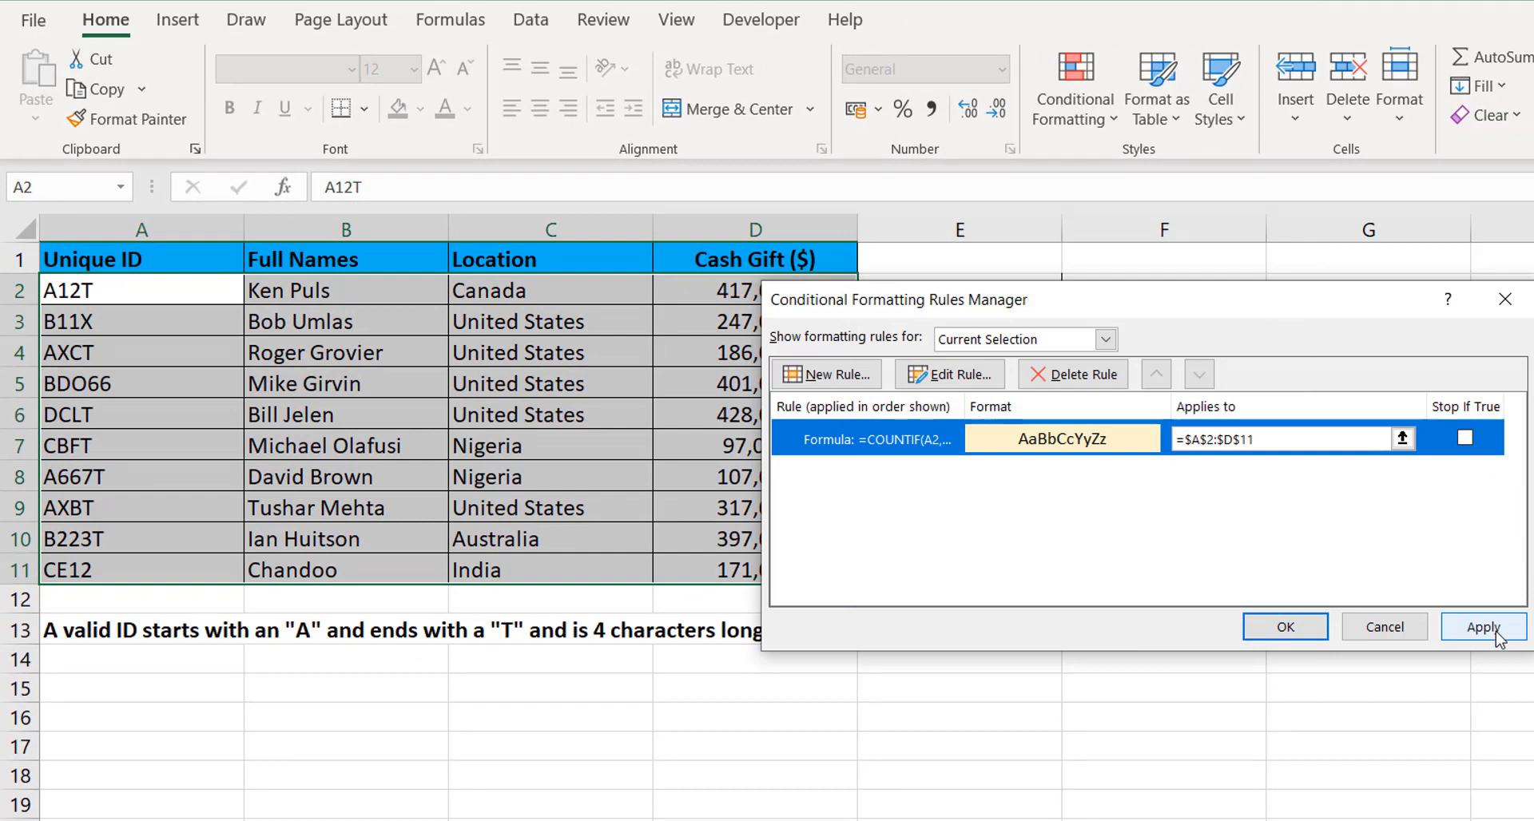
click(1483, 627)
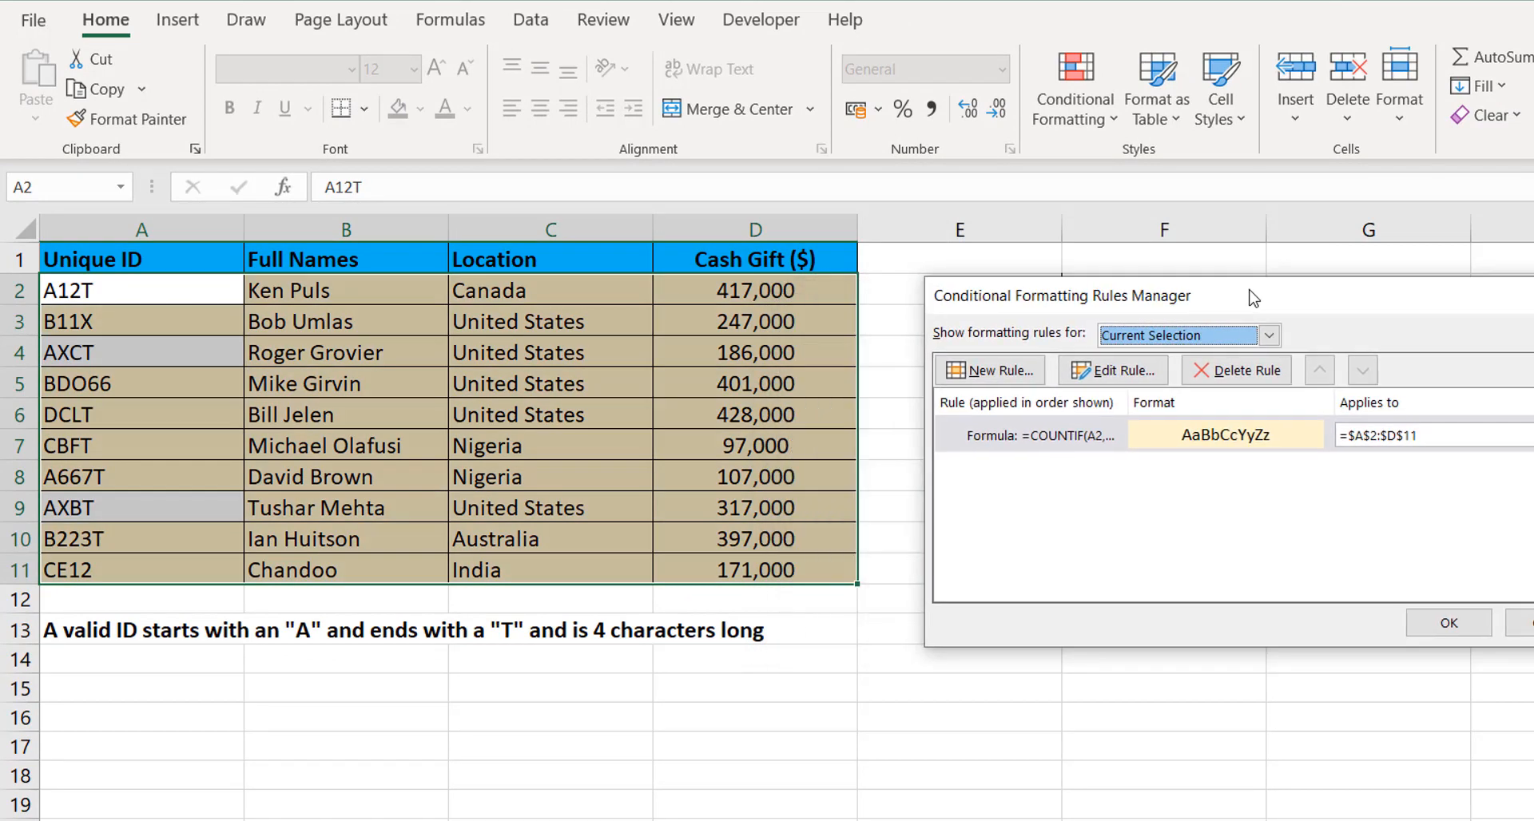
mouse_move(285, 249)
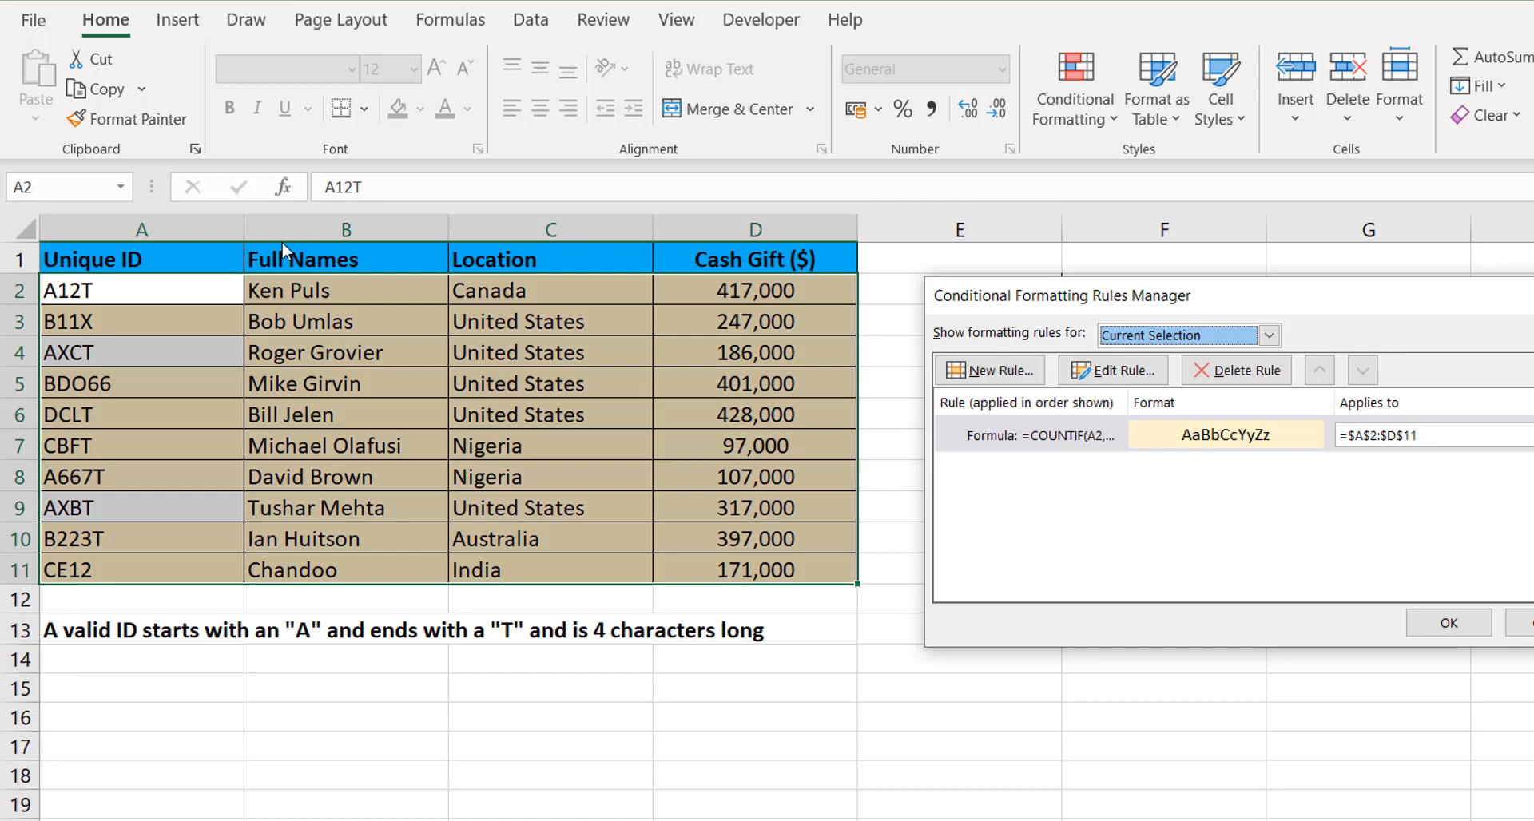
mouse_move(172, 330)
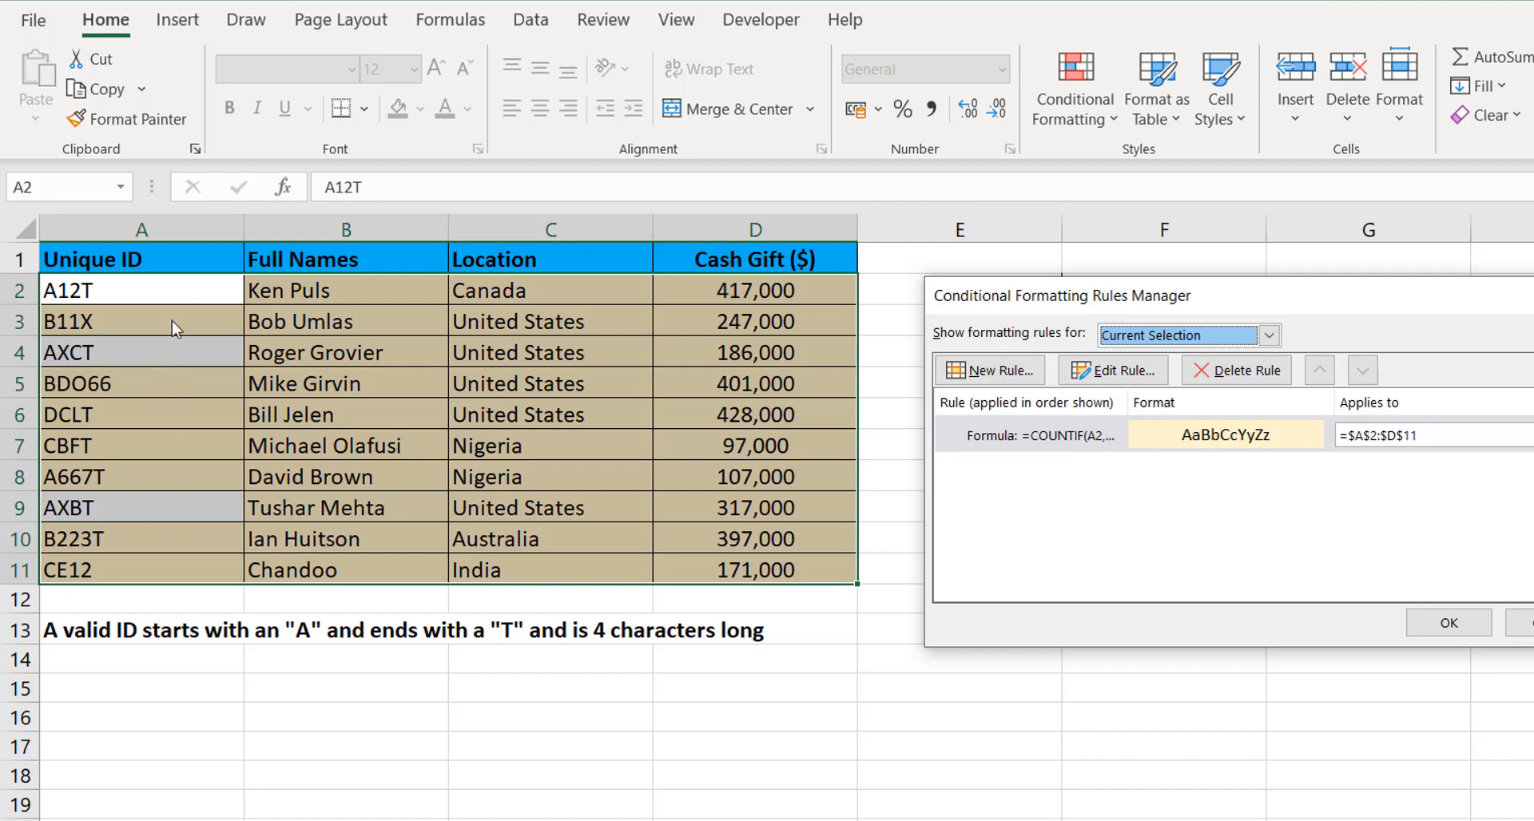
mouse_move(165, 486)
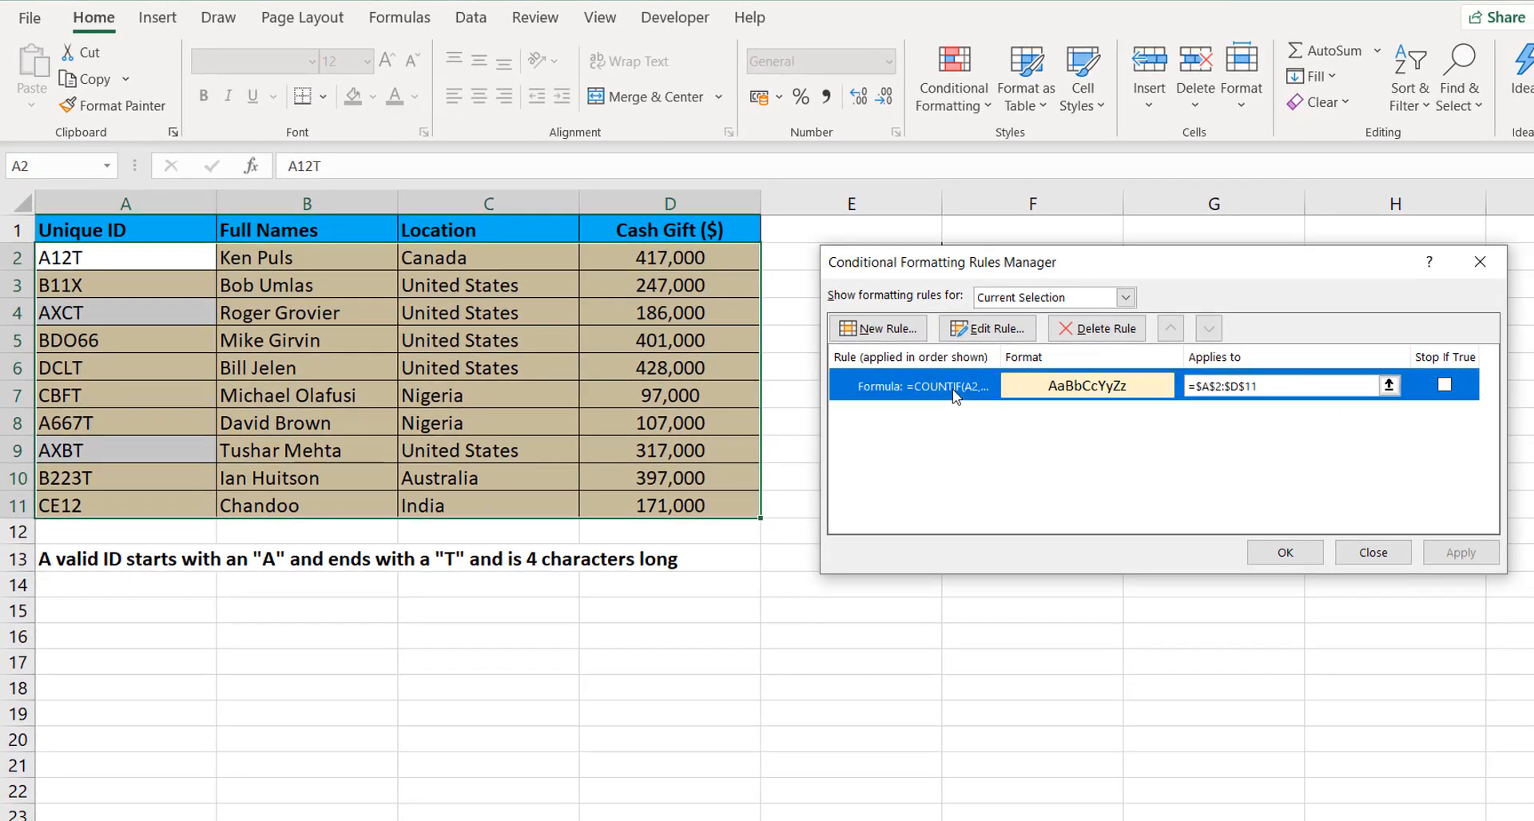
Step: Reopen the tan shading rule for editing and move the dialog aside to see the table
click(986, 327)
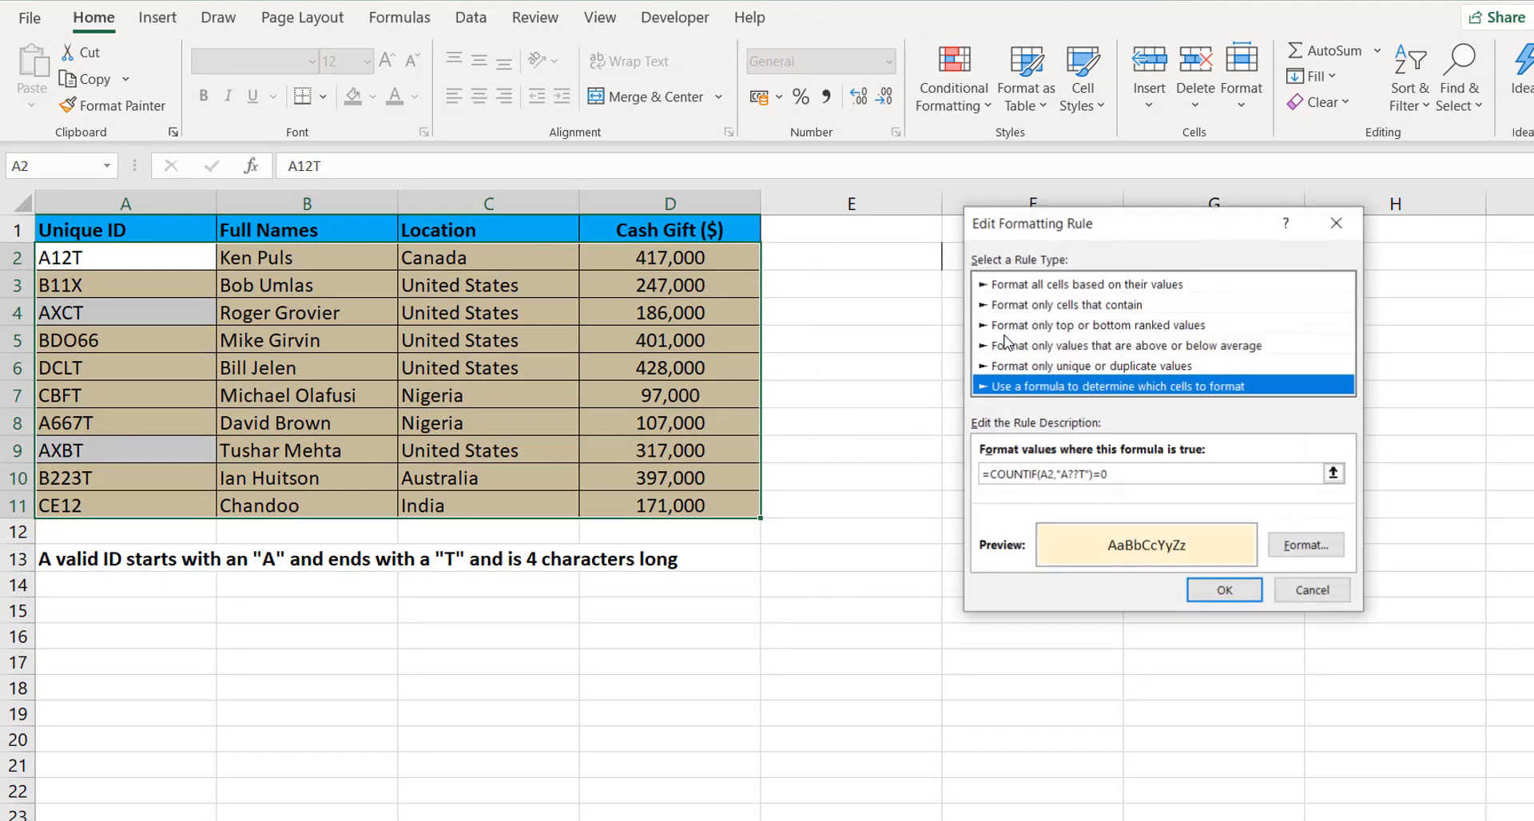
drag(1031, 224, 971, 246)
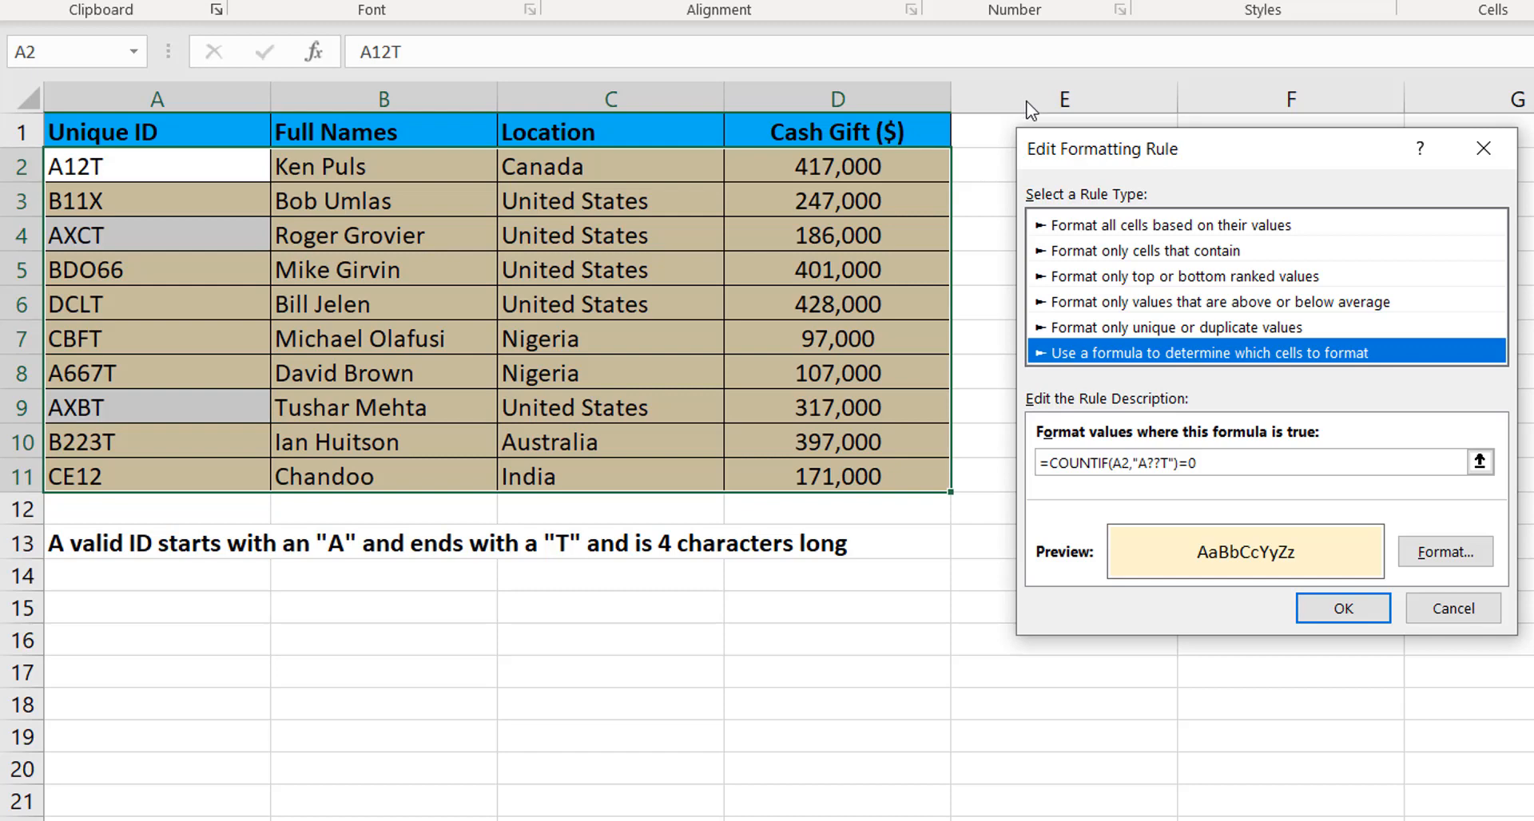
mouse_move(996, 181)
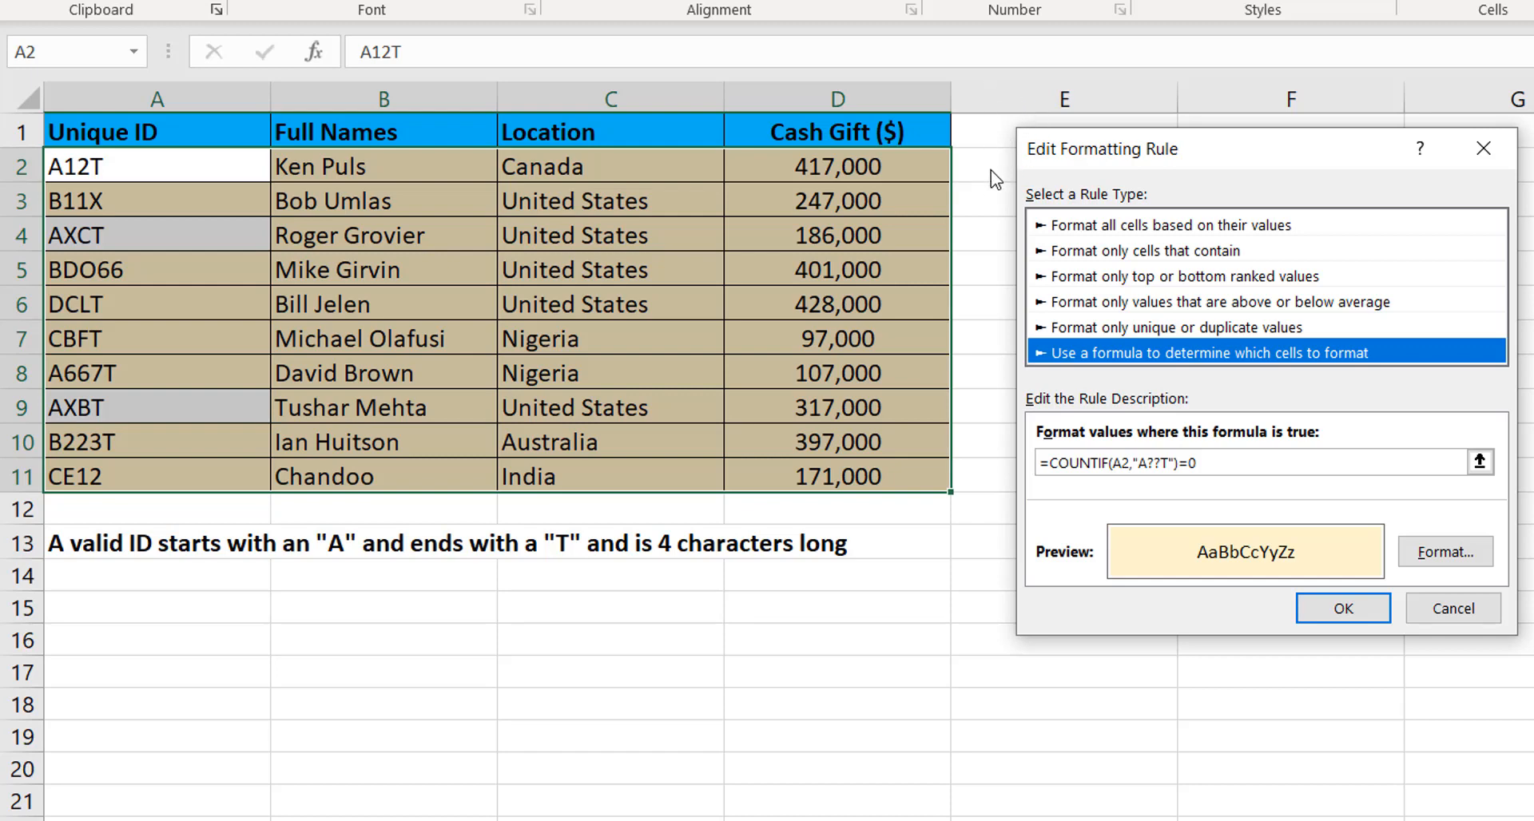
mouse_move(216, 175)
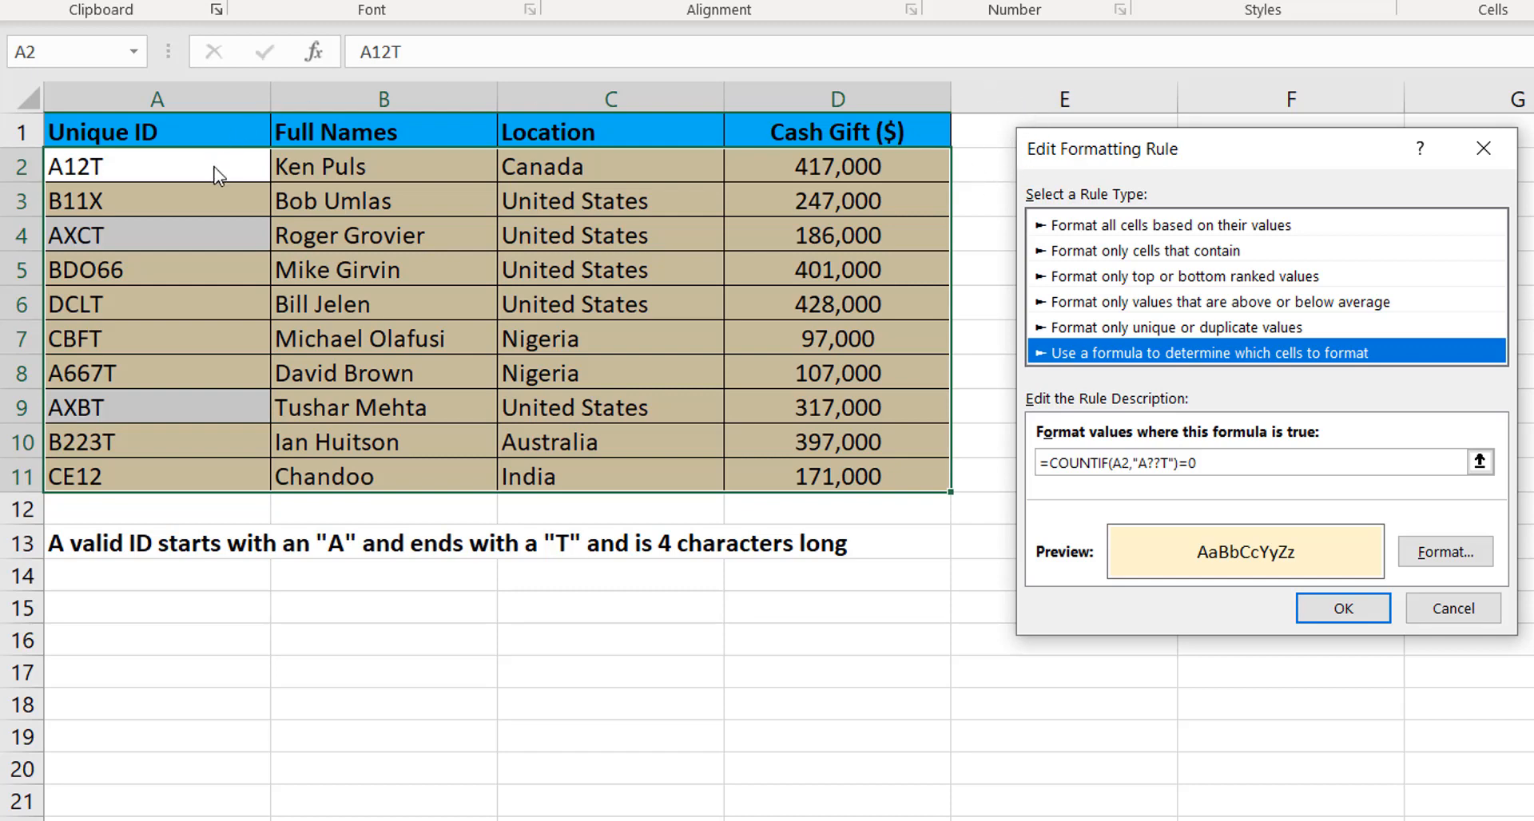
mouse_move(1240, 70)
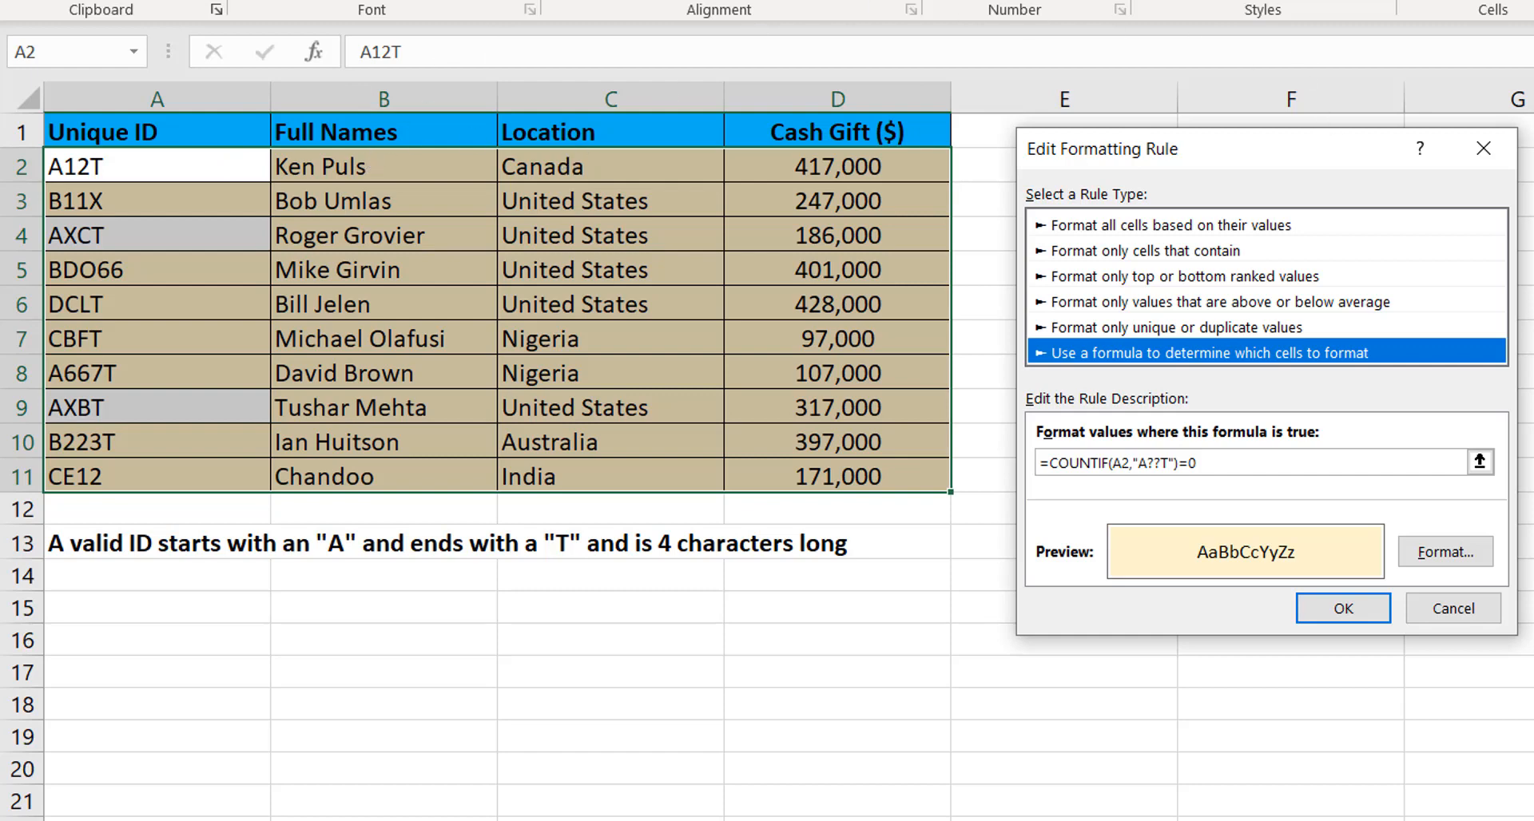
mouse_move(628, 187)
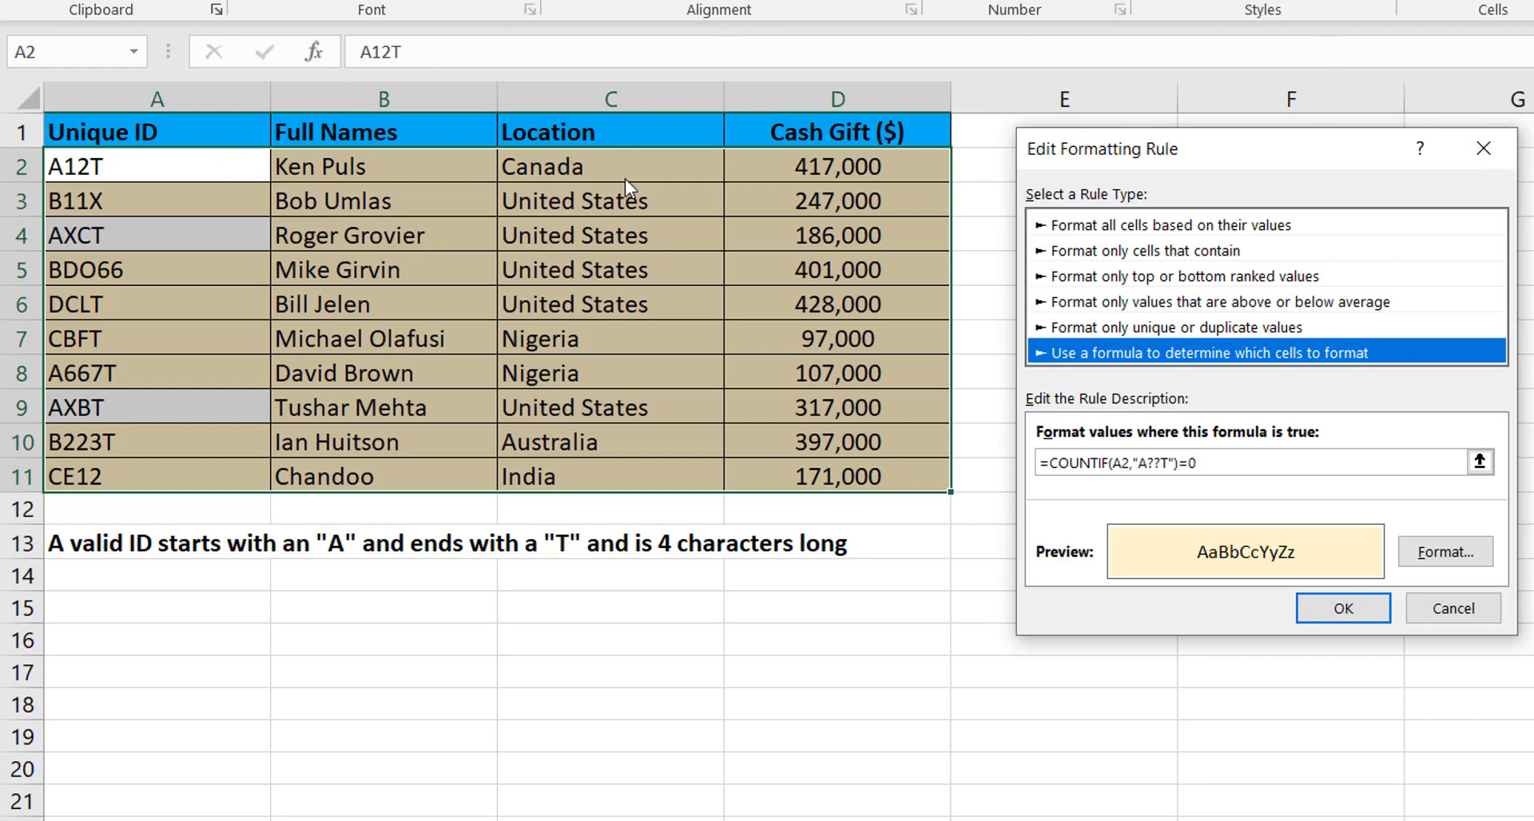
mouse_move(687, 190)
text($)
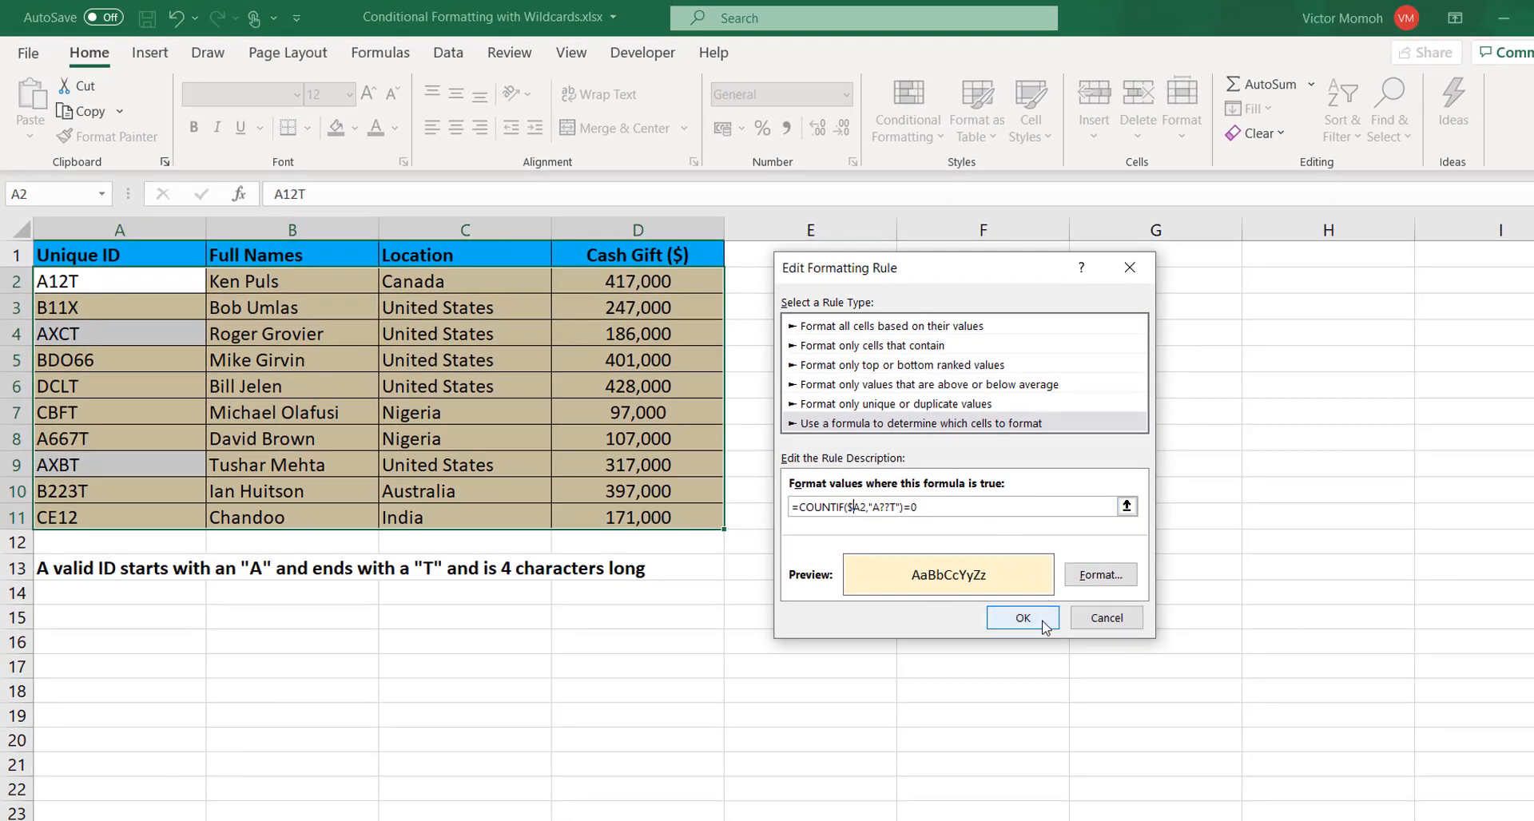
Step: Confirm =COUNTIF($A2,"A??T")=0, apply it so only invalid-ID rows stay tan, and close the manager
click(1022, 616)
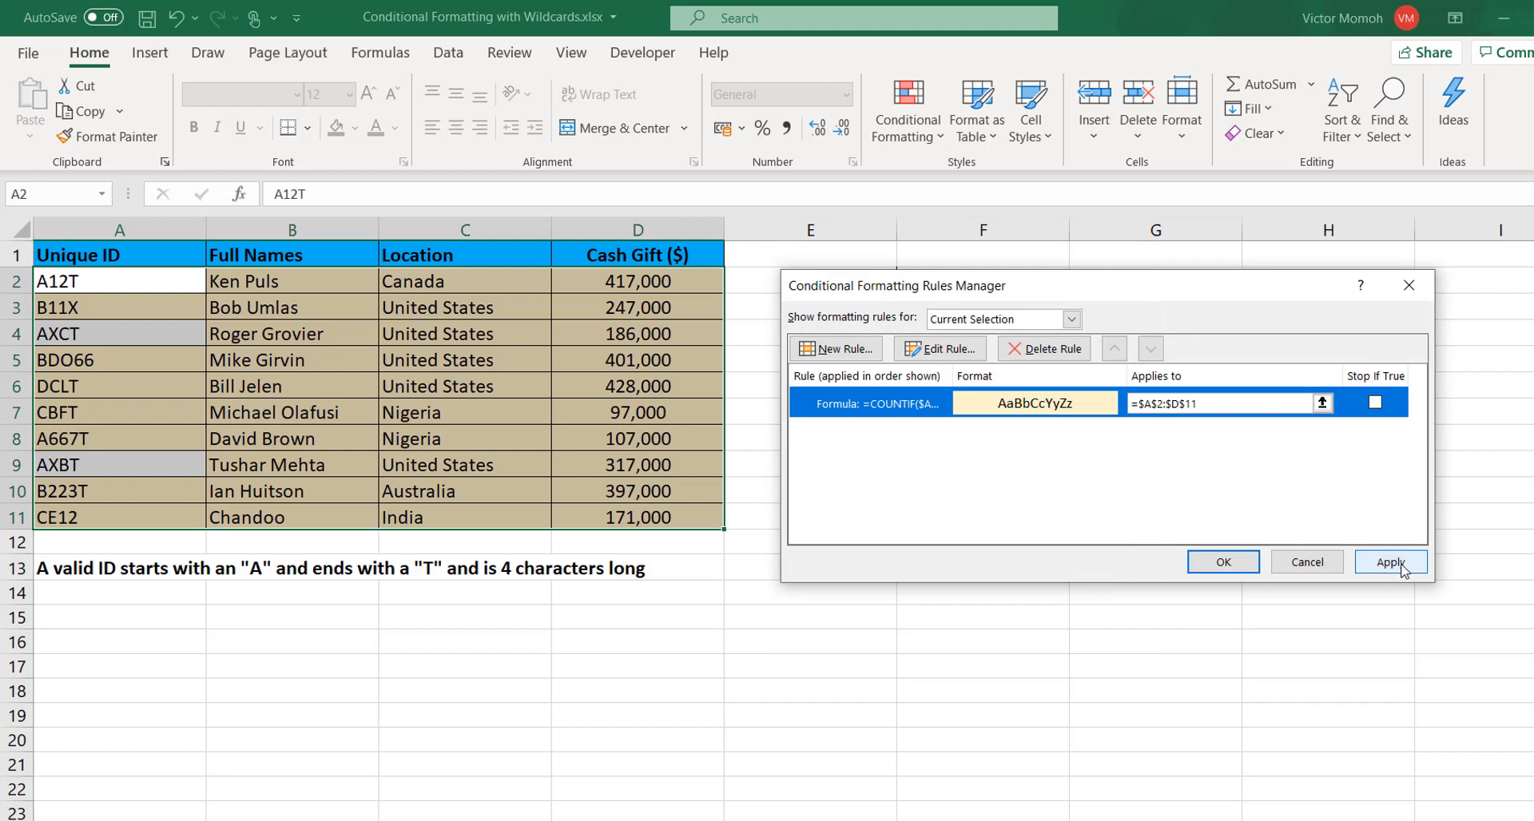
click(1391, 561)
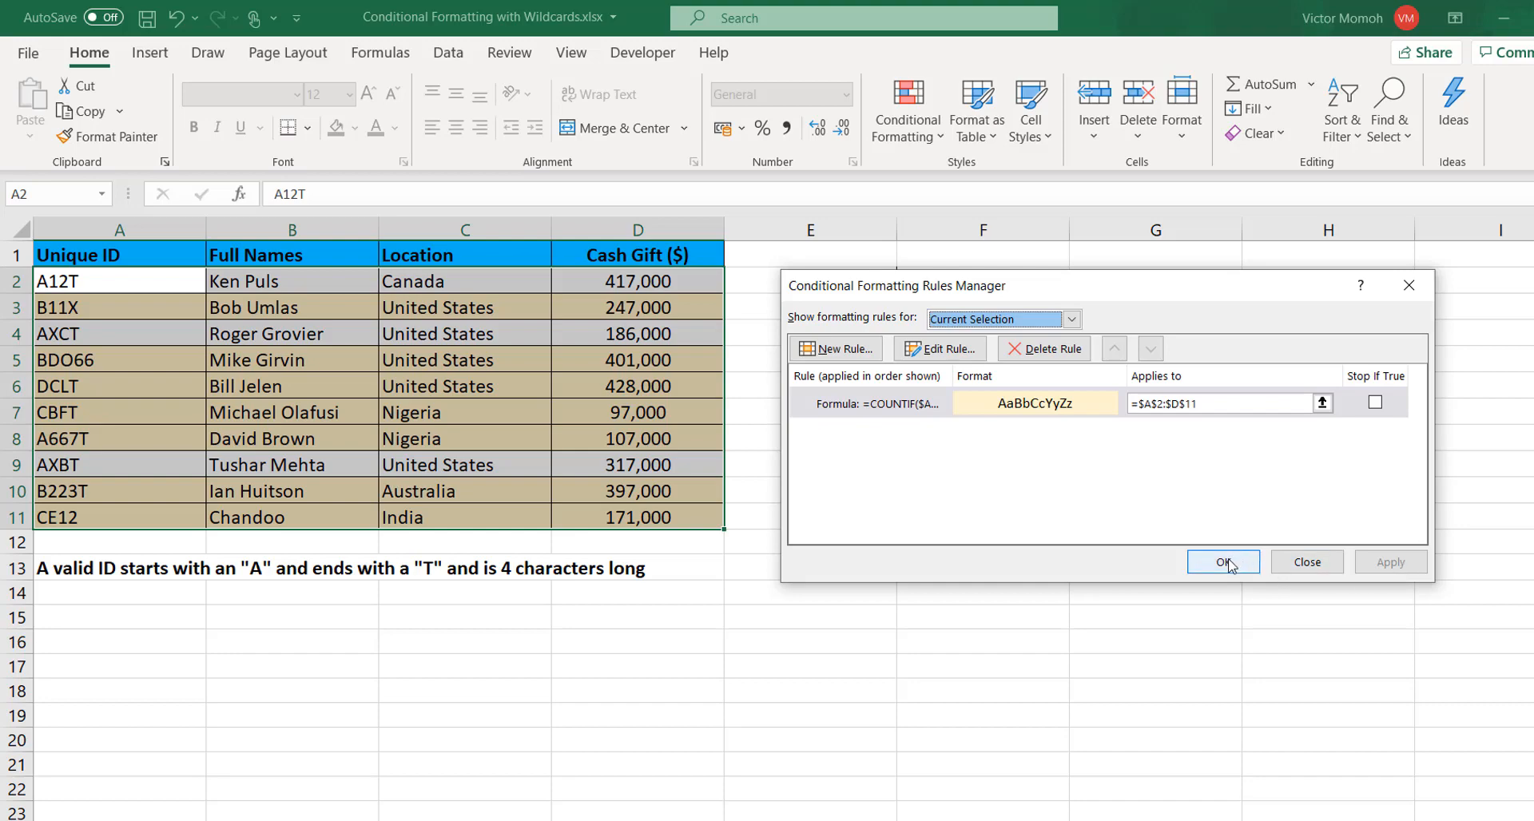
click(1223, 561)
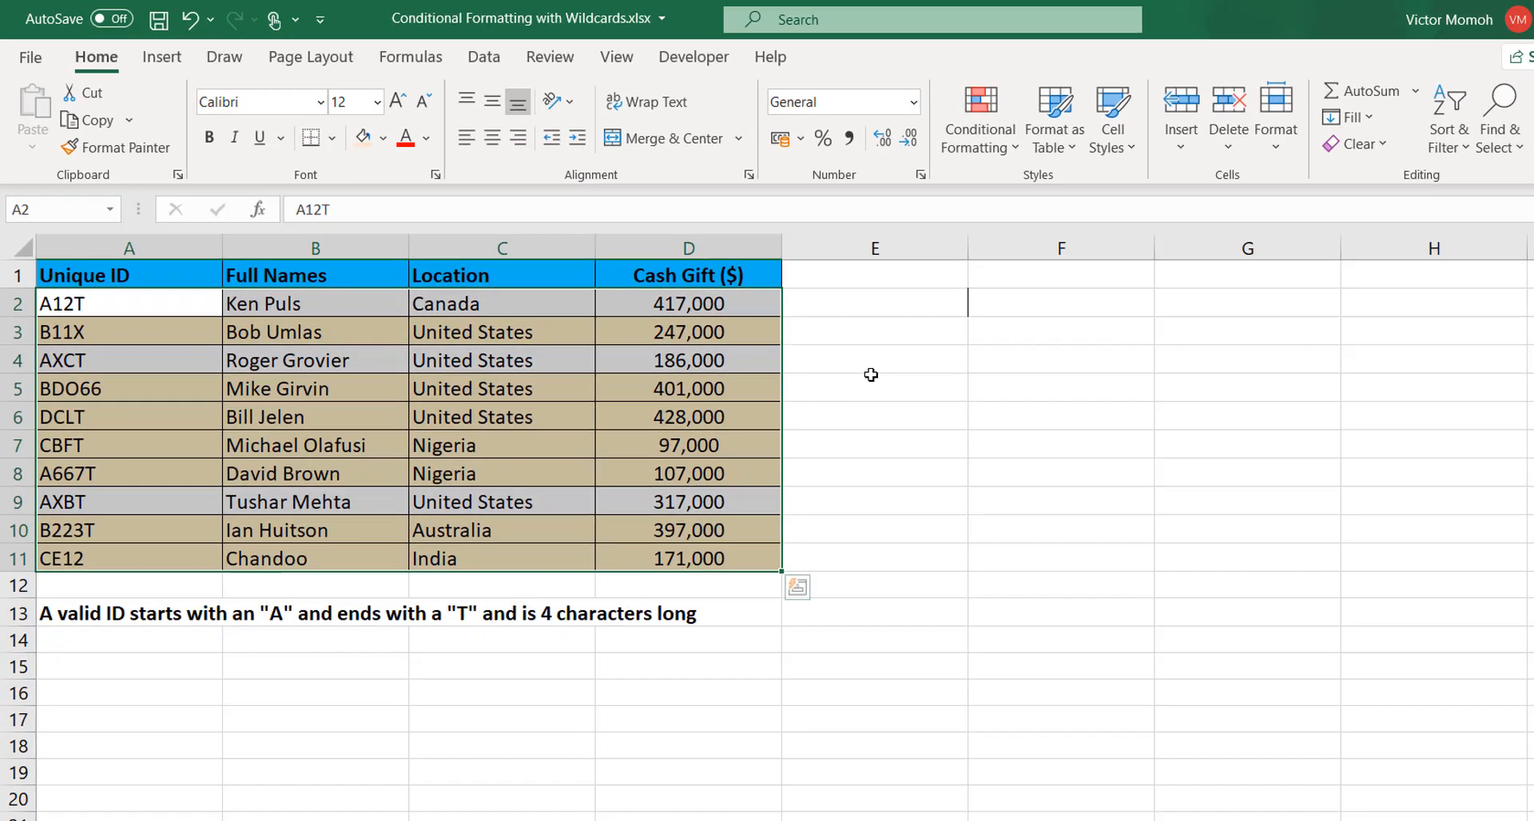